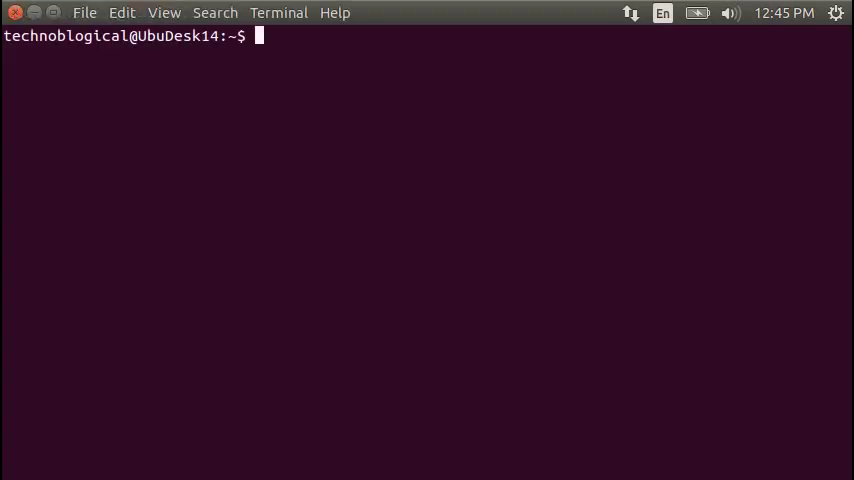
Run 'sudo apt-get update' and supply the password to refresh the package lists
text(sudo a)
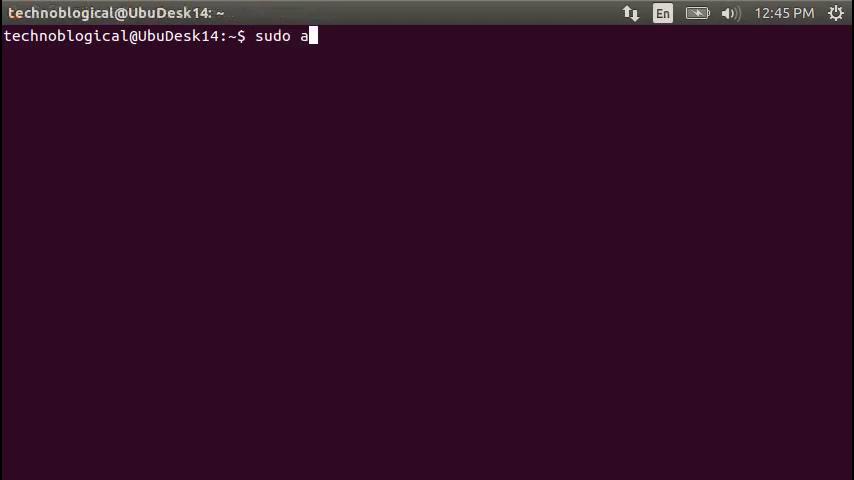
text(pt-get up)
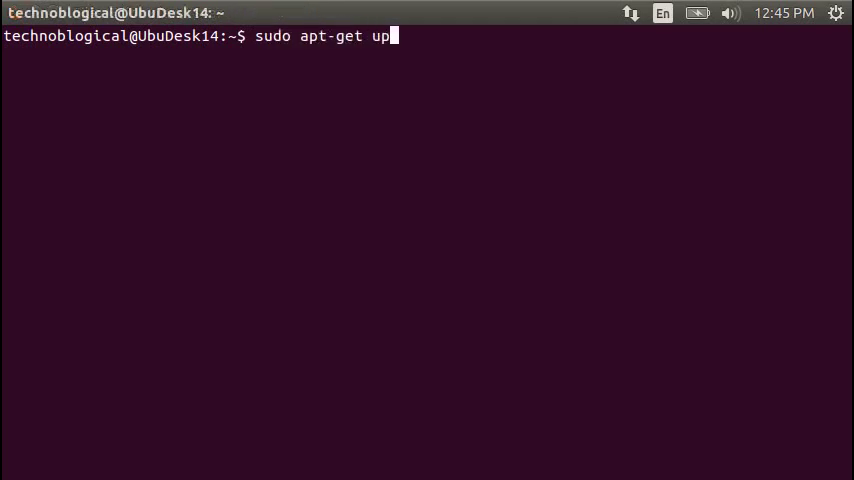
text(date)
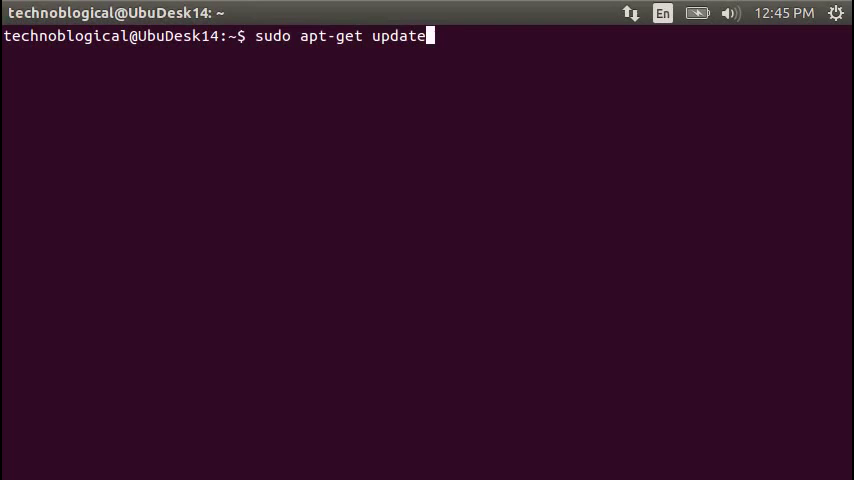
key(Return)
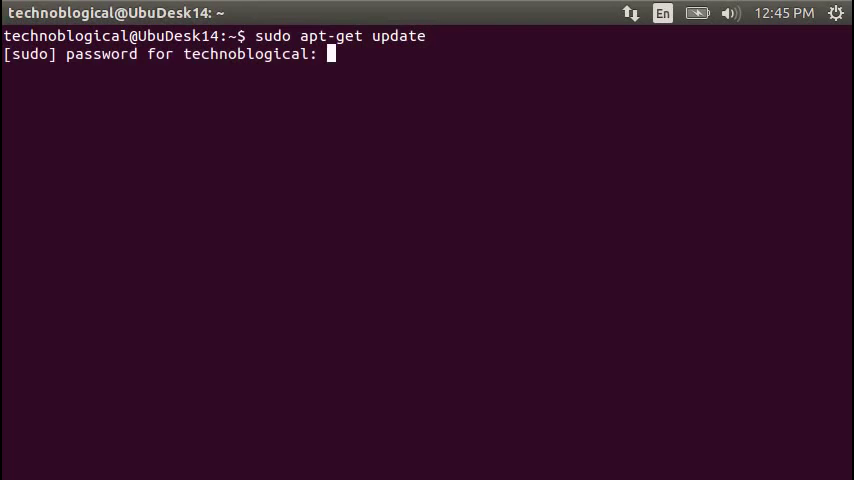
key(Return)
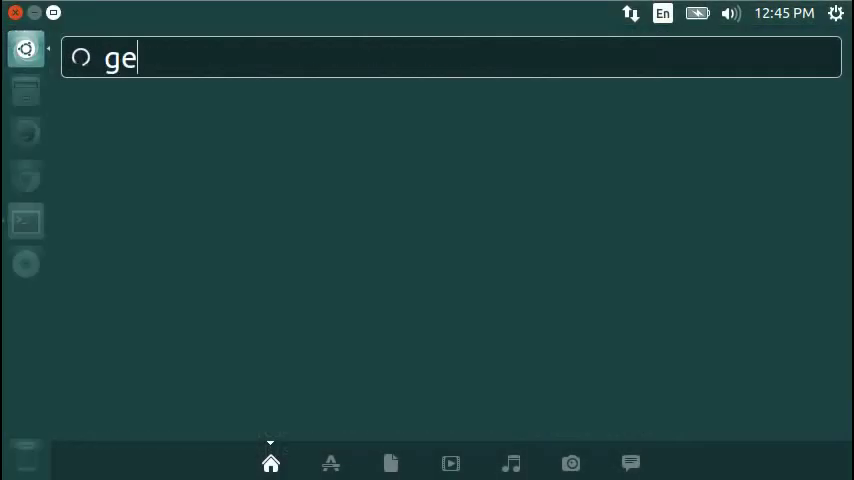
Launch gedit from the Dash and note the letters L, A, M, P on separate lines
text(dit)
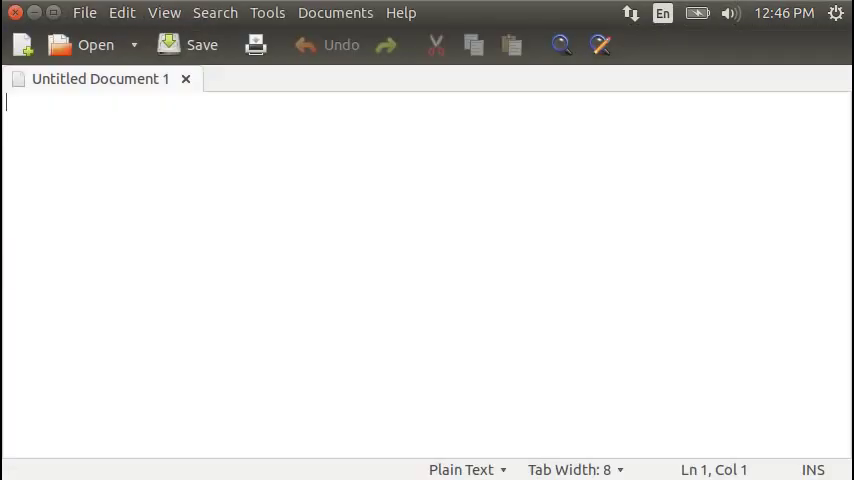
text(L)
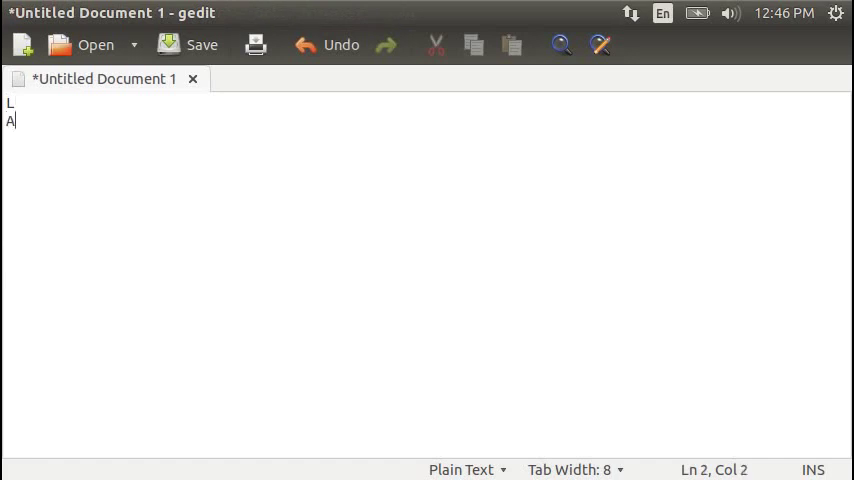
text(M)
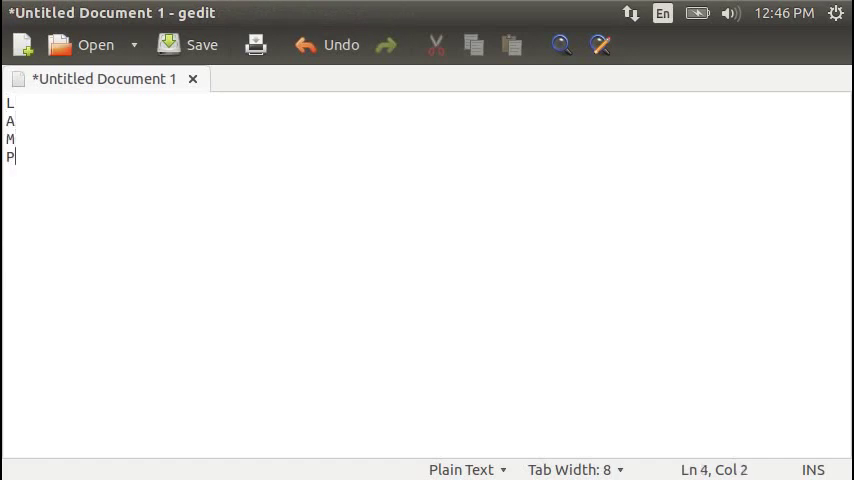
text(i)
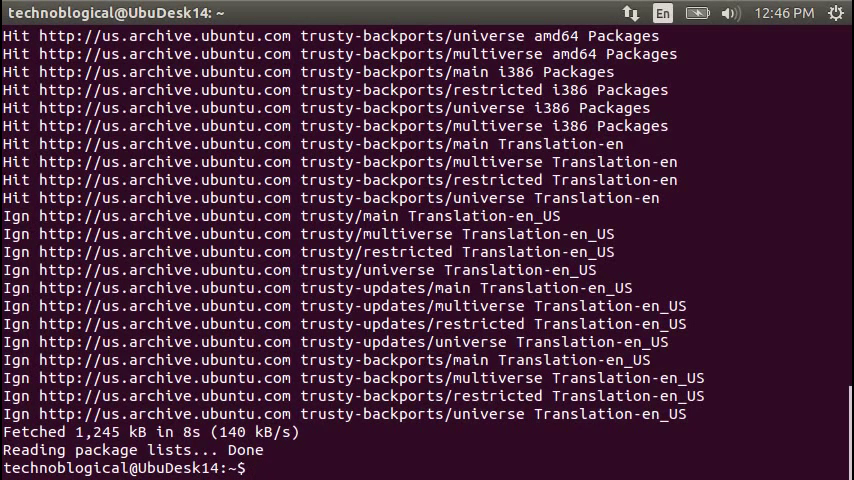
Run 'sudo apt-get upgrade', then 'sudo apt-get install tasksel'
text(sudo apt-get update)
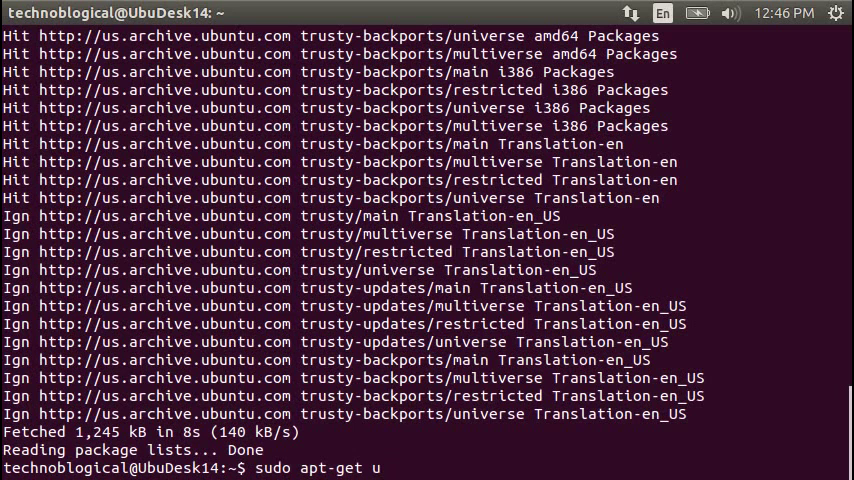
text(pgrade)
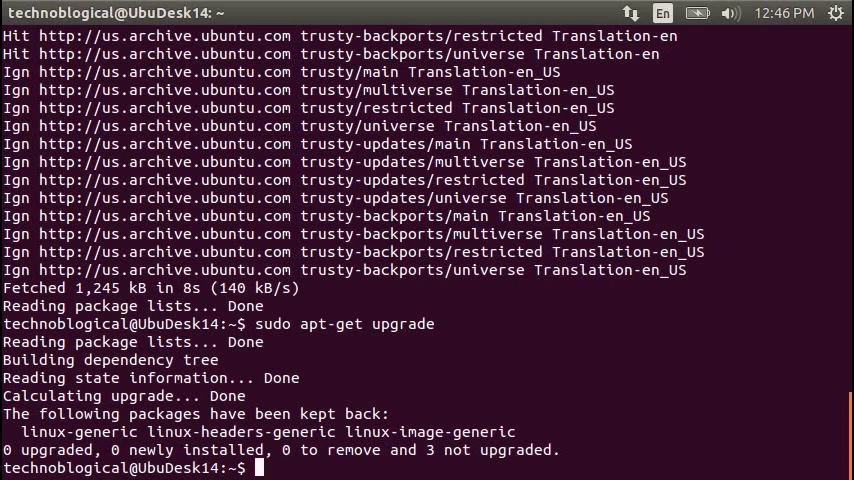
text(sudo apt-get install)
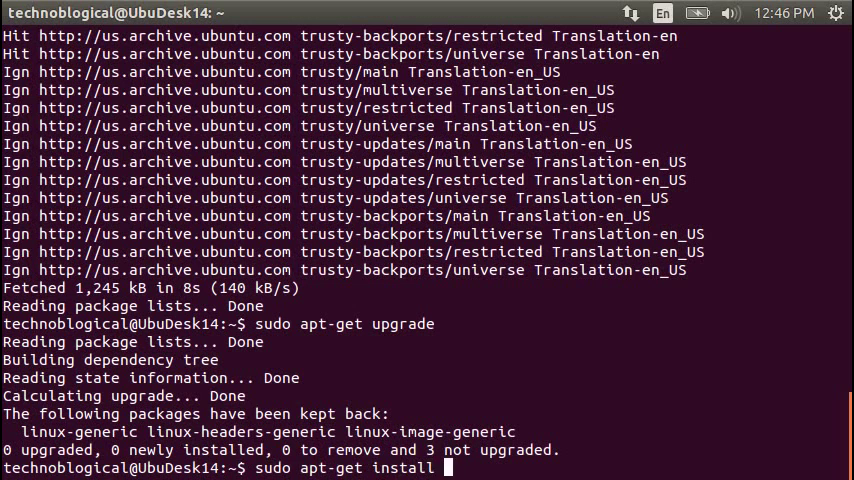
text(tasksel)
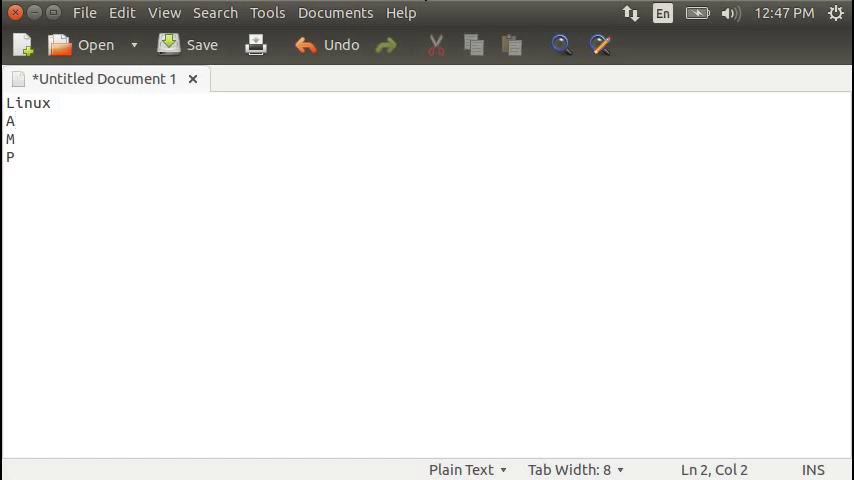
Complete the lines to read Linux, Apache, MySQL and PHP
text(pache)
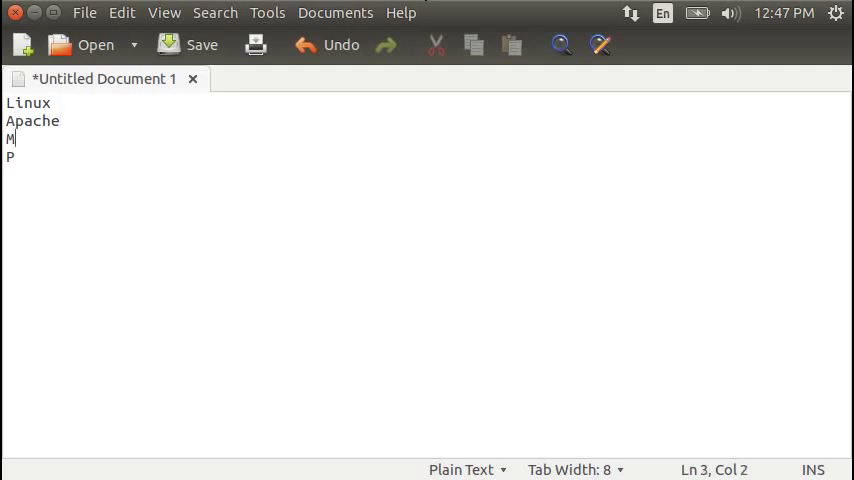
text(yS)
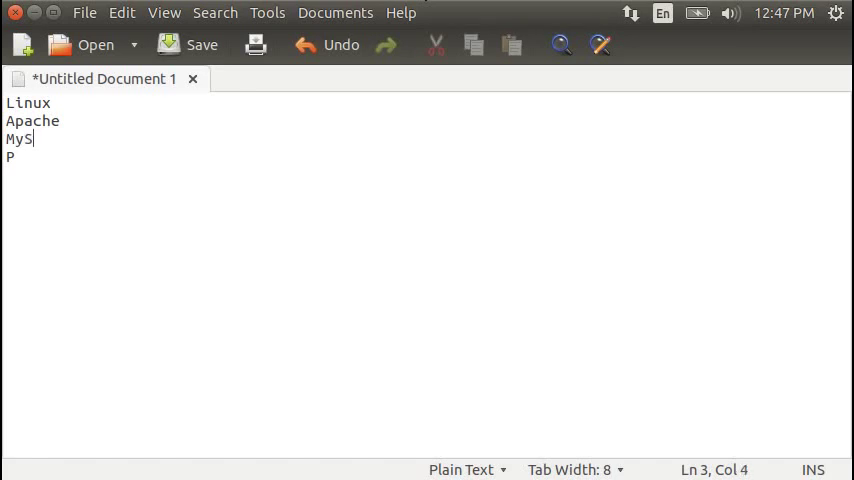
text(QL)
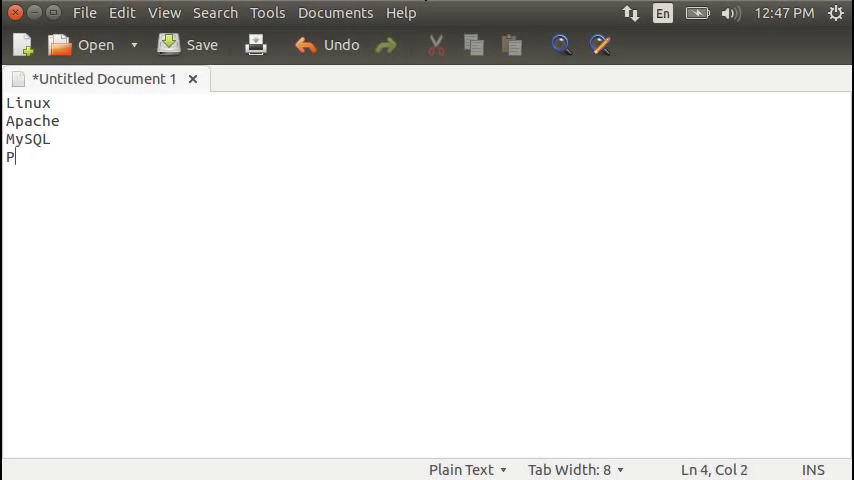
text(HP)
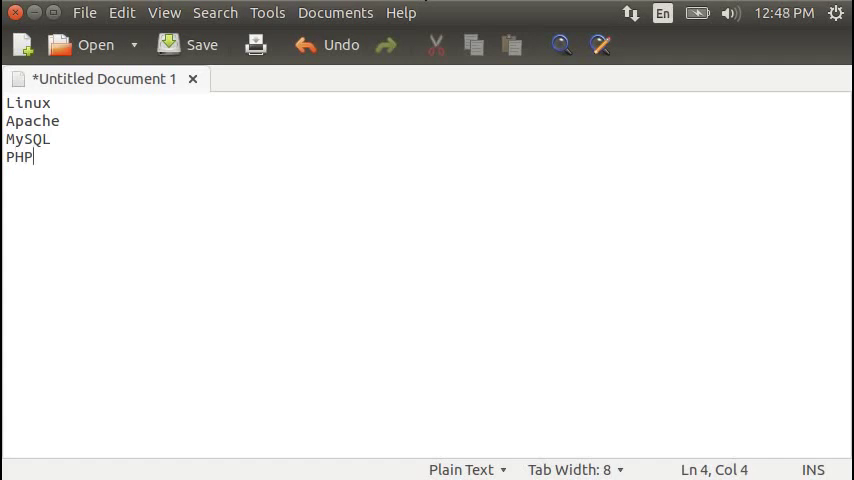
Add a 'LAMP stack' line beneath the four component names
key(Return)
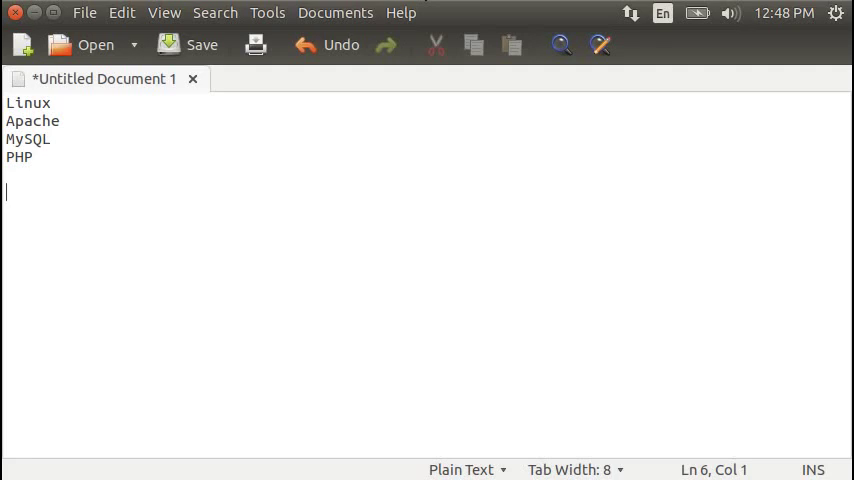
text(LAMP s)
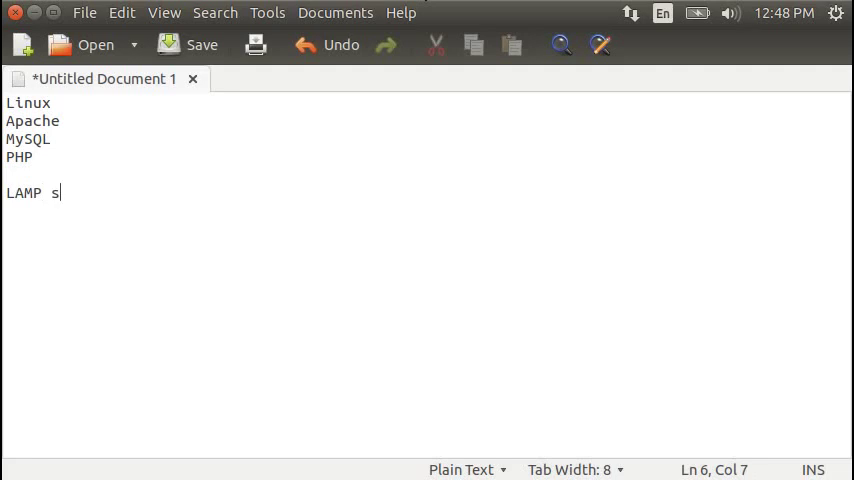
text(tack)
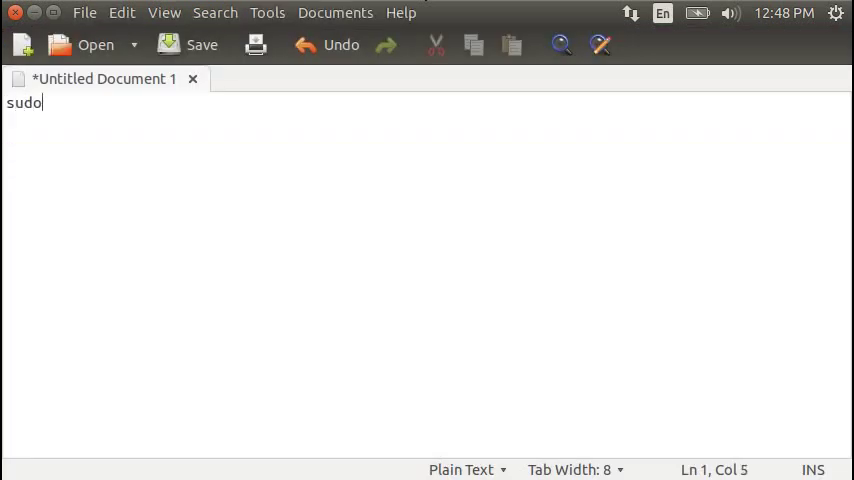
Write the reminder line 'sudo apt-get install tasksel', correcting upgrade to install
text(" ")
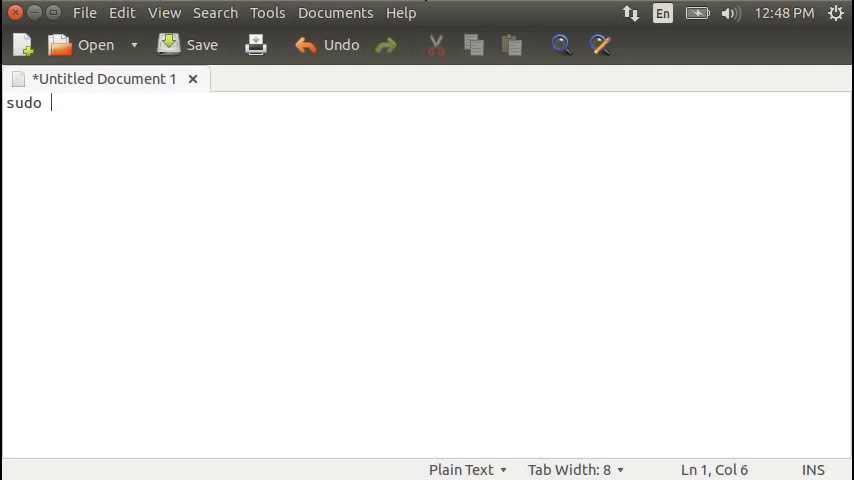
text(apt)
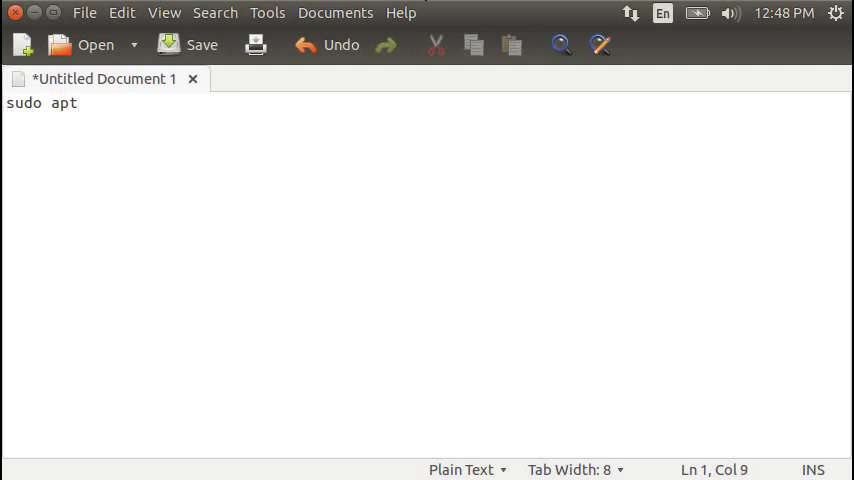
mouse_move(78, 102)
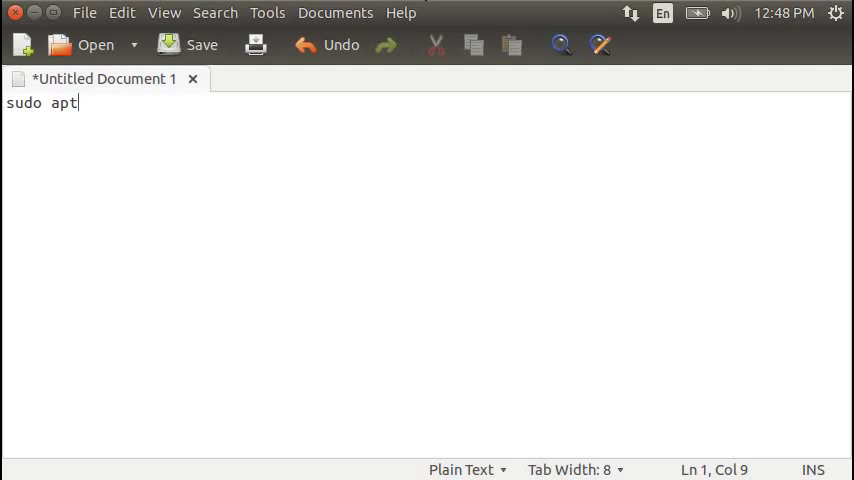
text(-get)
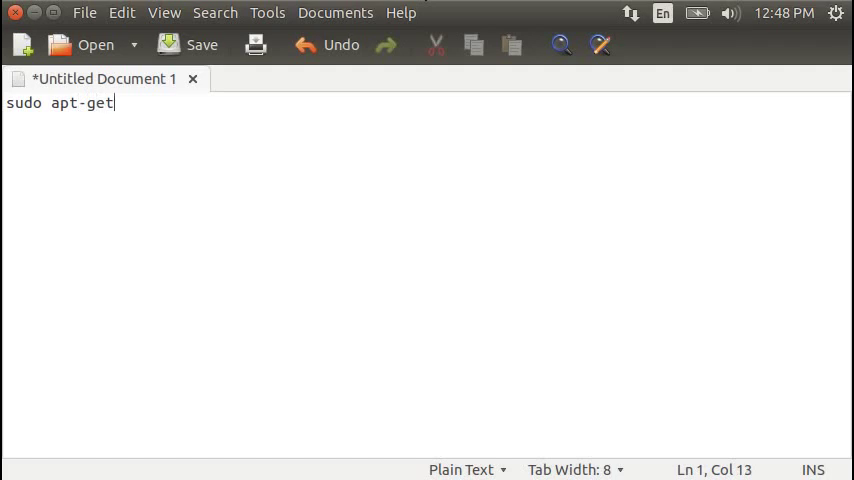
text(" ")
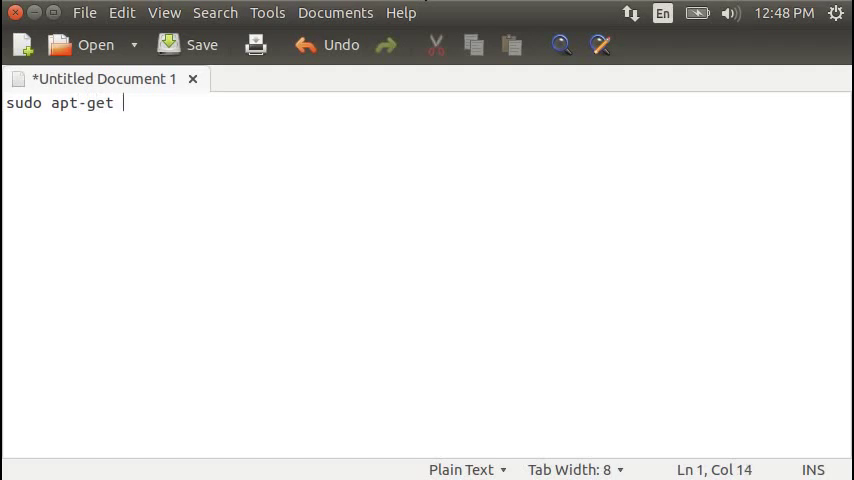
text(upd)
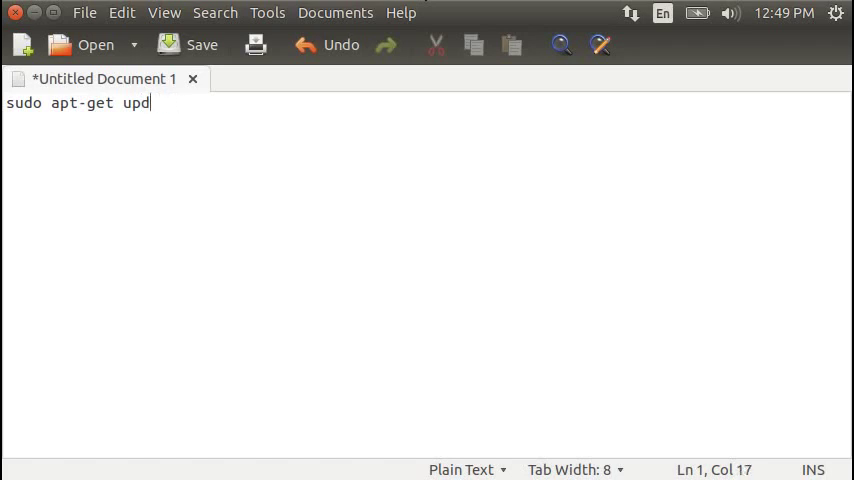
text(grade)
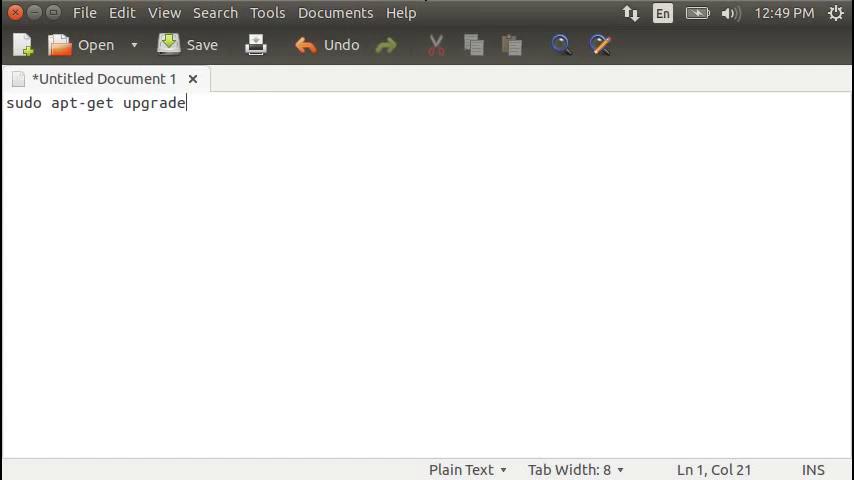
key(BackSpace)
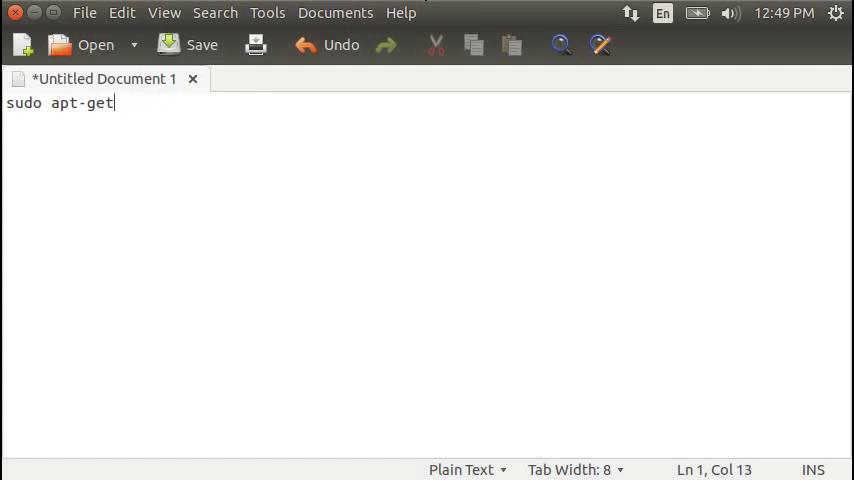
text(install)
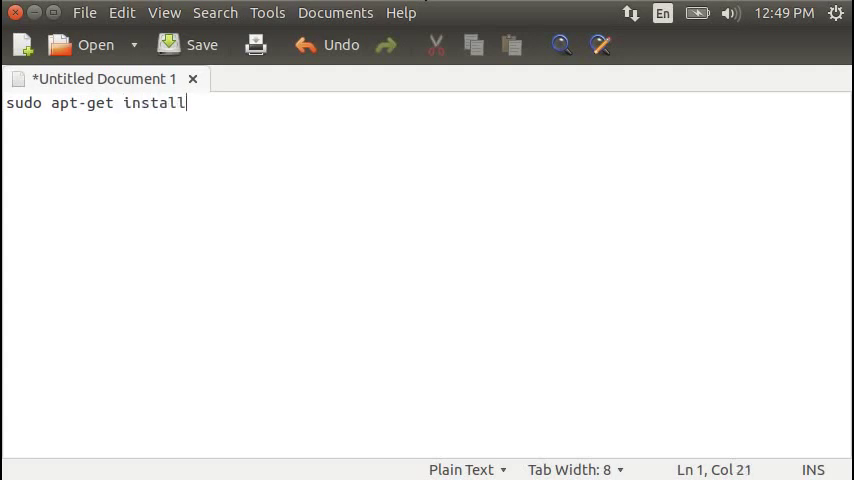
text(ta)
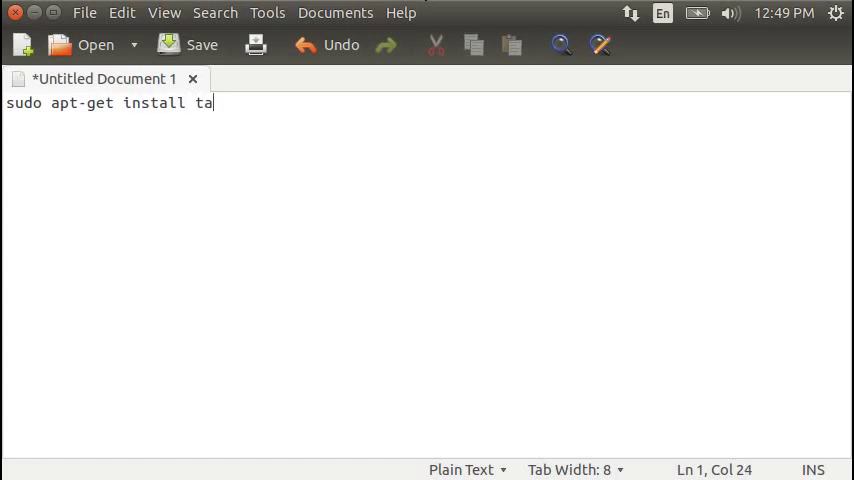
text(ksel)
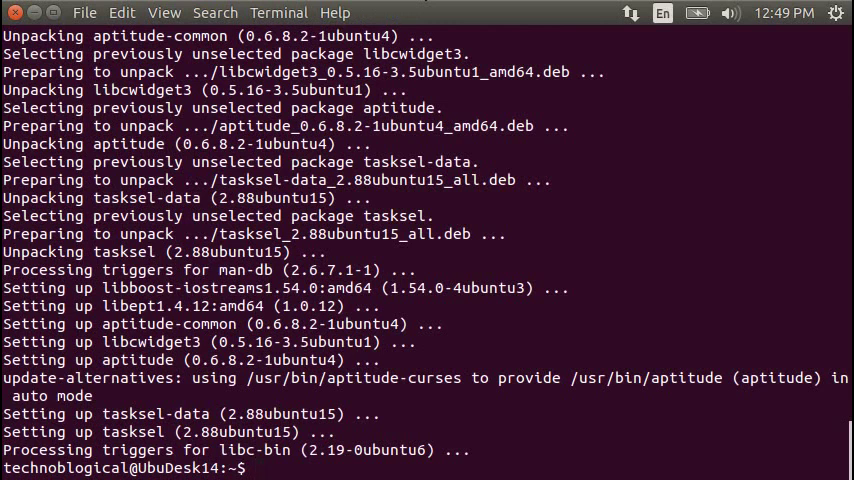
Run 'sudo tasksel' and mark Basic Ubuntu server, OpenSSH server and LAMP server
text(tasksel)
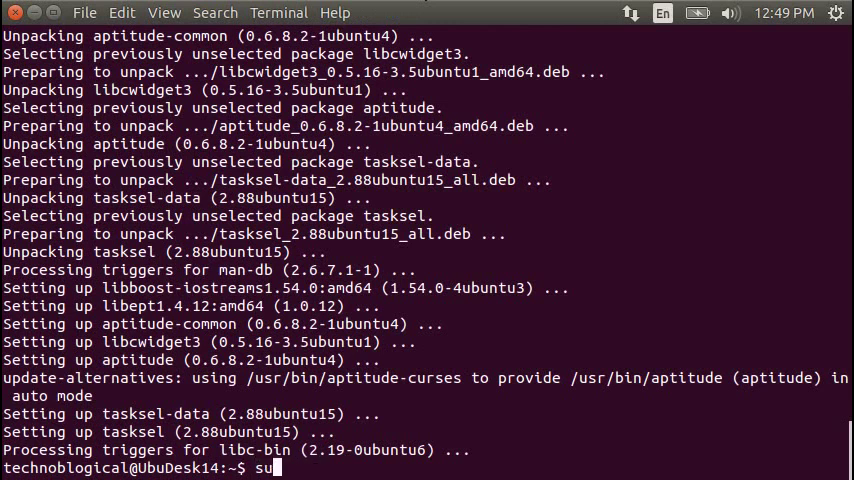
text(do tasksel)
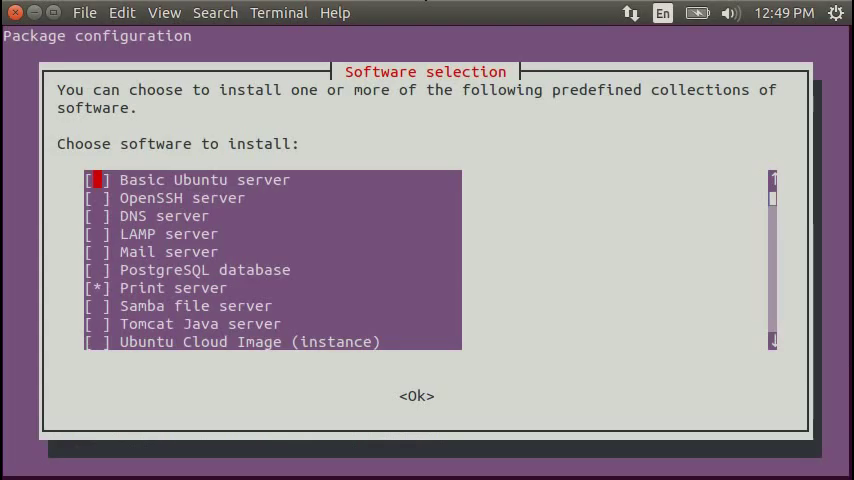
key(Down)
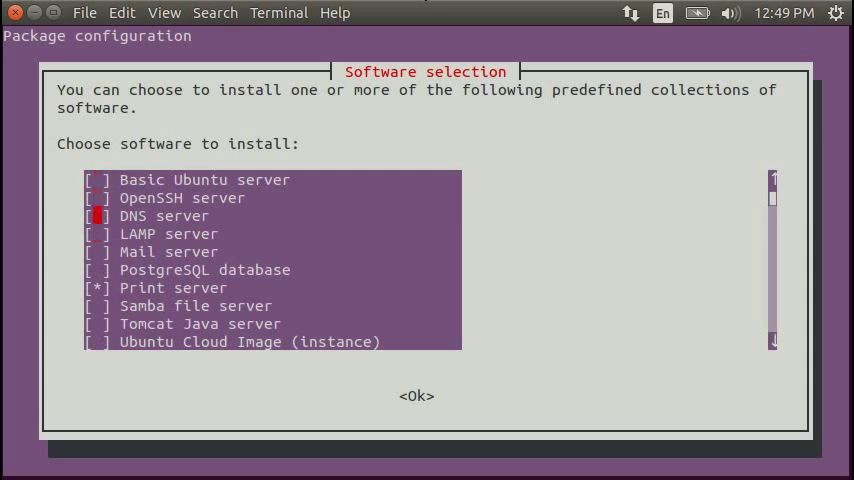
key(Up)
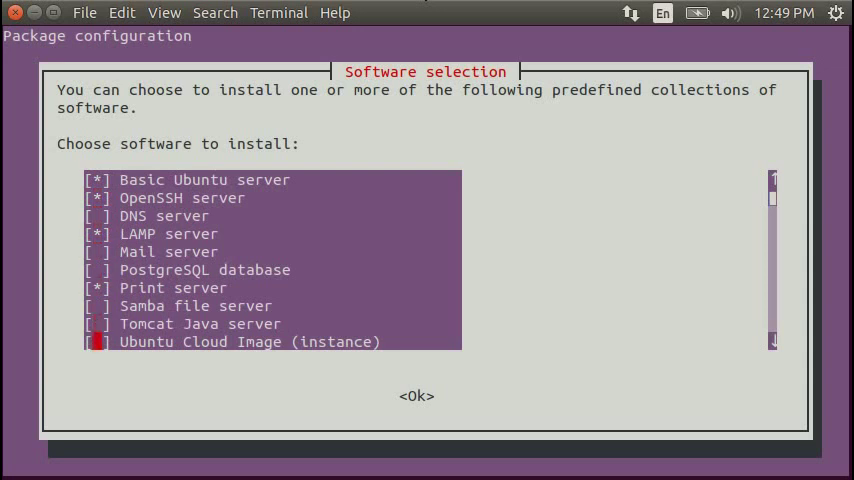
Confirm Ok to start installing the selected server collections
key(Tab)
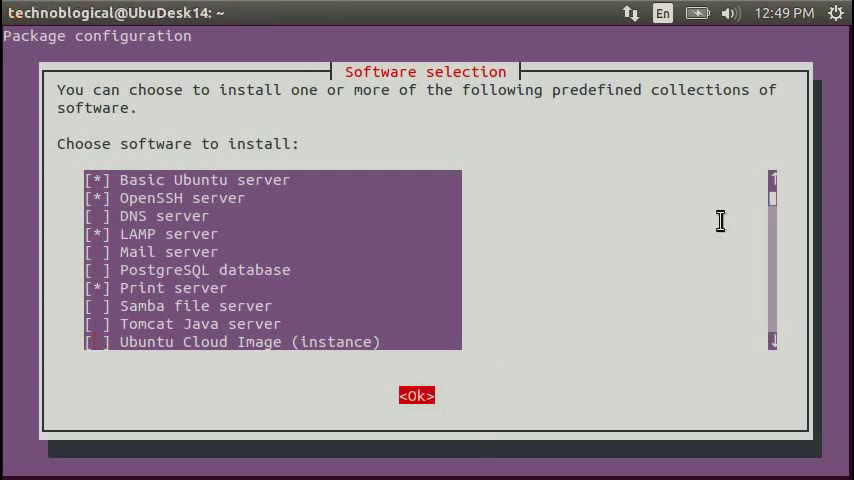
click(416, 396)
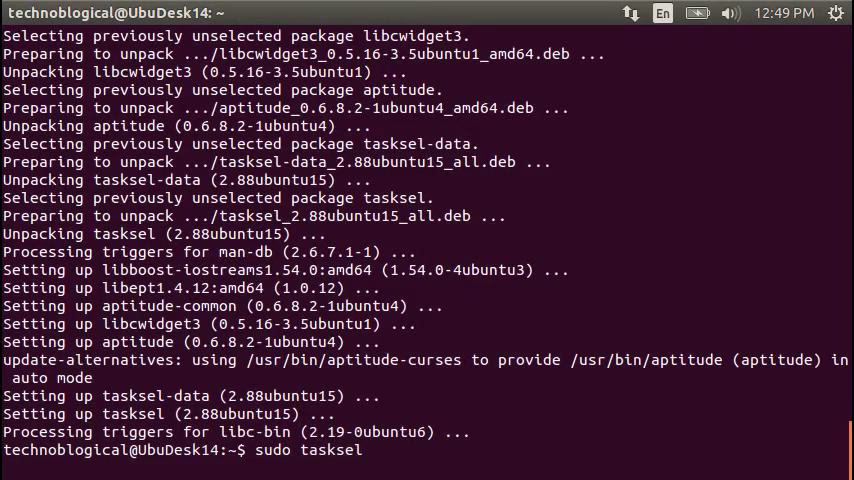
key(Return)
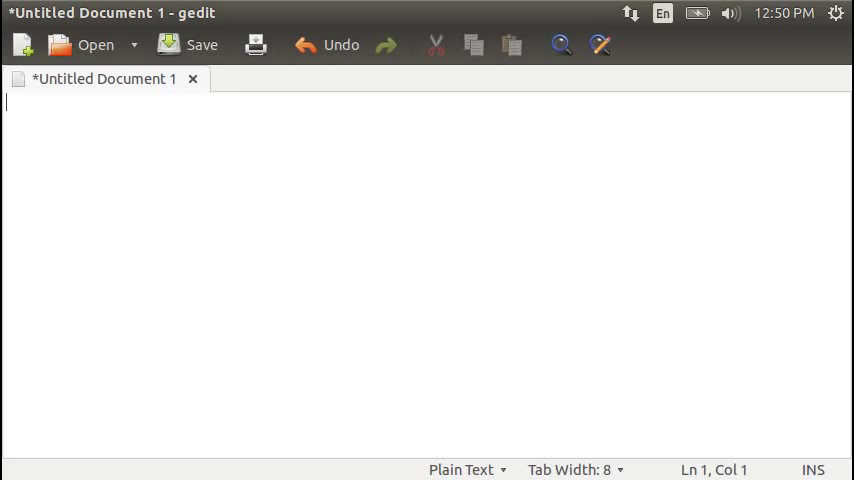
Note 'There lots of passwords' and 'Single Sign on' on two lines, then select all
text(There lo)
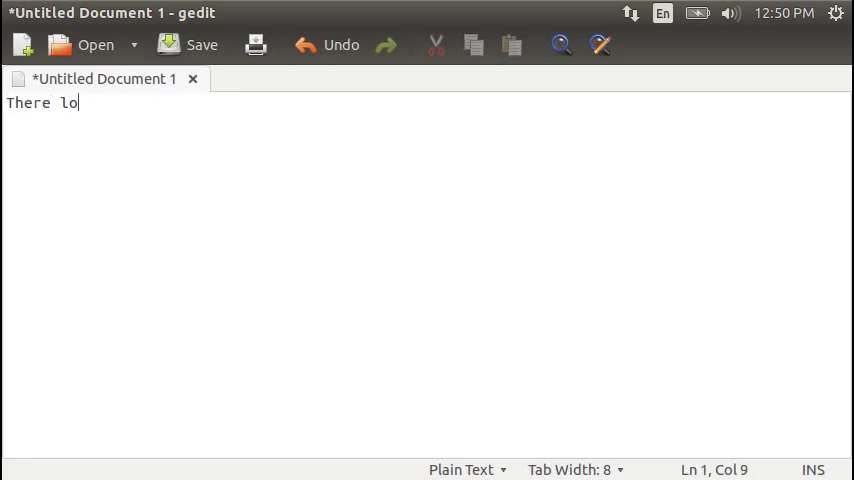
text(ts of passwords)
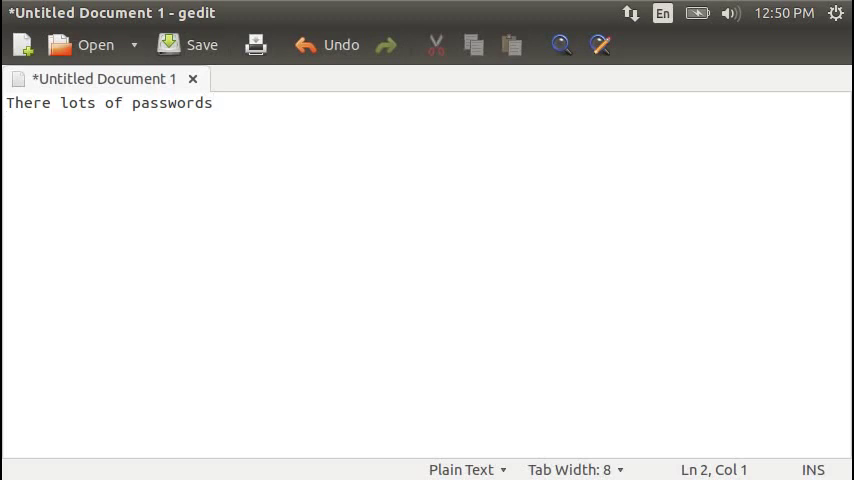
text(Single Sign o)
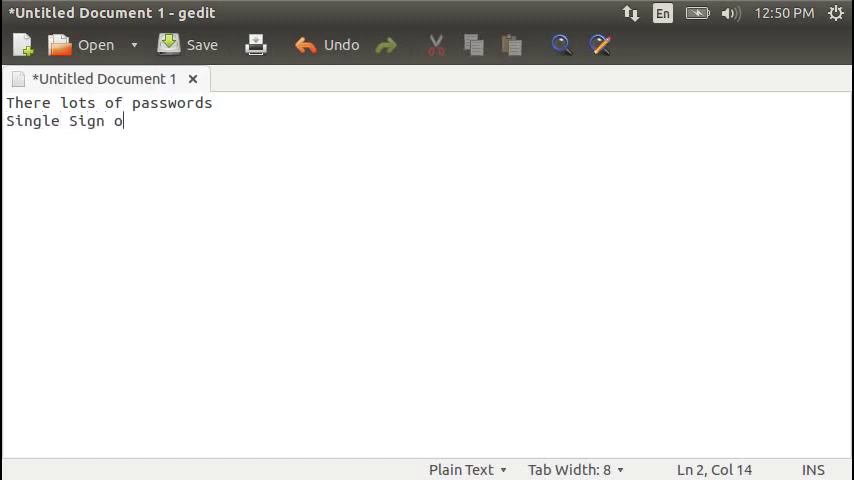
text(n)
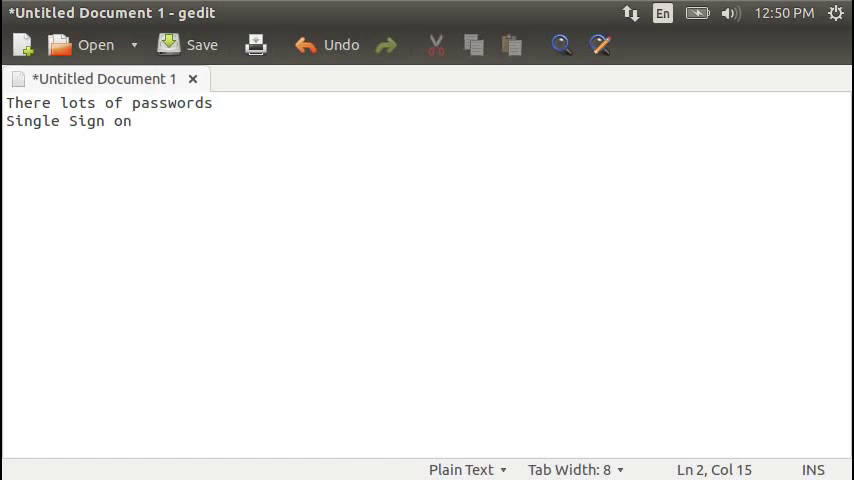
key(ctrl+a)
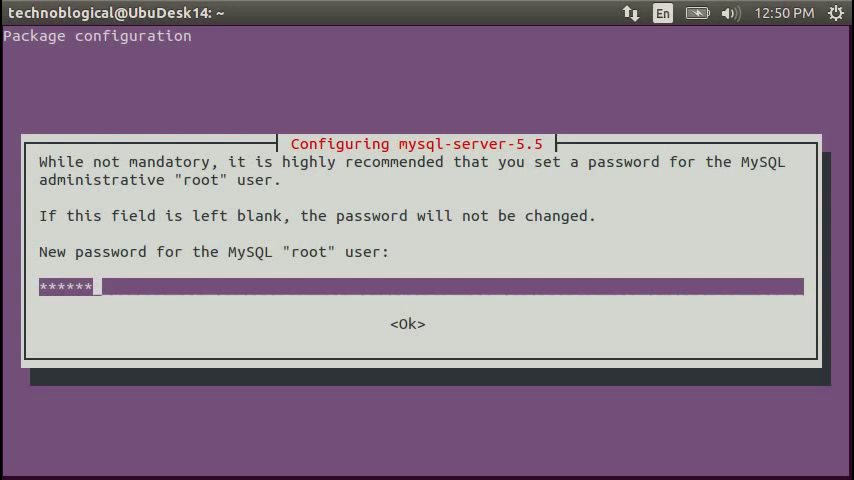
Confirm the MySQL root password with Ok, then note 'phpmyadmin' in a blank gedit document
click(408, 324)
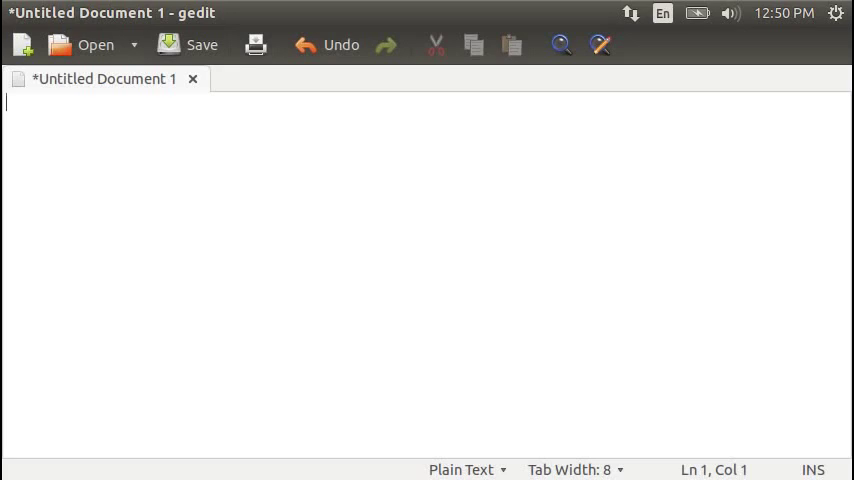
text(phpm)
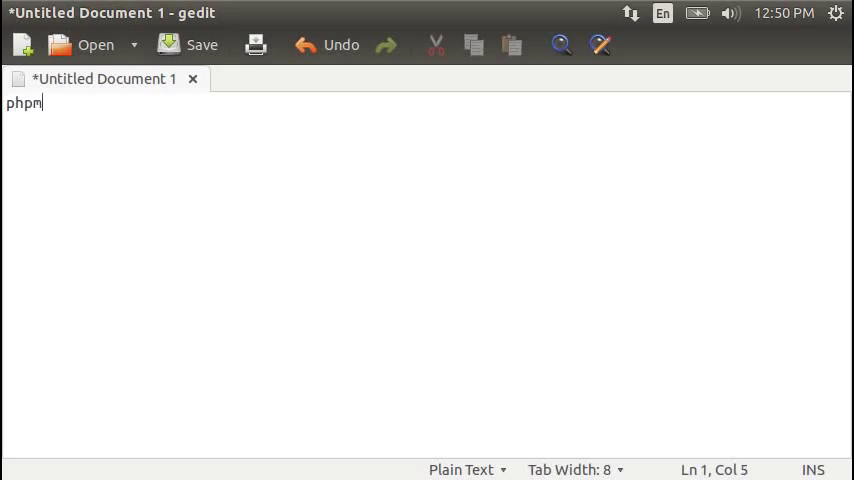
text(yadmin)
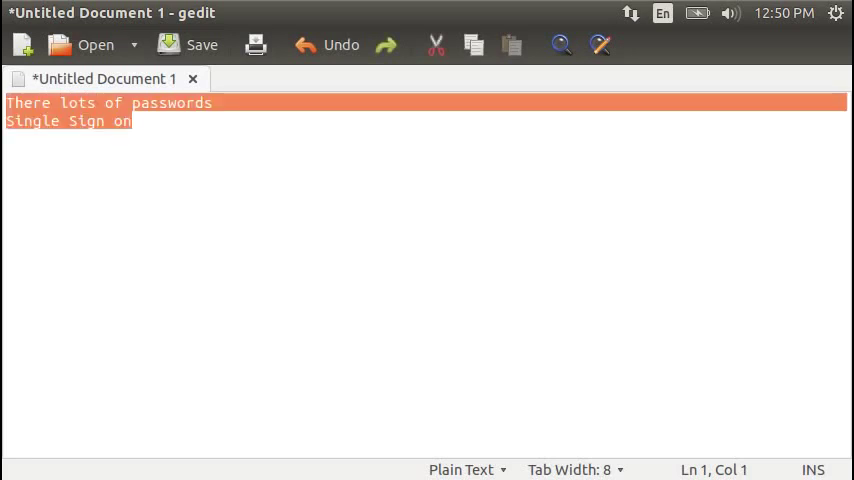
Replace the notes with 'Logging into the computer' as the first login line
text(\)
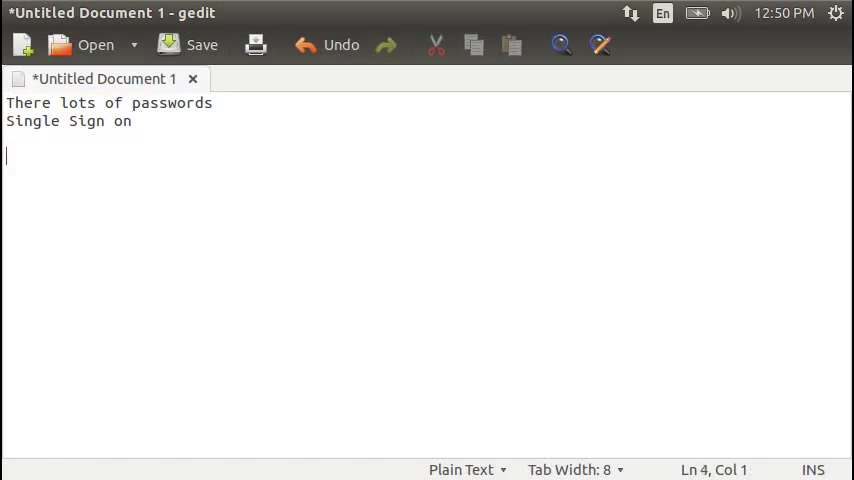
text(SAMBA)
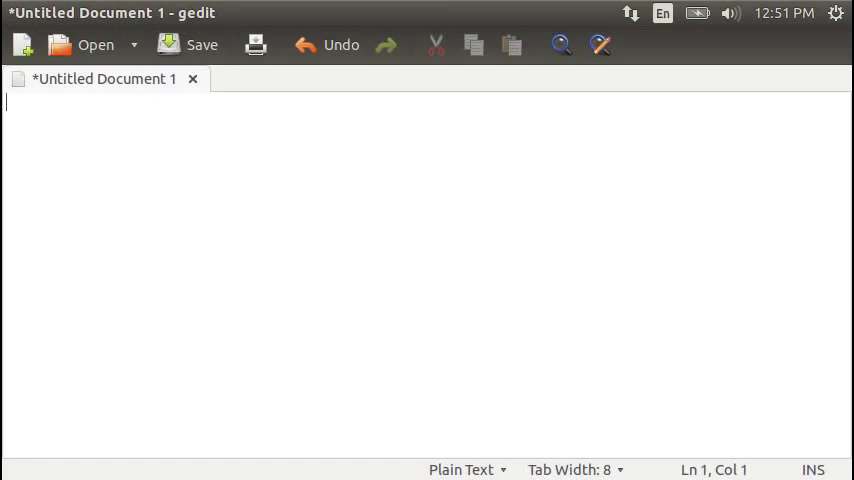
text(Logging into the com)
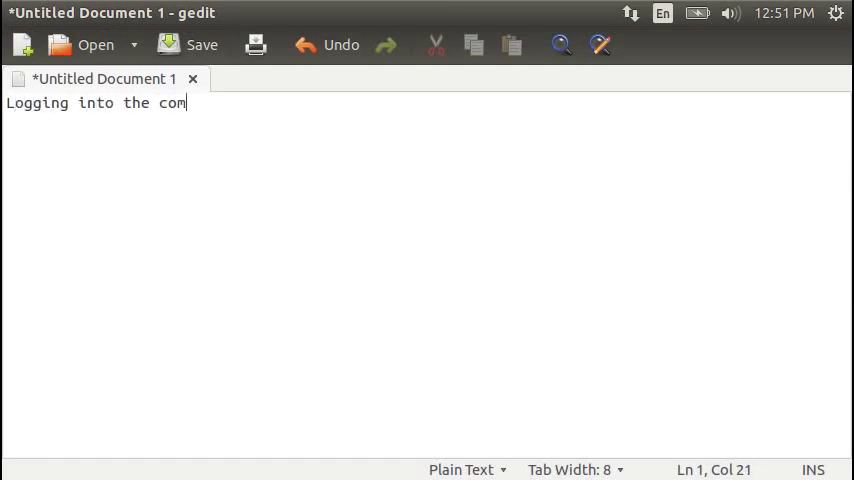
text(puter)
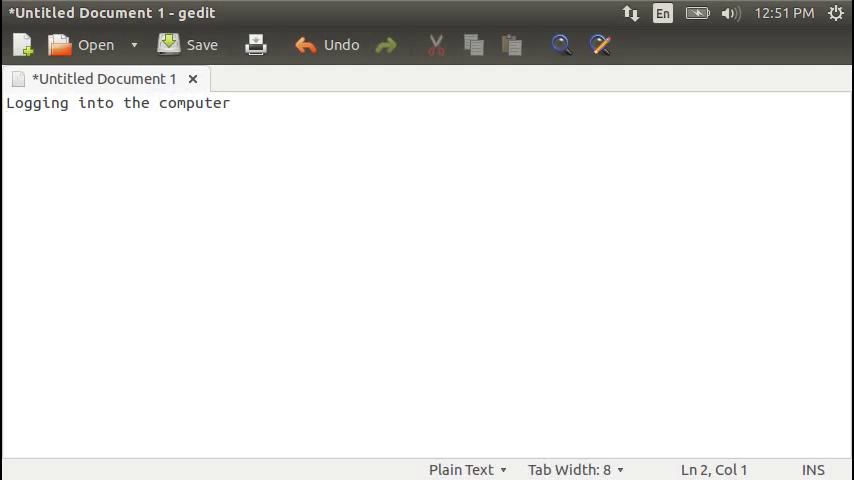
Add 'logging into MySQL' and 'PHPmyAdmin' lines, then select all
text(logging into M)
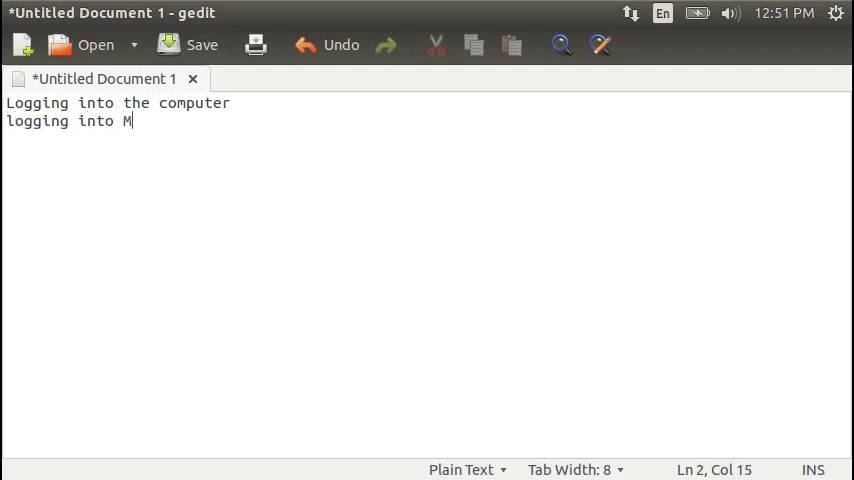
text(ySQL)
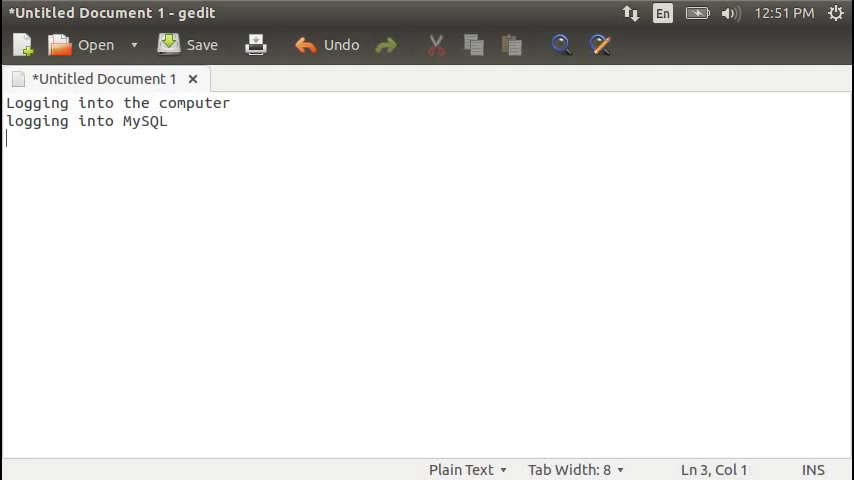
text(PHPm)
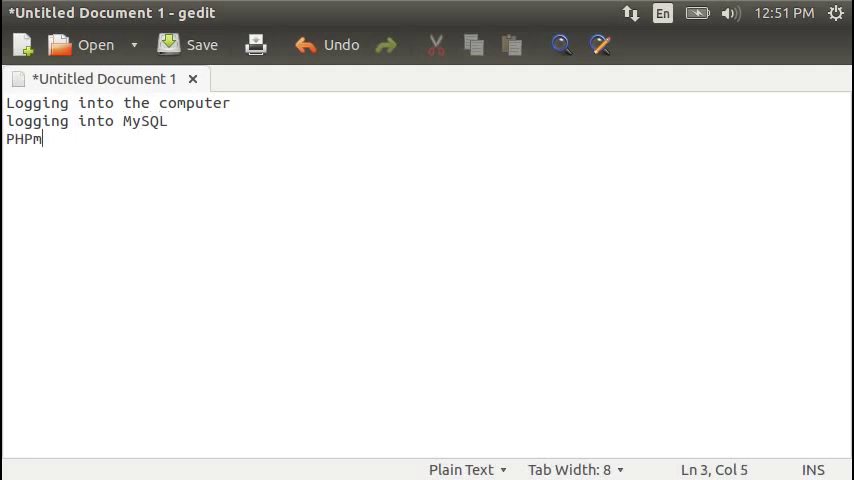
text(yAdmin)
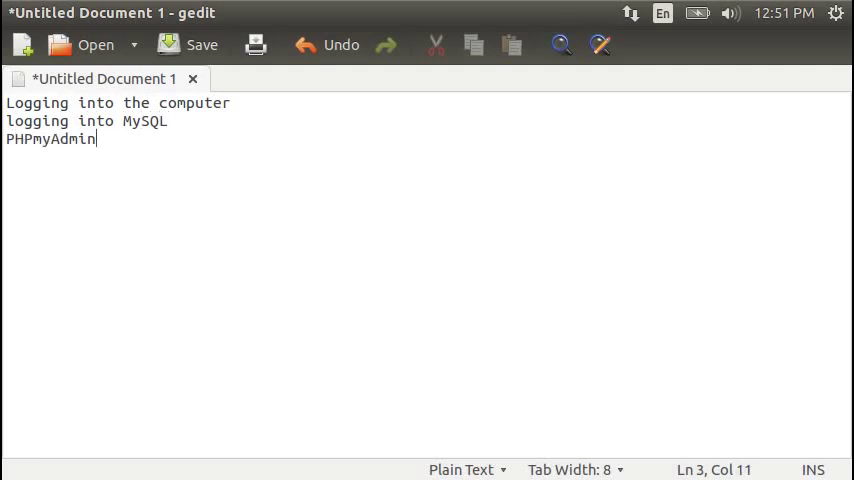
key(ctrl+a)
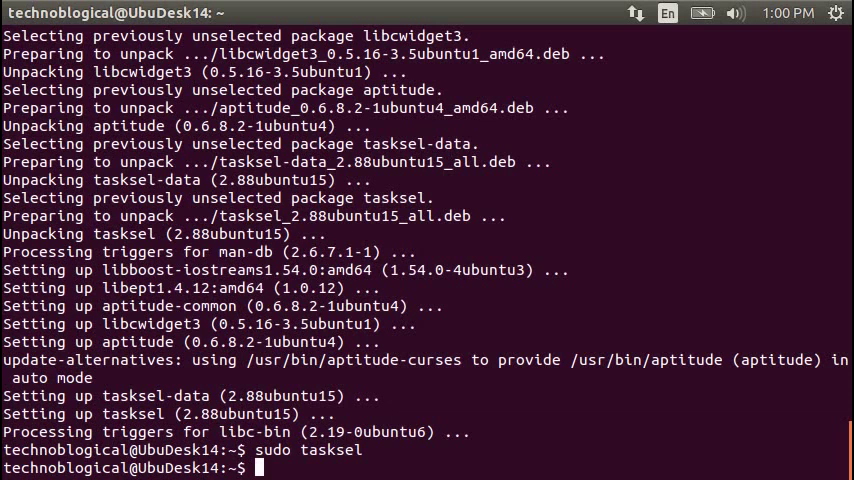
Run 'sudo apt-get install phpmyadmin' and answer y to reach the web server choice
text(sudo a)
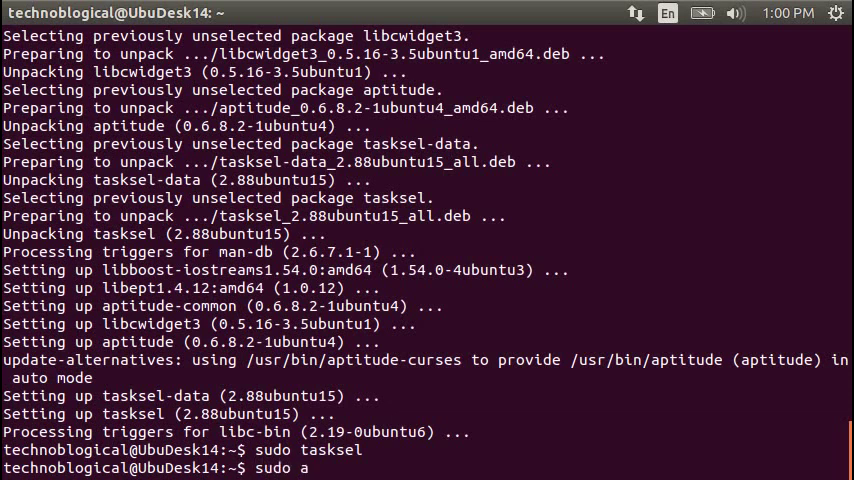
text(pt-get inst)
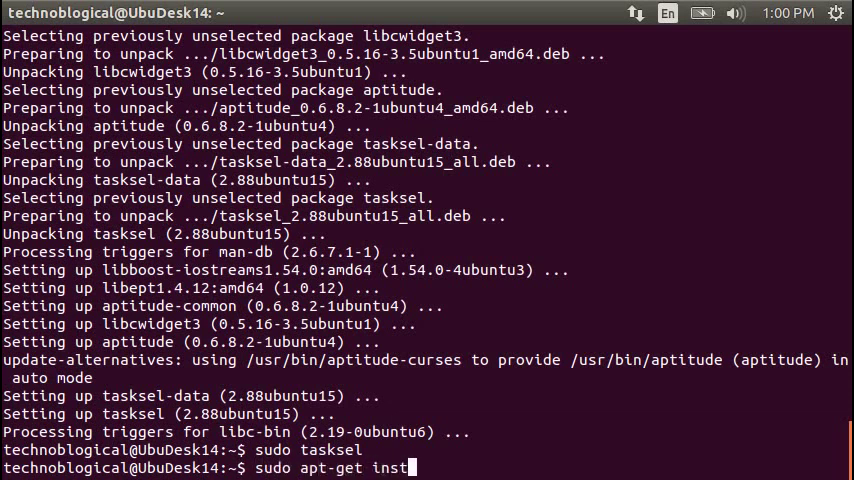
text(all)
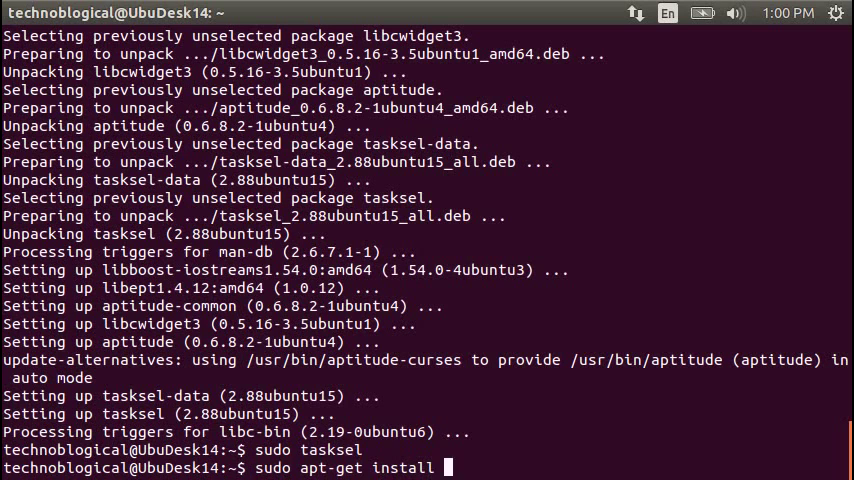
text(phpmyadmin)
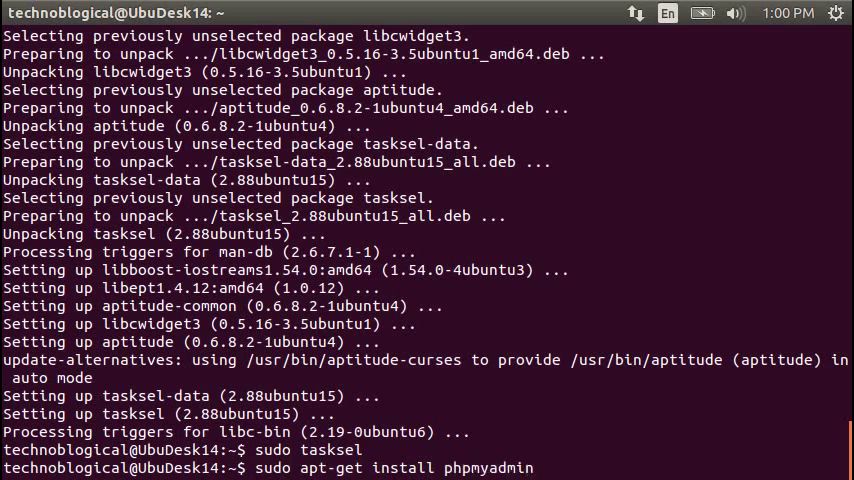
key(Return)
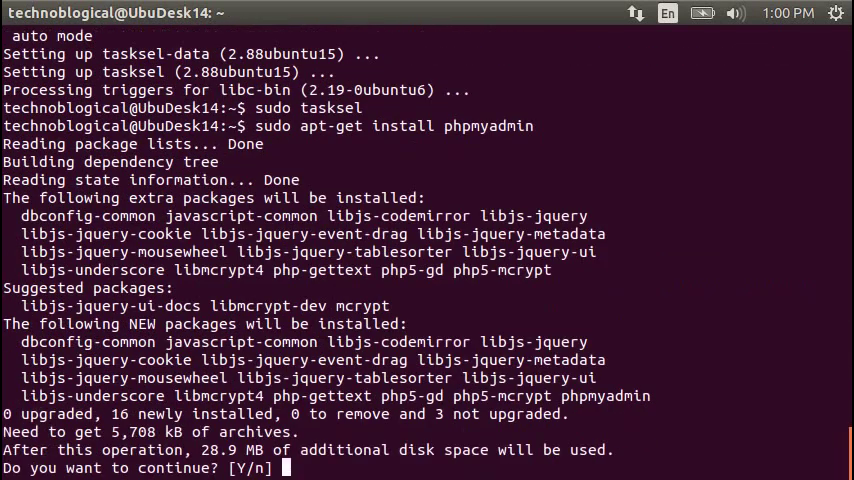
text(y)
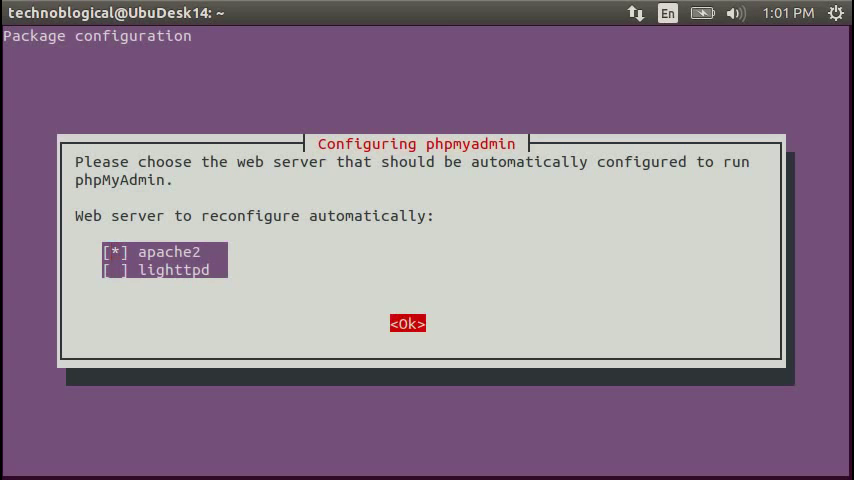
Confirm apache2 as phpMyAdmin's web server and accept automatic database configuration
click(408, 324)
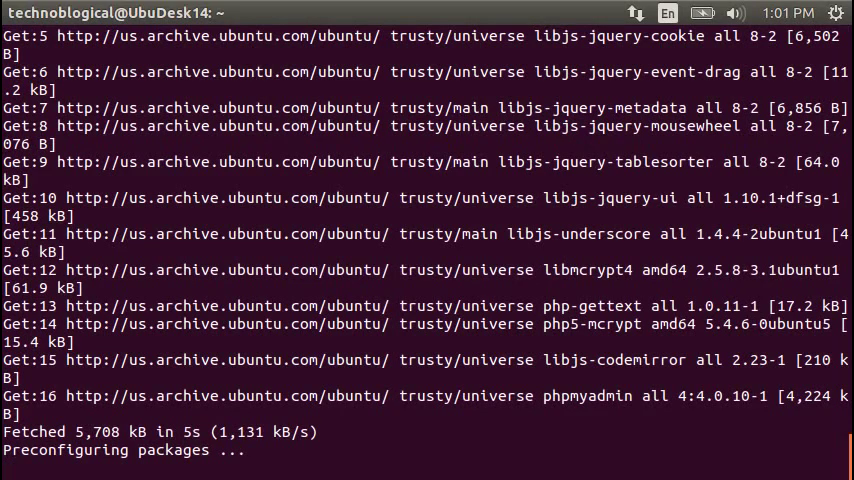
scroll(down, 3)
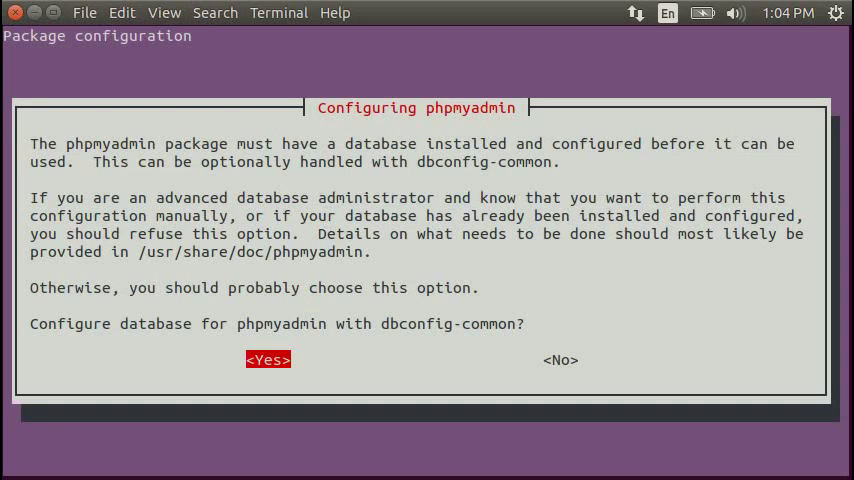
click(268, 360)
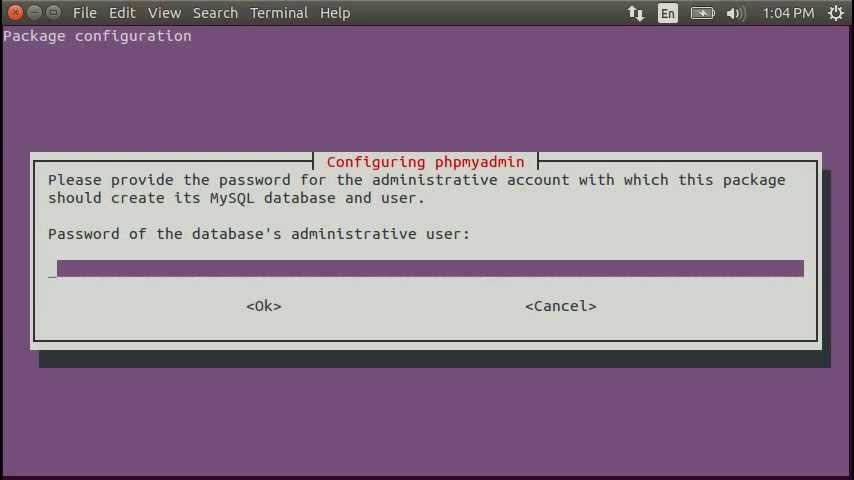
Enter the MySQL administrator password, then the phpMyAdmin application password, and confirm both
text(****)
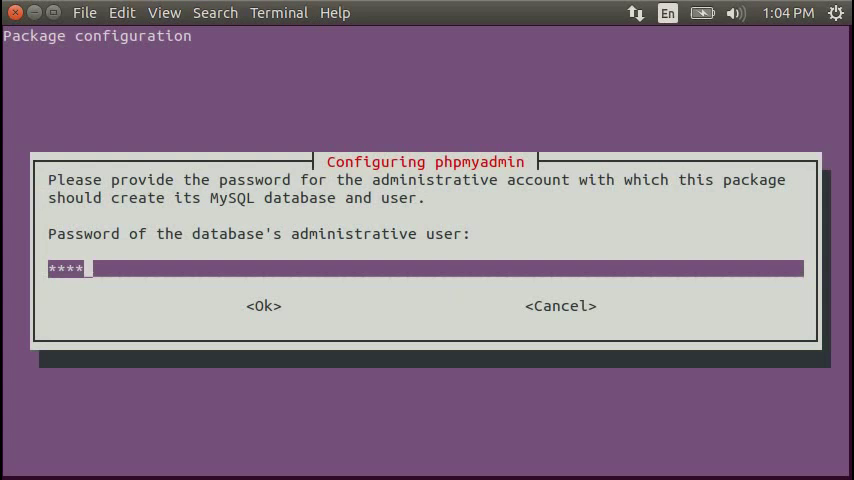
click(264, 304)
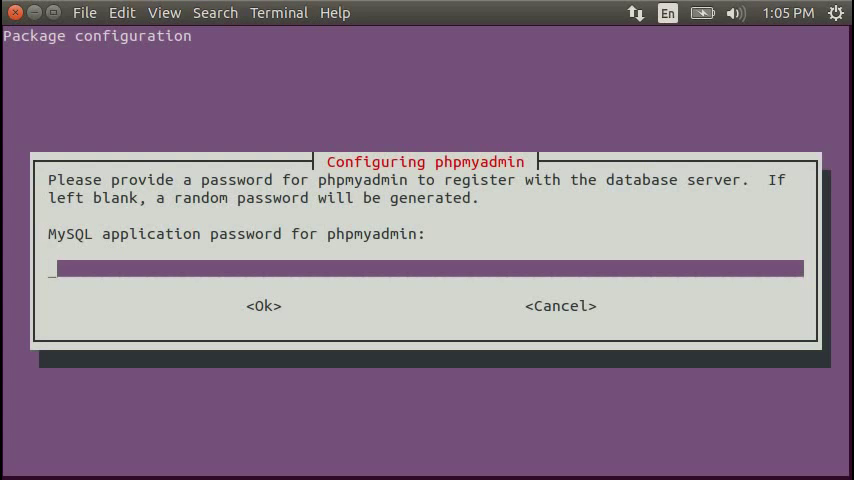
text(******)
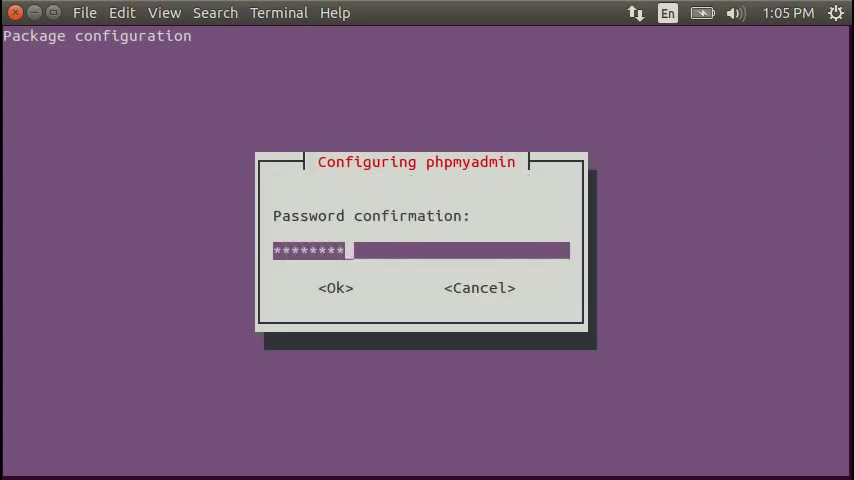
click(336, 288)
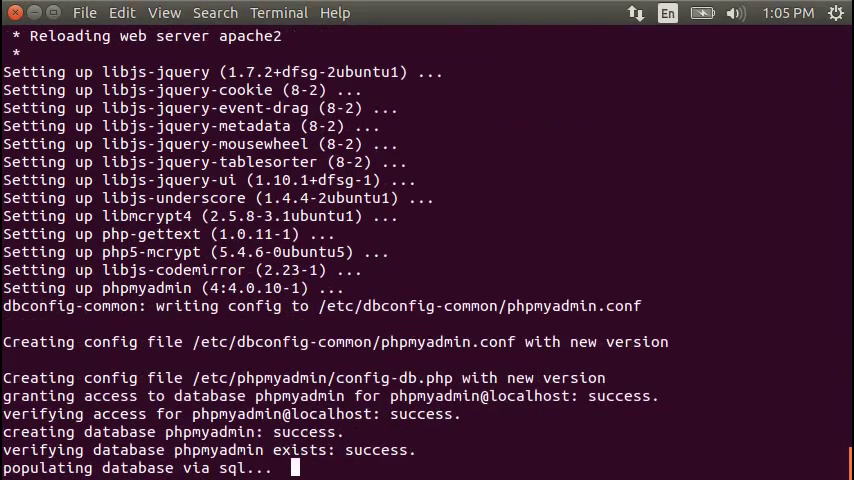
Let apt finish installing phpmyadmin while scrolling the terminal output
scroll(down, 3)
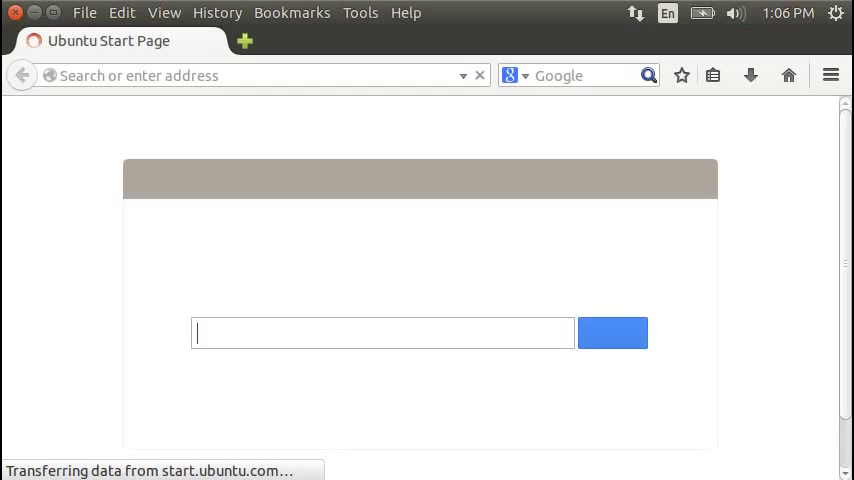
Load the Apache test page at localhost, then go to localhost/phpmyadmin
text(lo)
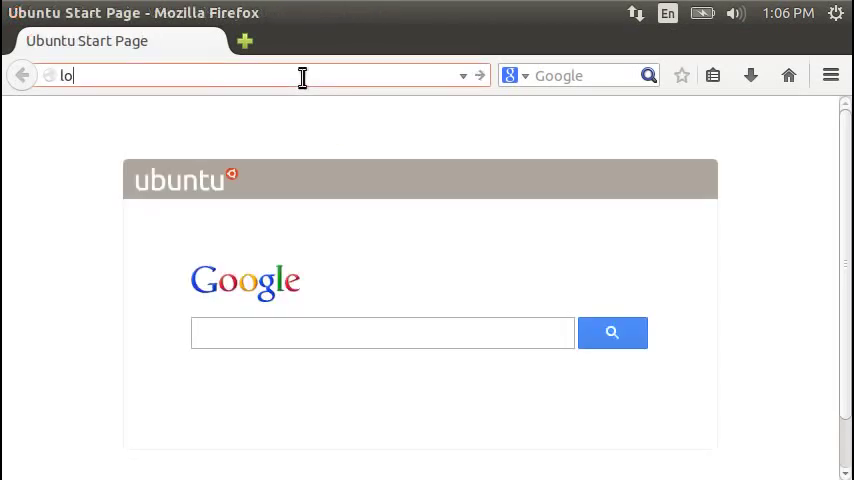
key(Return)
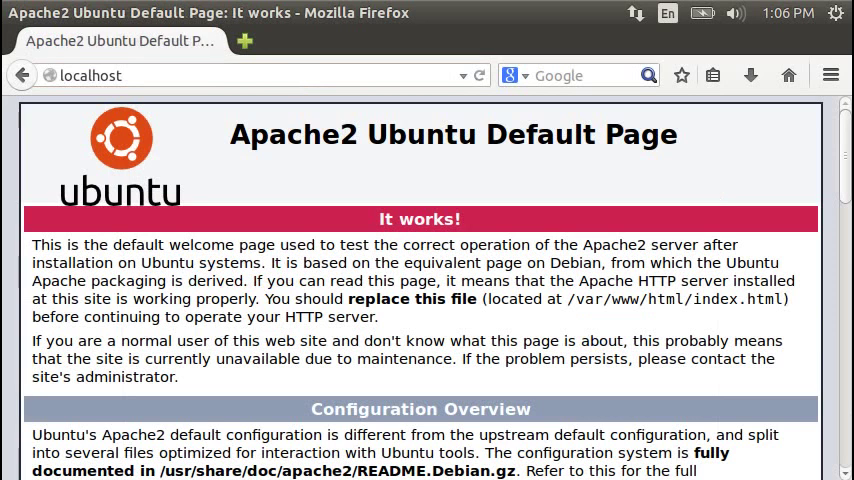
double_click(418, 220)
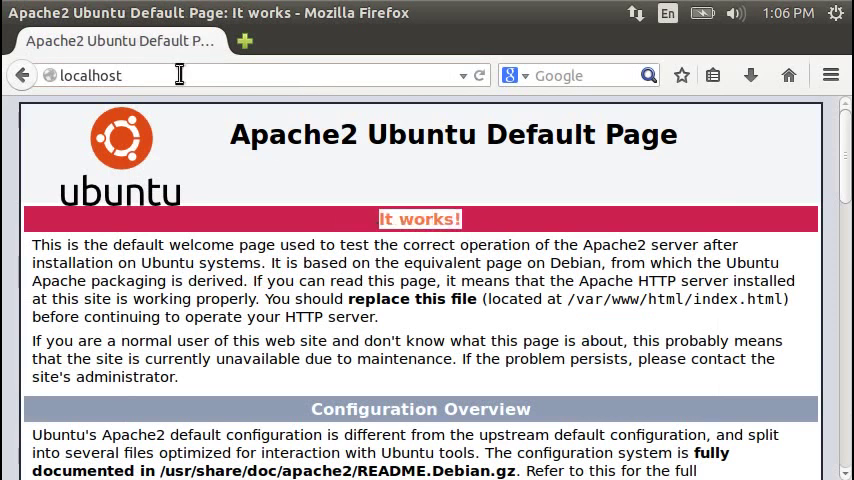
text(/phpmyadmin/)
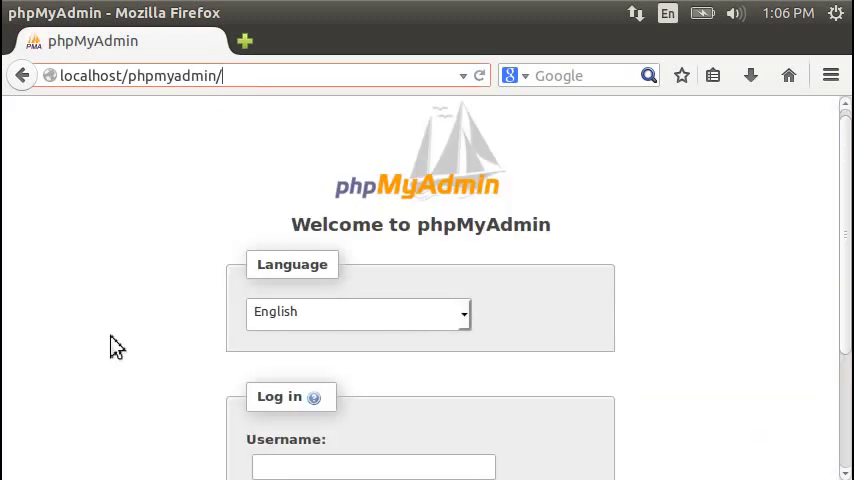
Fill the phpMyAdmin login with username root and its password
scroll(down, 3)
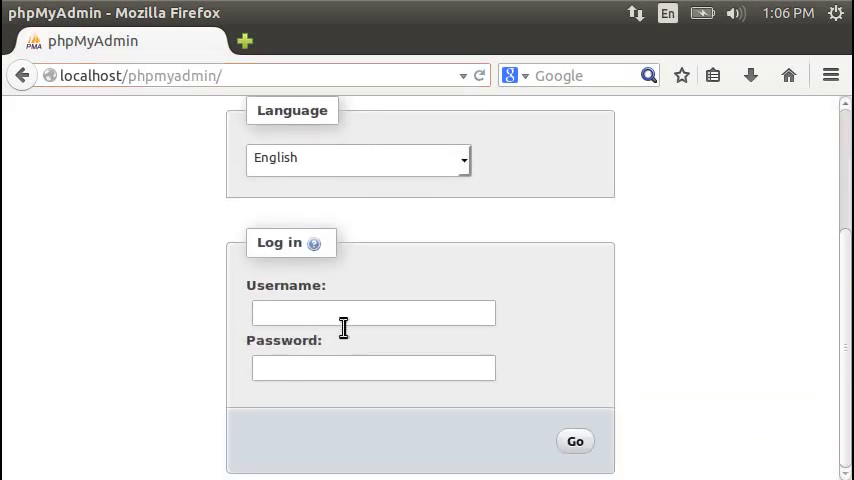
text(root)
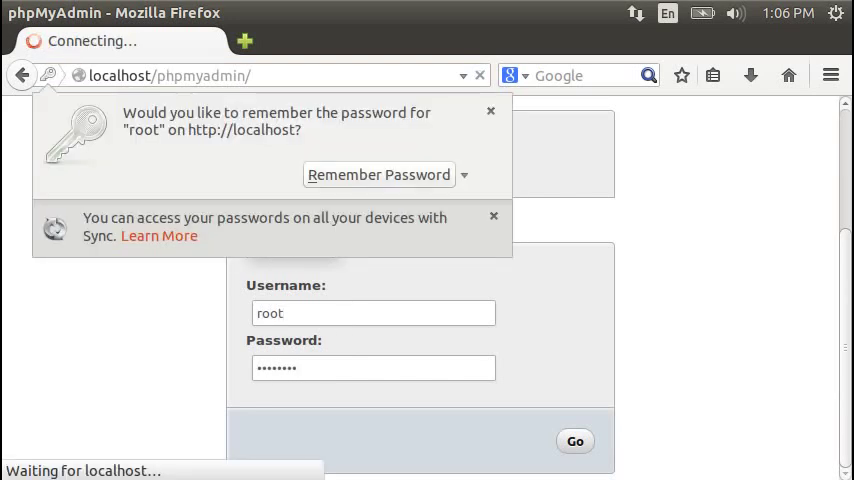
Sign in as root and start adding a new user from the Users overview
click(576, 440)
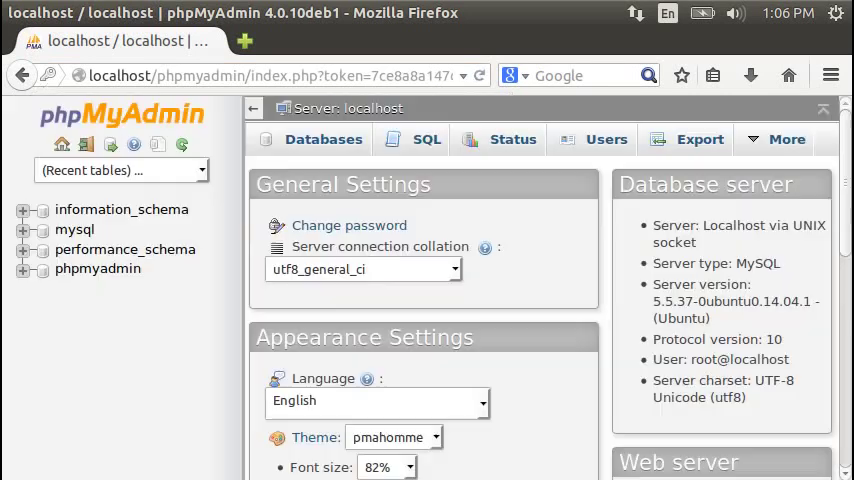
mouse_move(604, 204)
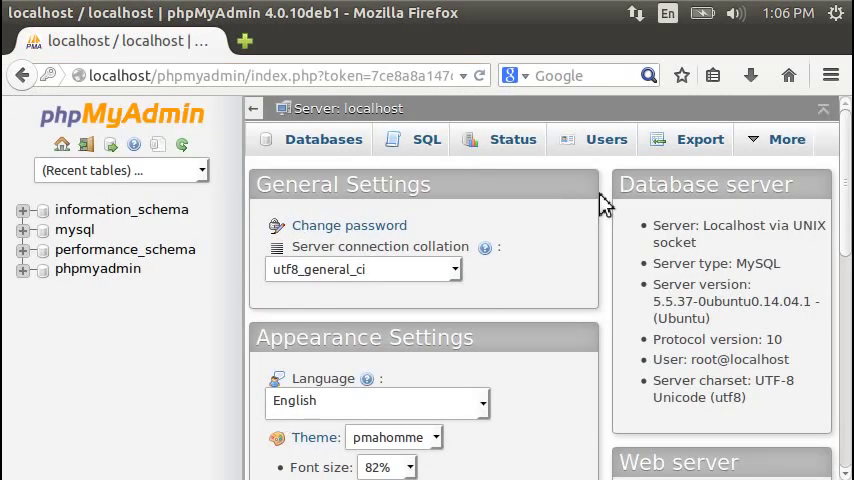
click(606, 140)
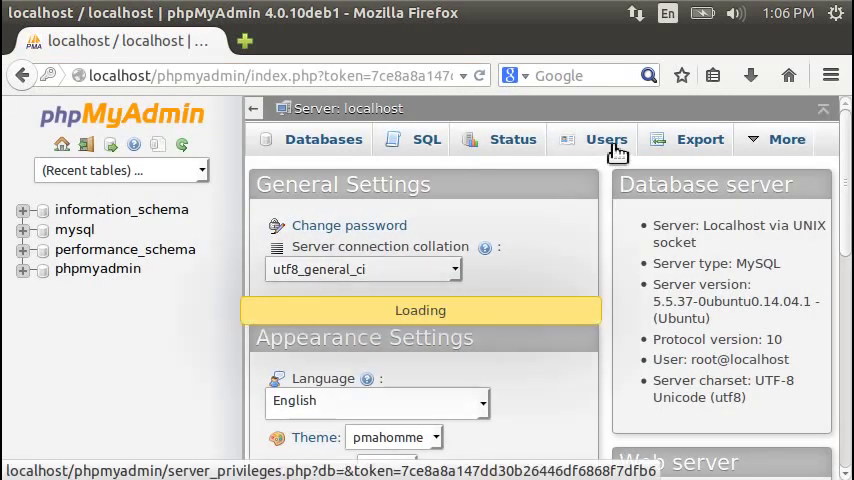
click(606, 140)
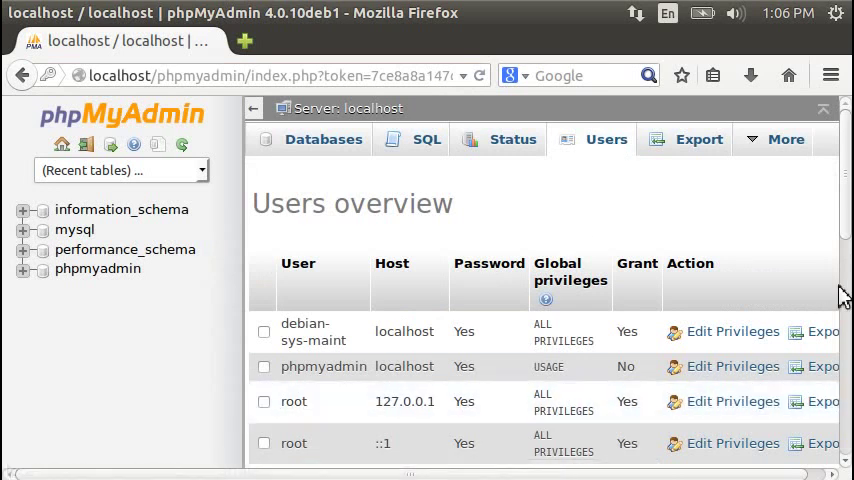
scroll(down, 3)
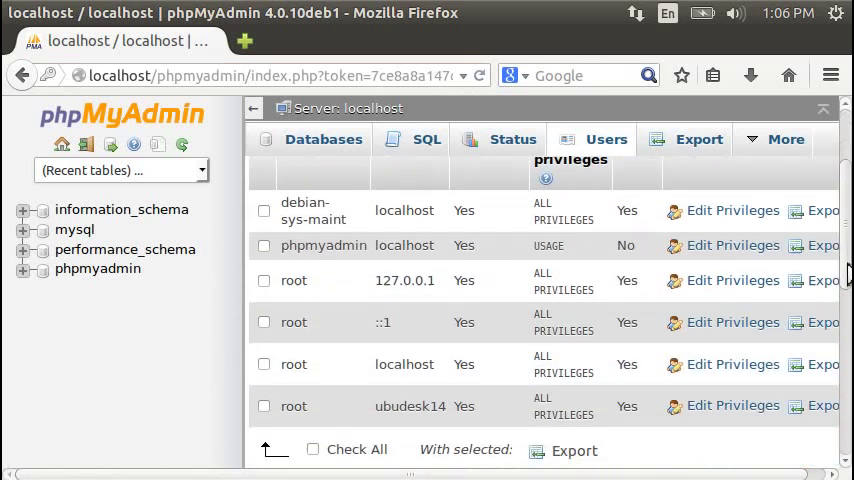
scroll(down, 3)
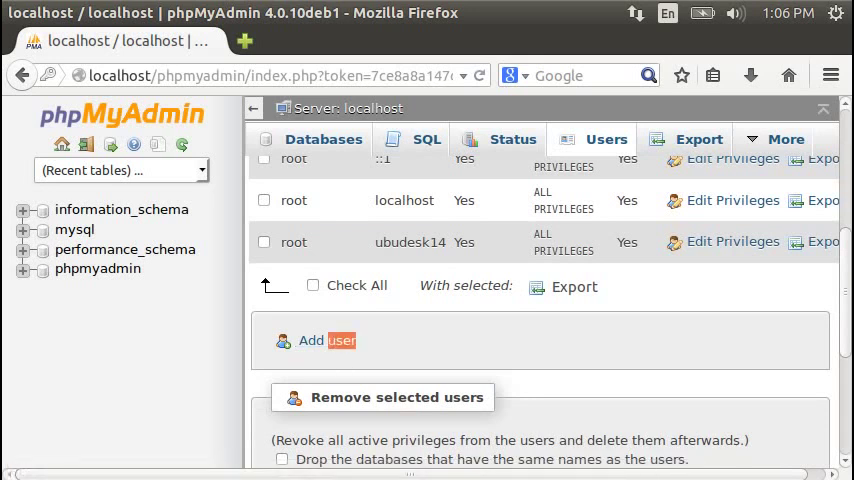
click(312, 340)
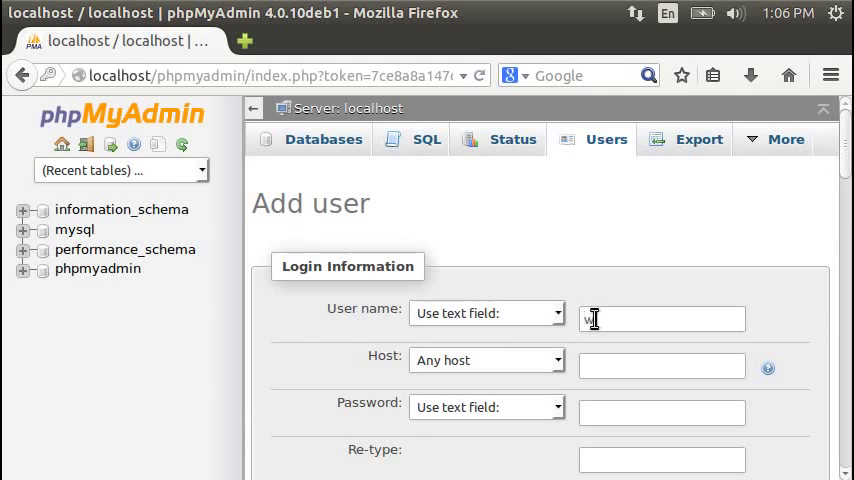
Name the user wp1, host Local, set its password and tick the same-named database with all privileges
text(01)
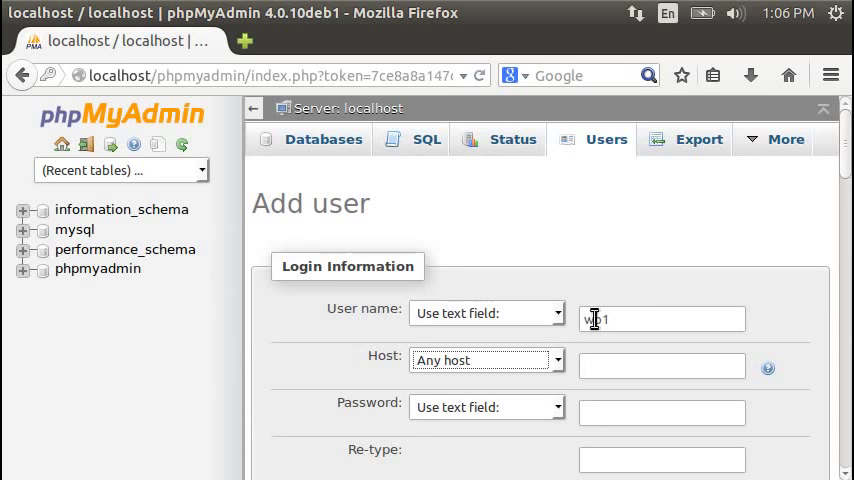
click(488, 360)
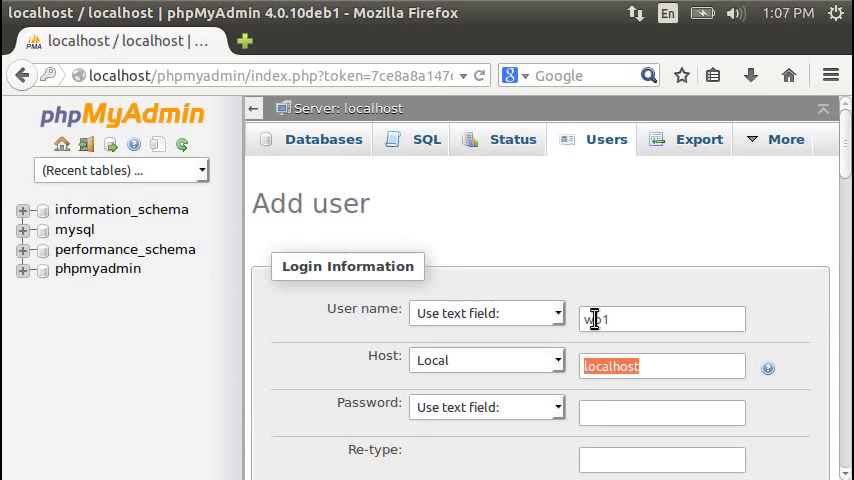
text(•)
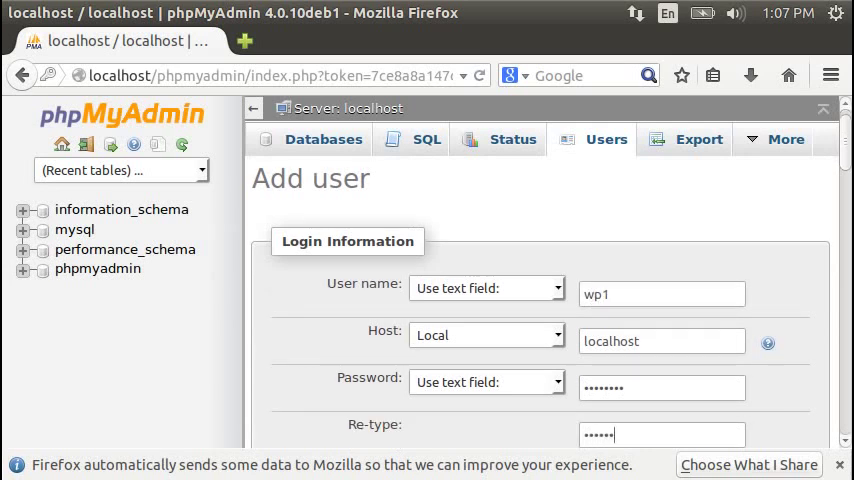
scroll(down, 3)
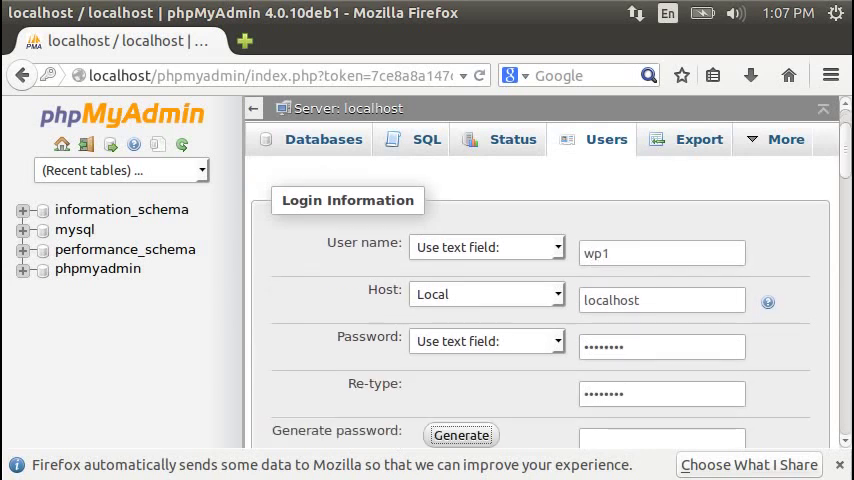
scroll(down, 3)
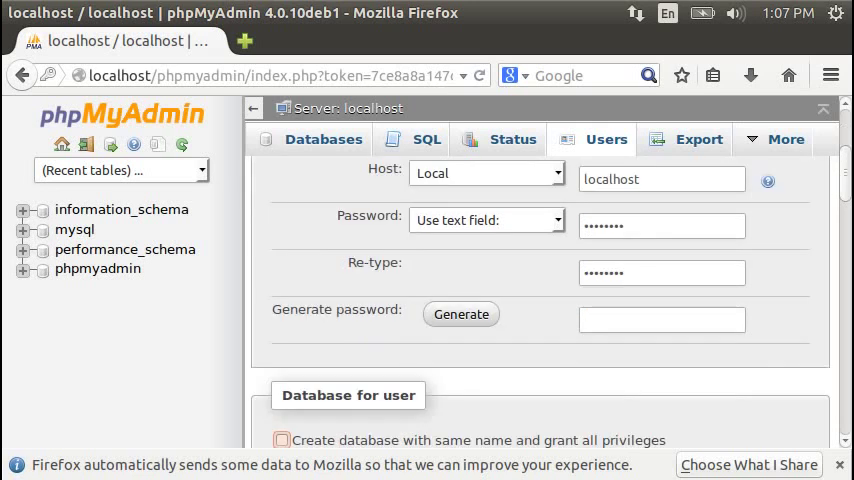
click(280, 440)
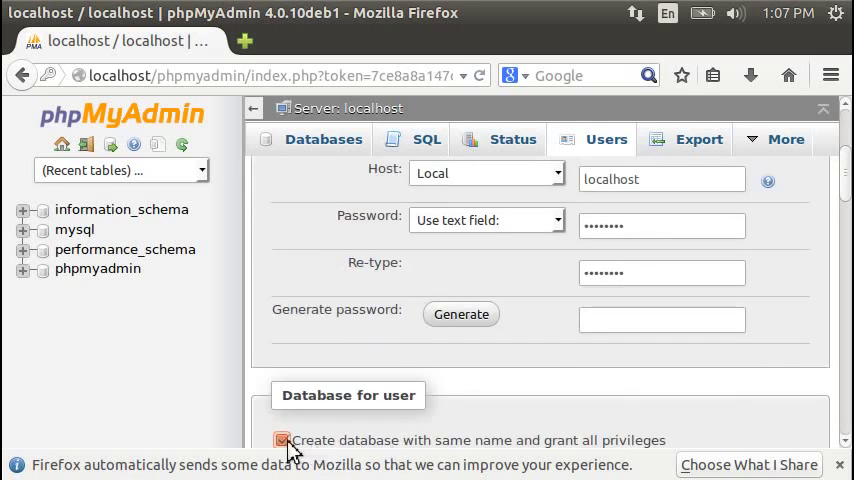
click(284, 440)
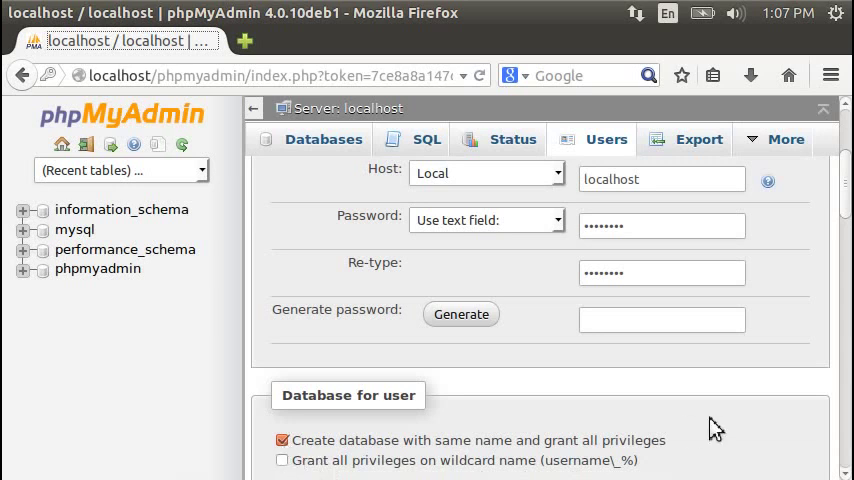
Submit the form with Go to create the wp1 user and database
scroll(down, 3)
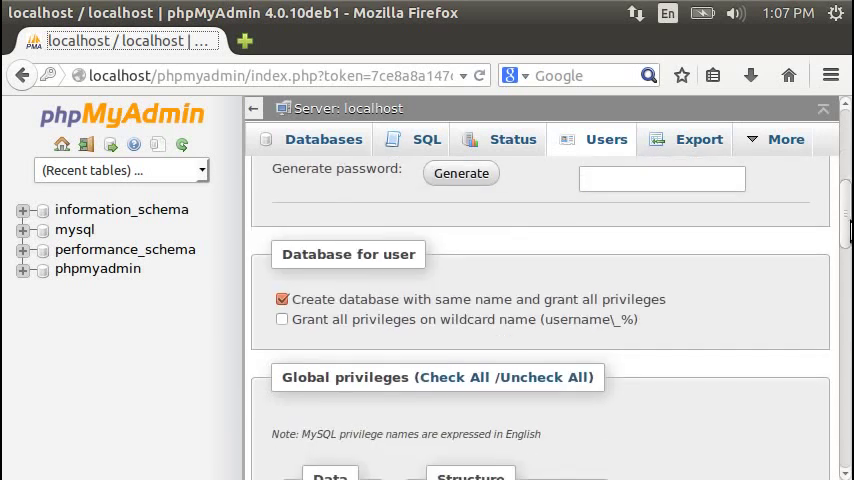
scroll(down, 3)
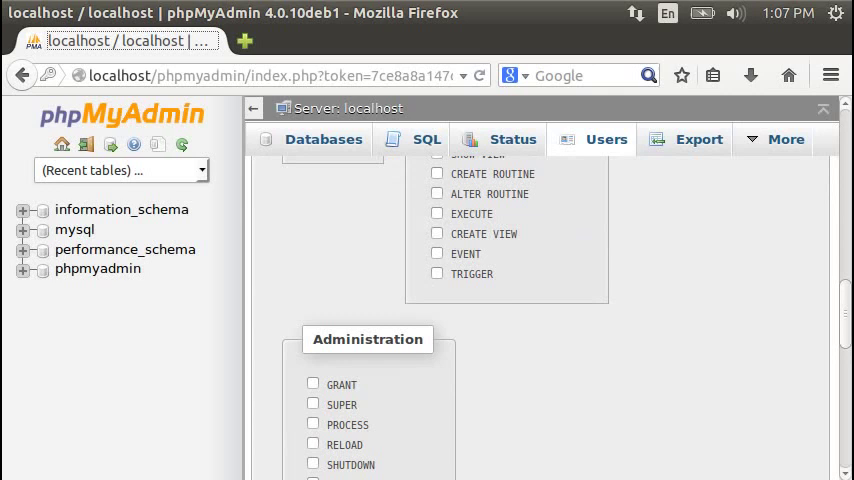
scroll(down, 3)
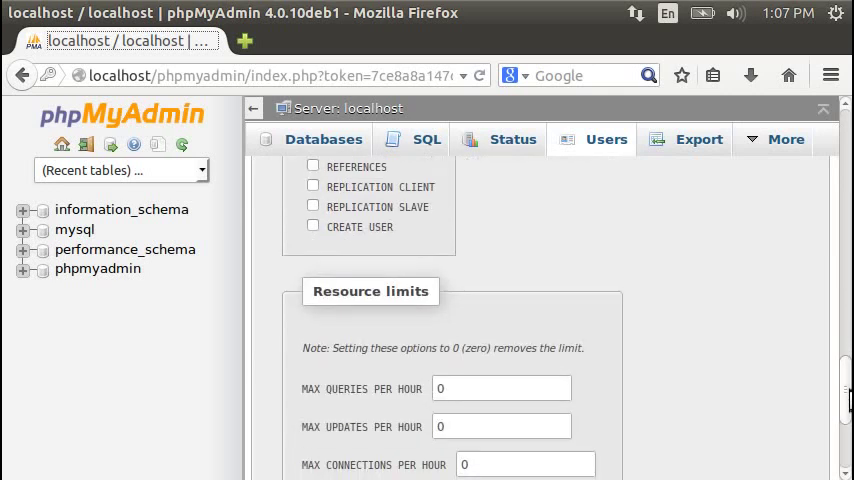
scroll(down, 3)
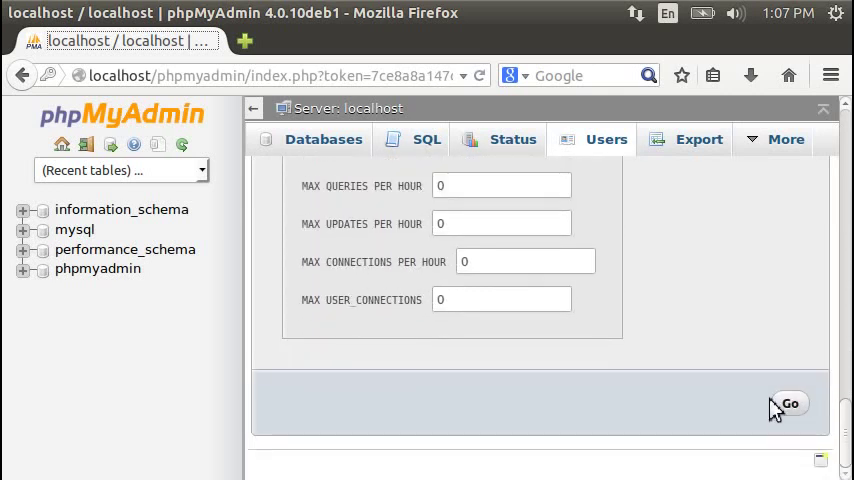
click(788, 404)
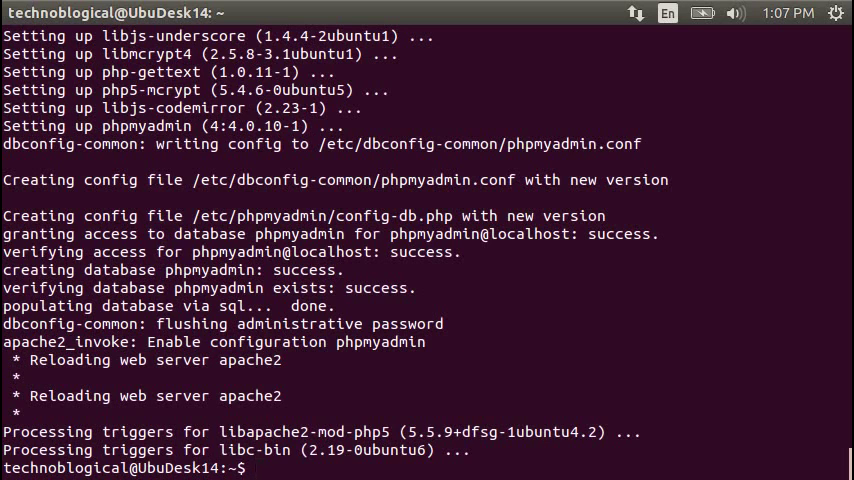
Abandon a partial sudo apt command and clear the terminal output
text(sudo)
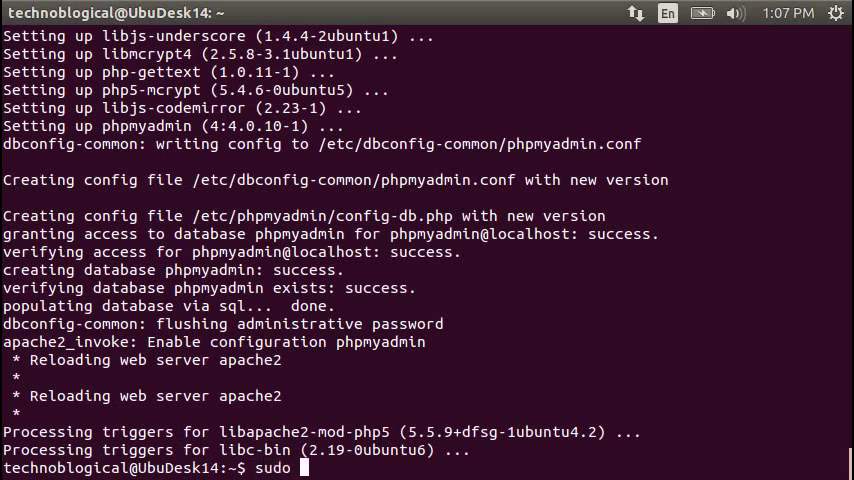
text(apt-get)
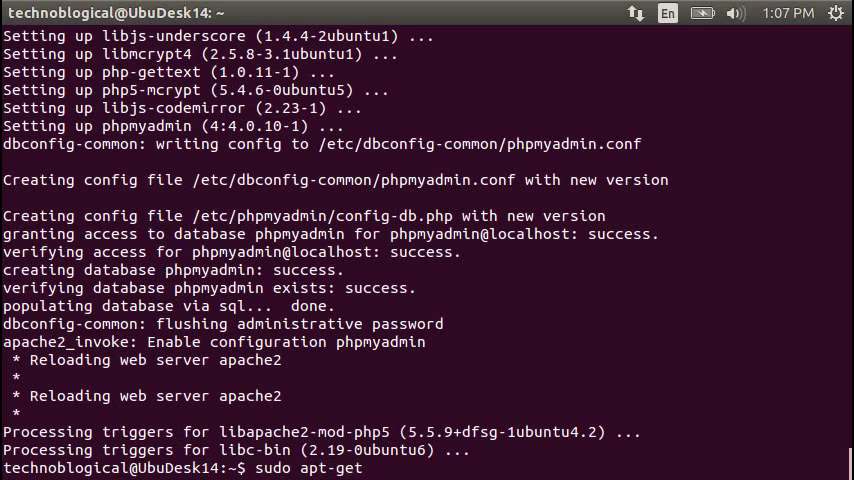
text(clear)
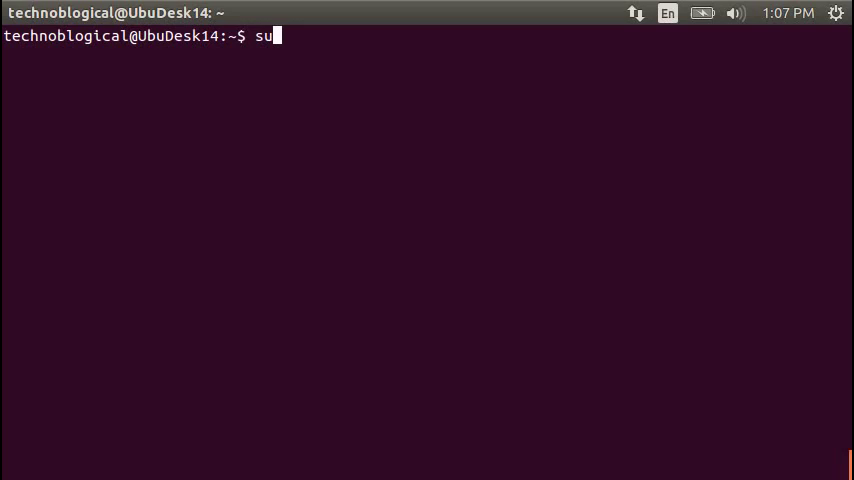
Run sudo apt-get install vsftpd to install the FTP server
text(do apt-g)
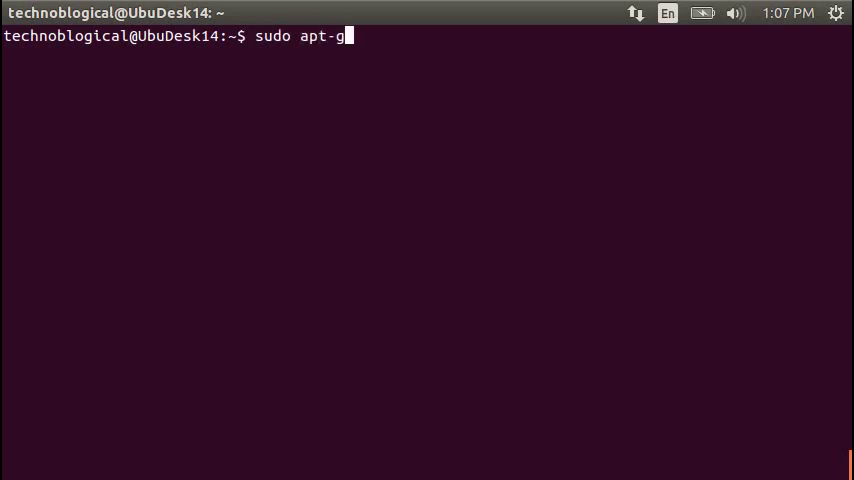
text(et install)
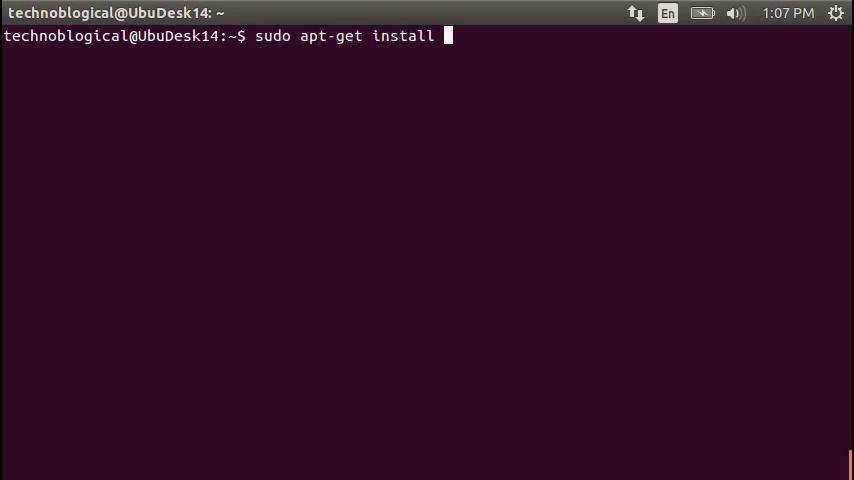
text(vsftpd)
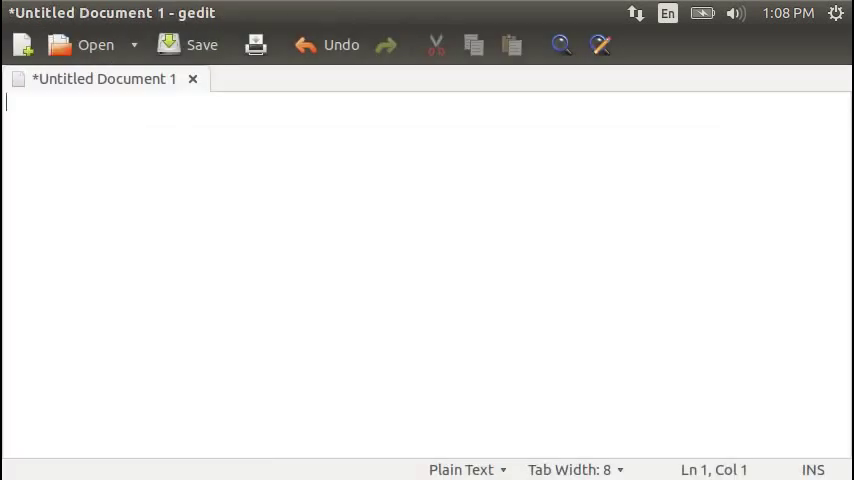
Note 'FTP' as file transfer protocol in gedit, clear it and Alt+Tab back to the terminal
text(FTP)
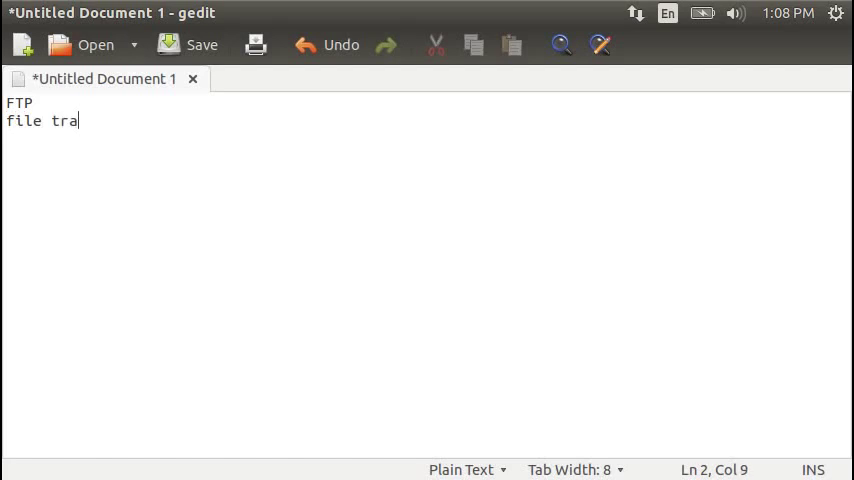
text(nsfer protocol)
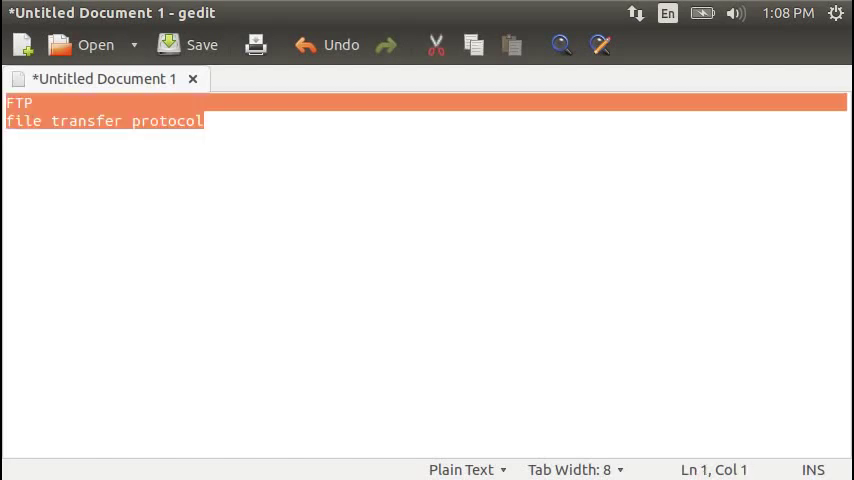
text(GIT)
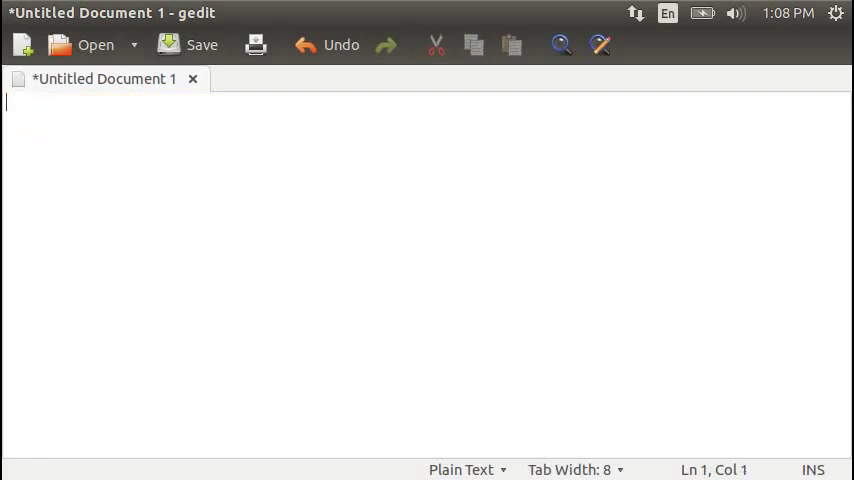
key(alt+Tab)
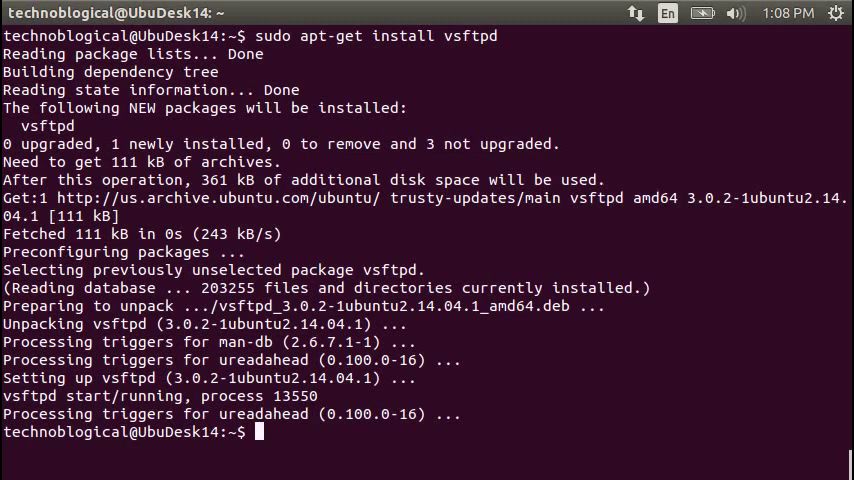
Change into /var/www then html/, listing contents, and clear the screen
text(cd)
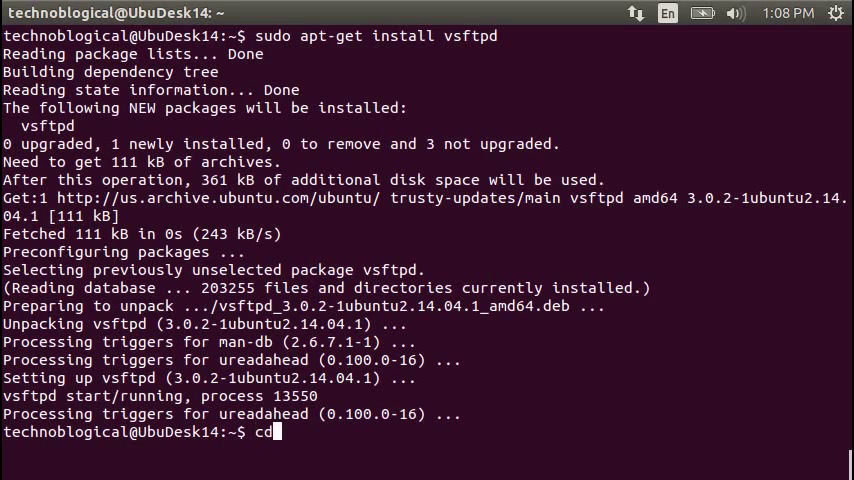
text(/var/)
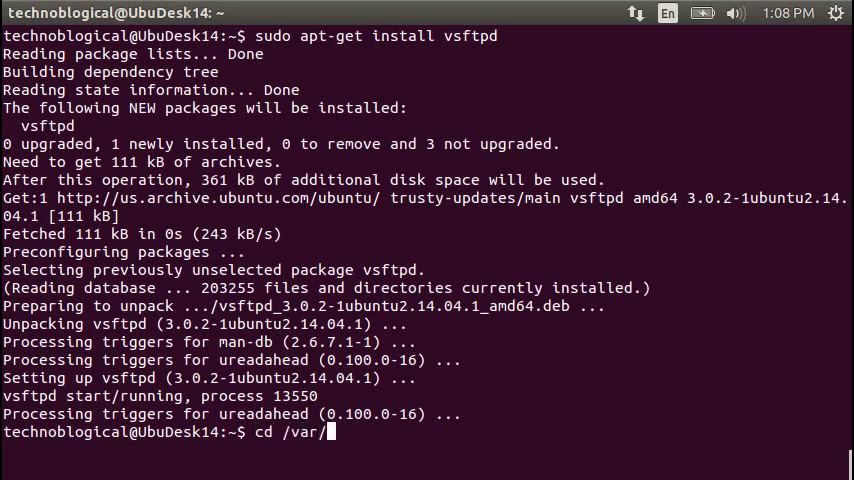
text(www/)
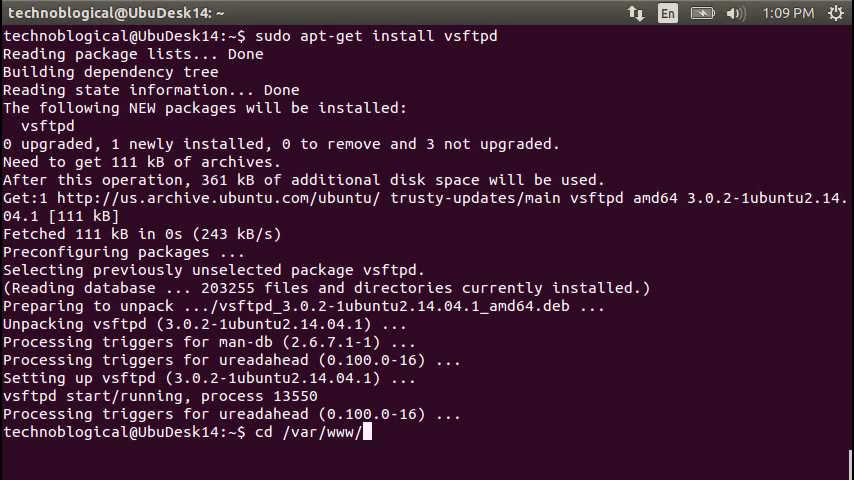
text(ls)
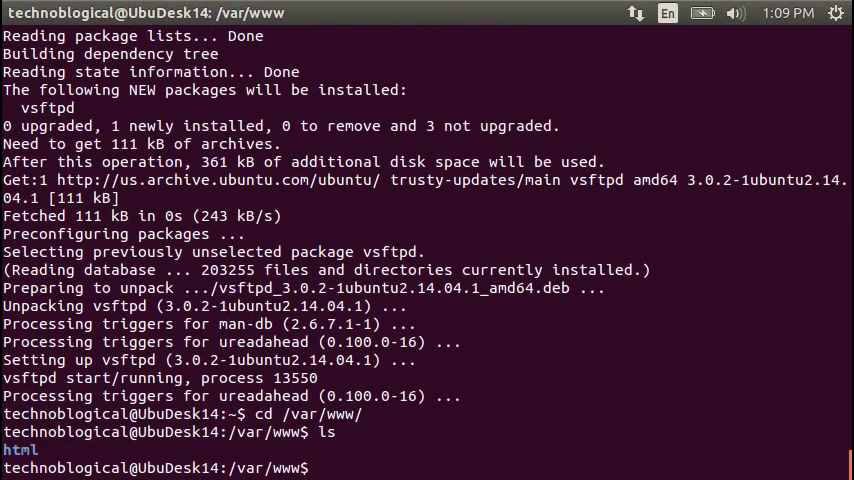
text(cd html/)
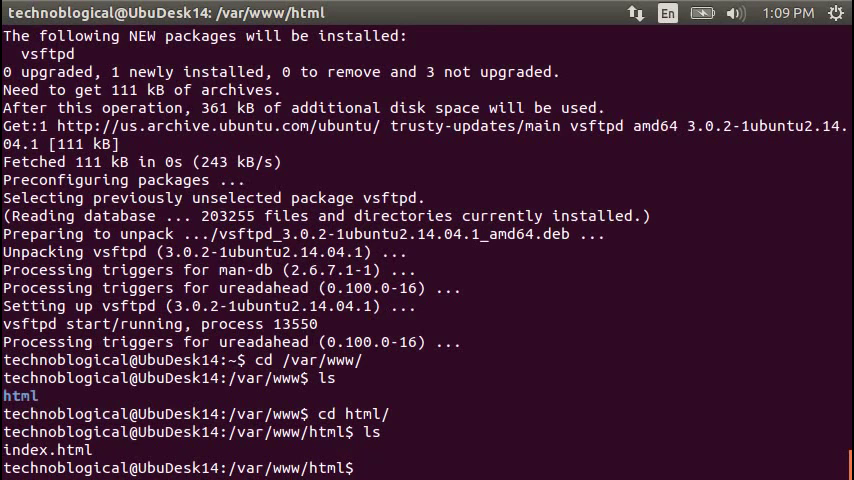
text(clea)
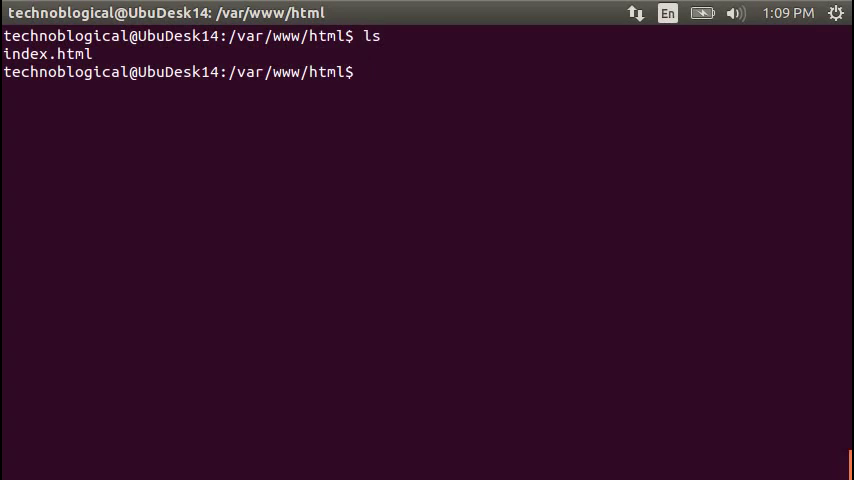
Rename index.html to indexa.html, rerunning with sudo after permission denied, then confirm with pwd
text(mv index)
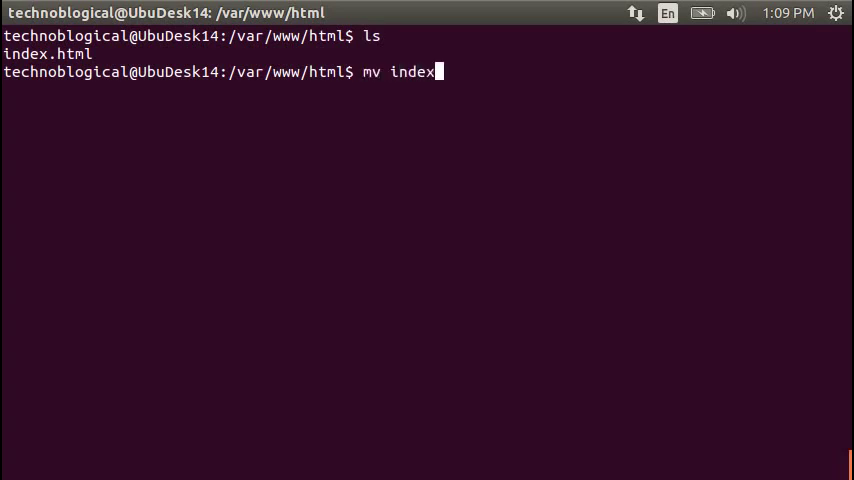
text(.html i)
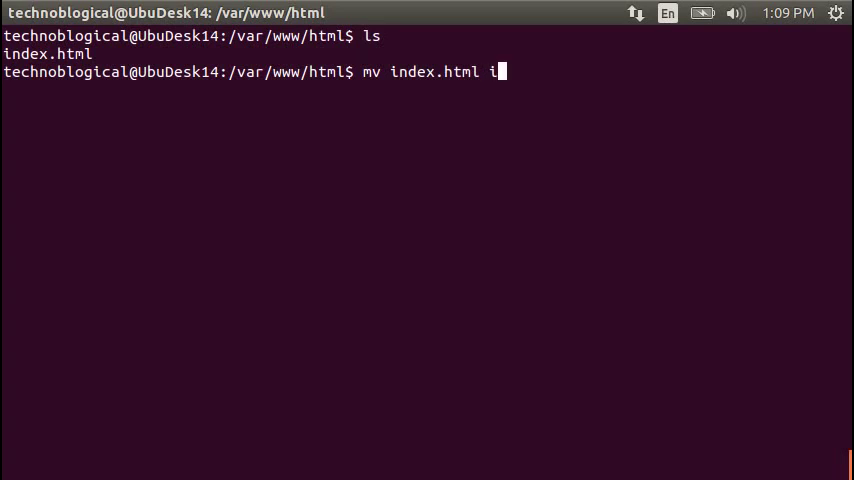
text(ndex.html)
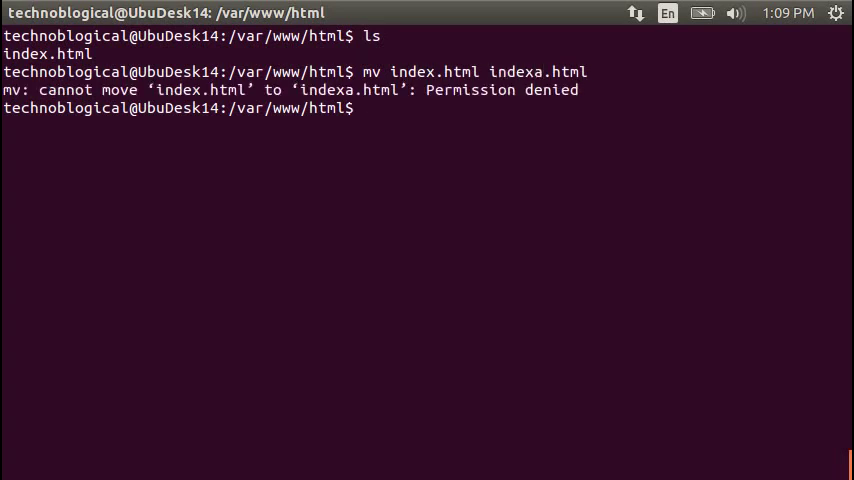
text(mv index.html indexa.html)
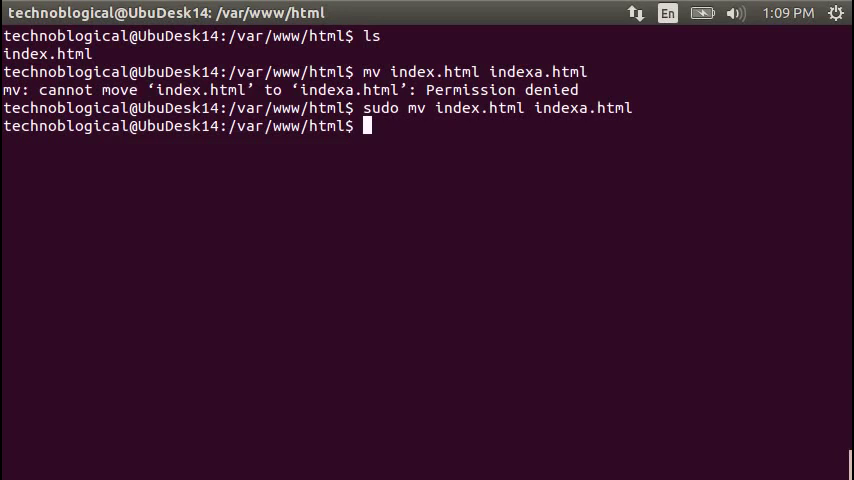
text(pwd)
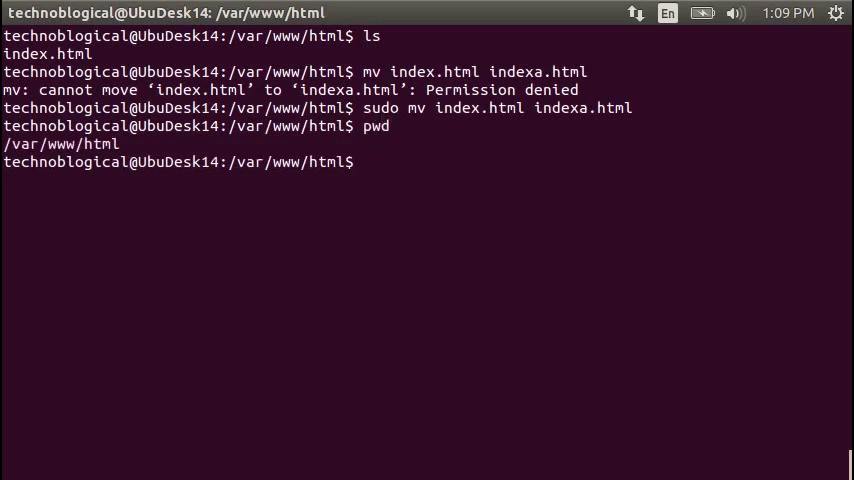
mouse_move(152, 140)
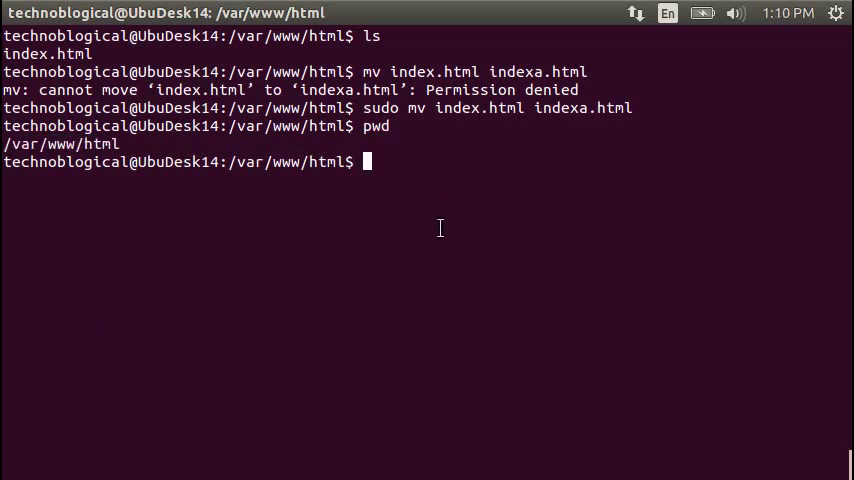
Move up to /var/www and run ls -al to show html owned by root
text(cd ..)
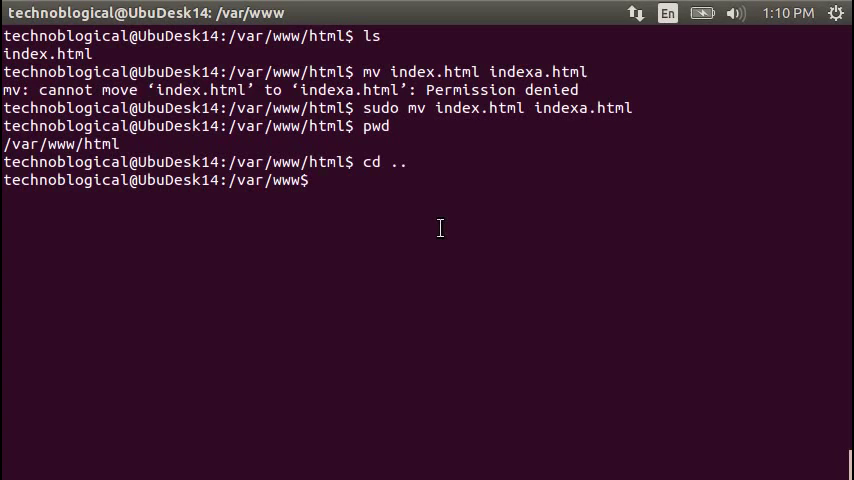
text(ls -al)
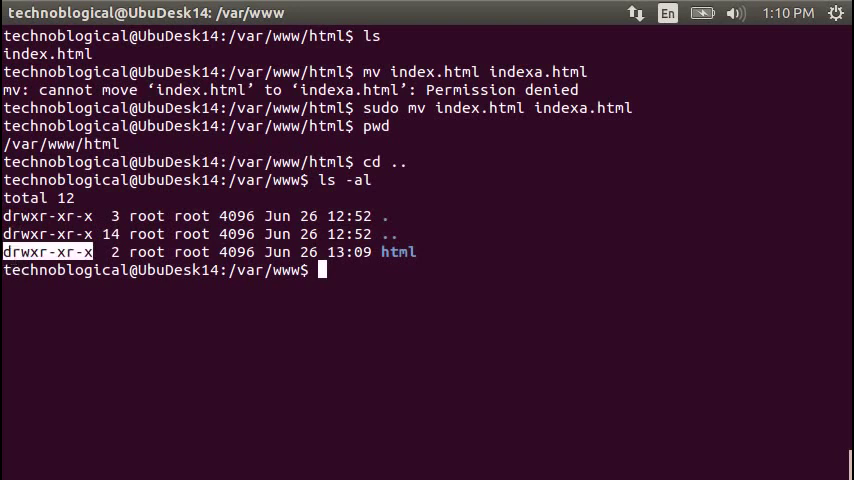
mouse_move(110, 440)
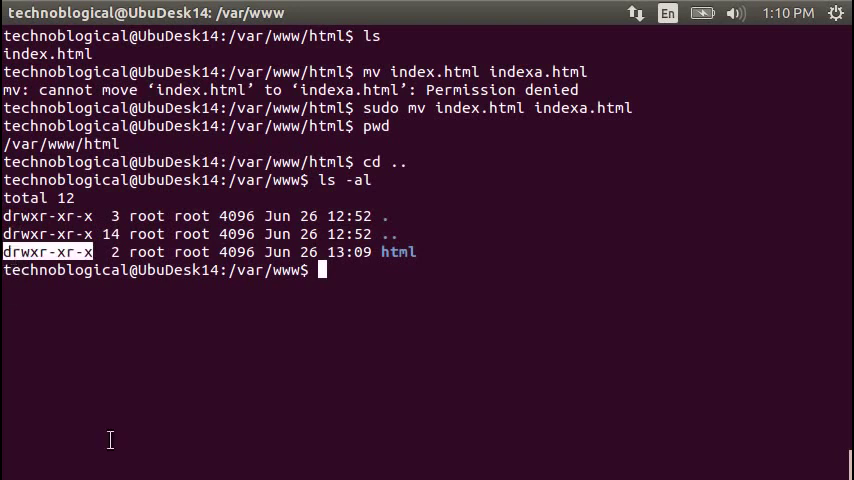
mouse_move(124, 408)
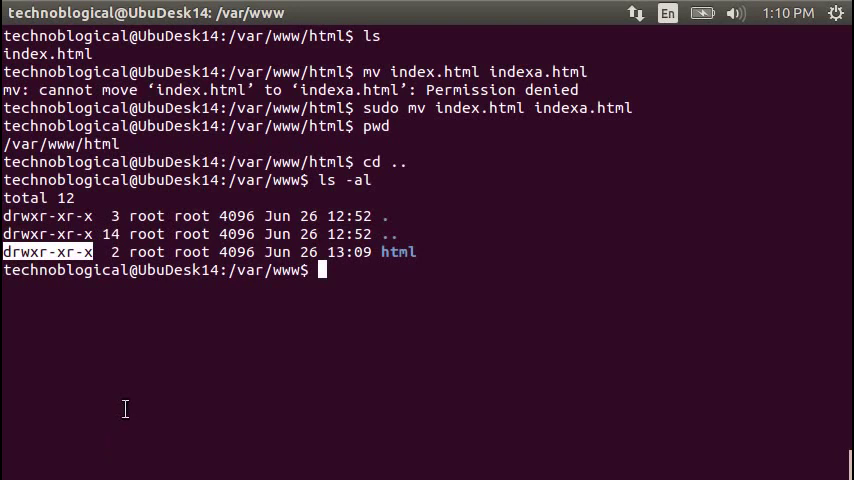
mouse_move(358, 228)
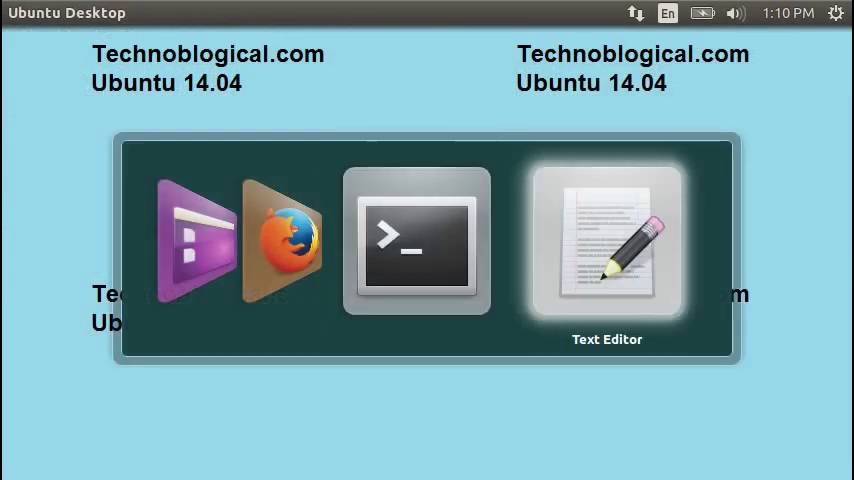
Paste the html listing line into gedit and trim it toward its permission string rwx r-x r-x
click(606, 240)
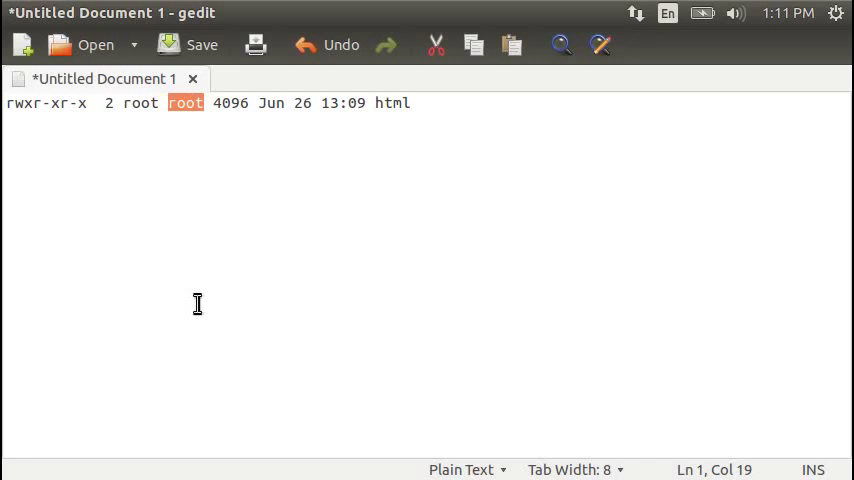
mouse_move(432, 140)
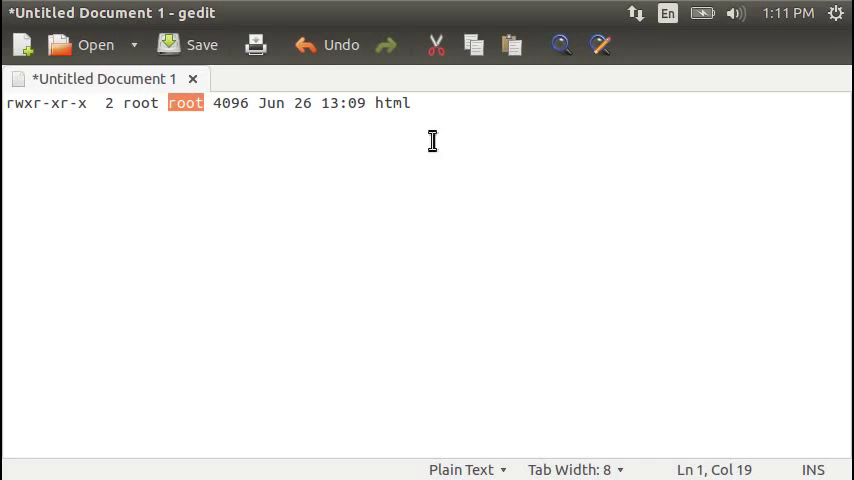
click(410, 104)
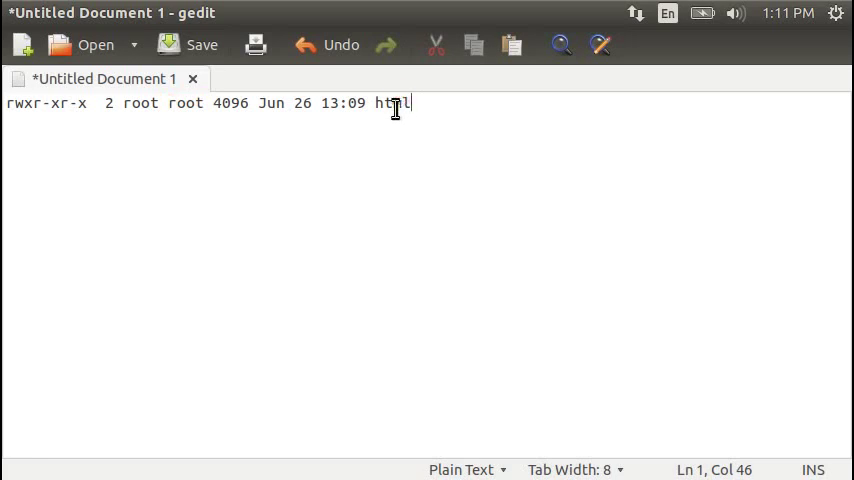
double_click(344, 104)
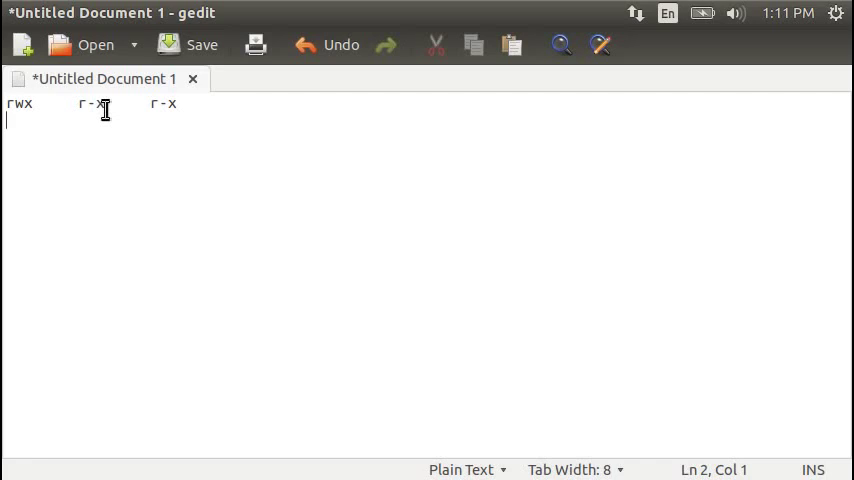
Label the triplets owner, group, others and write the example rwx r-x rw-
text(owner)
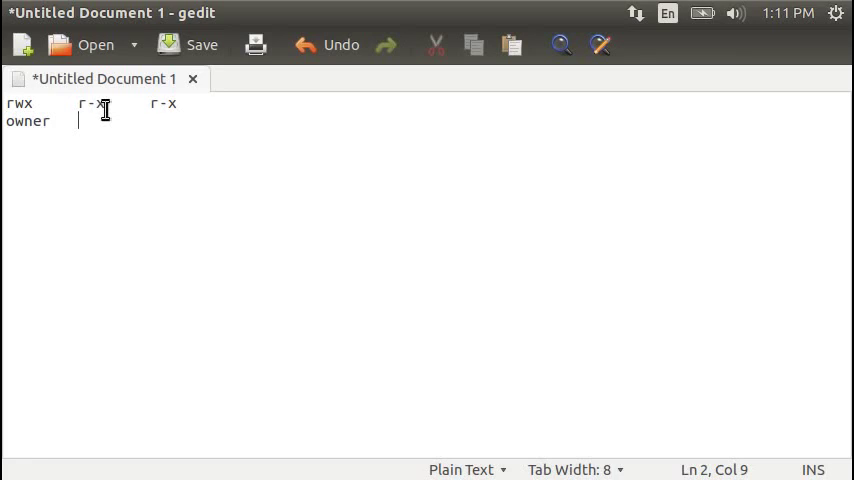
text(group)
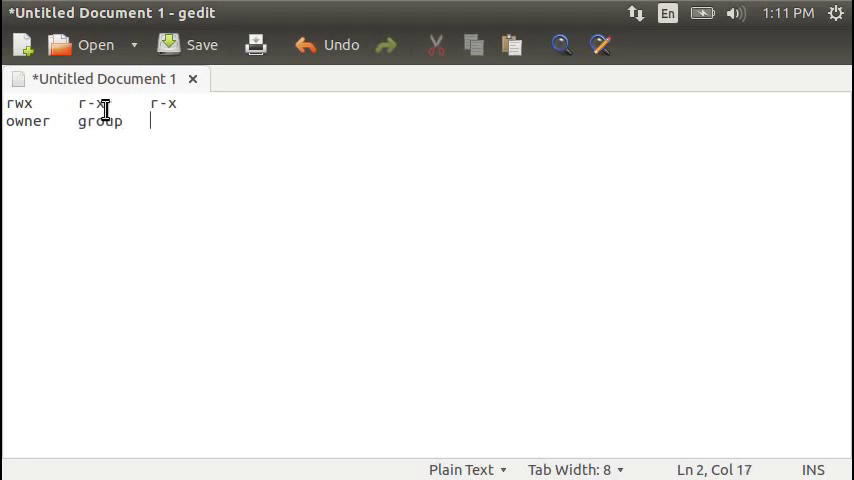
text(others)
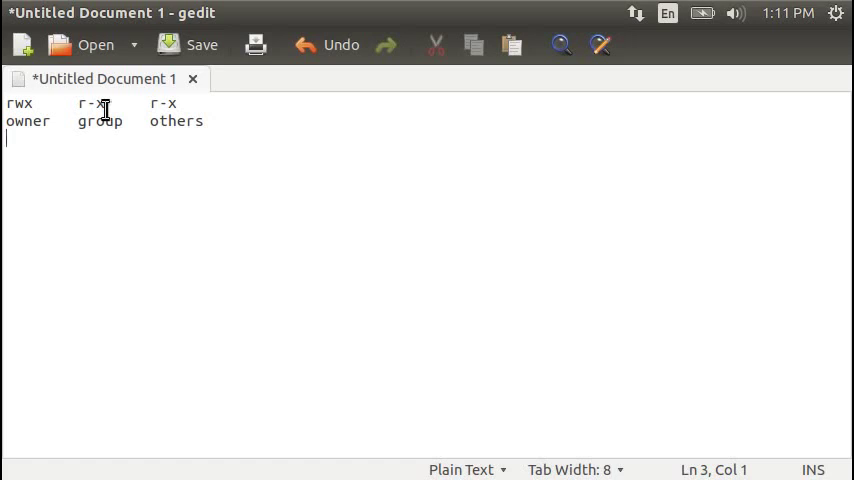
text(rwx)
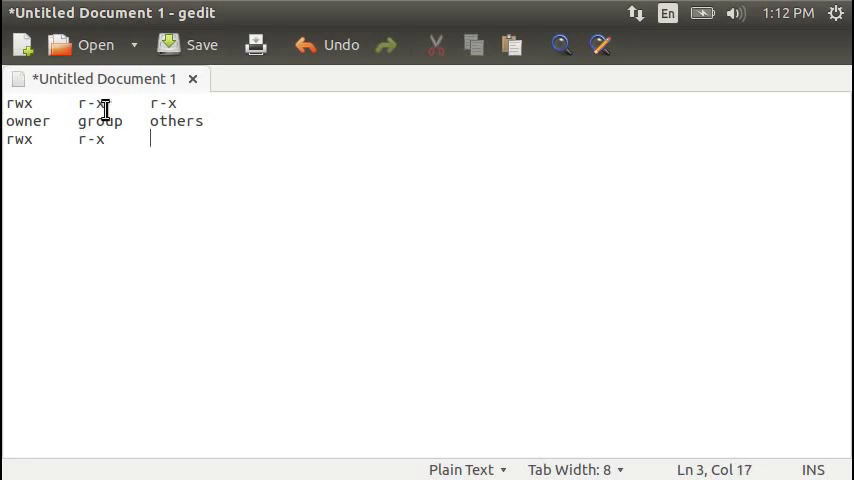
text(rw-)
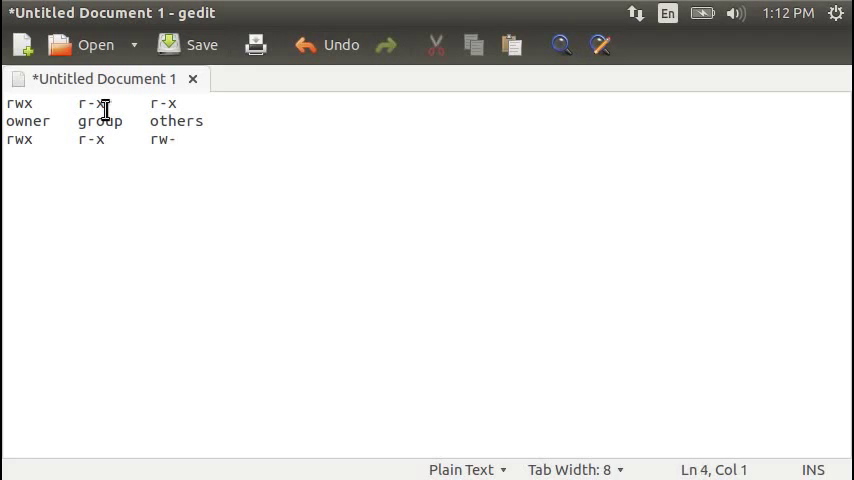
Convert it to binary 111 101 110 and octal 7 5 6, titled octal permissions
text(11)
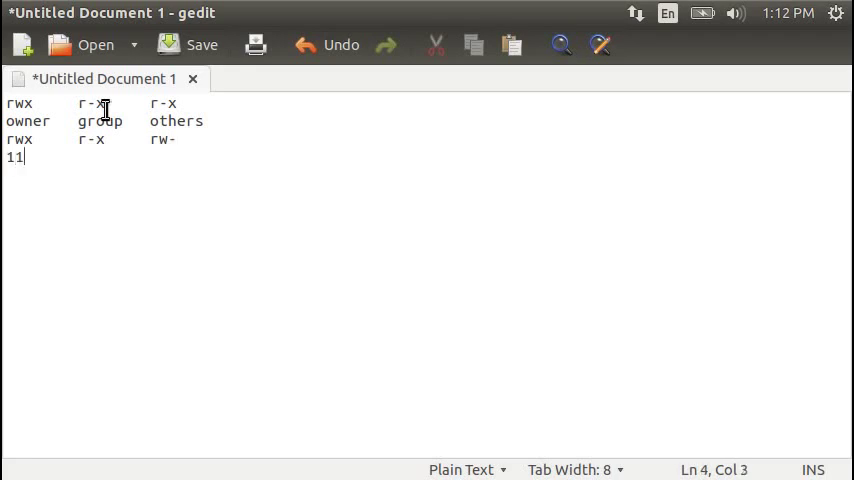
text(1)
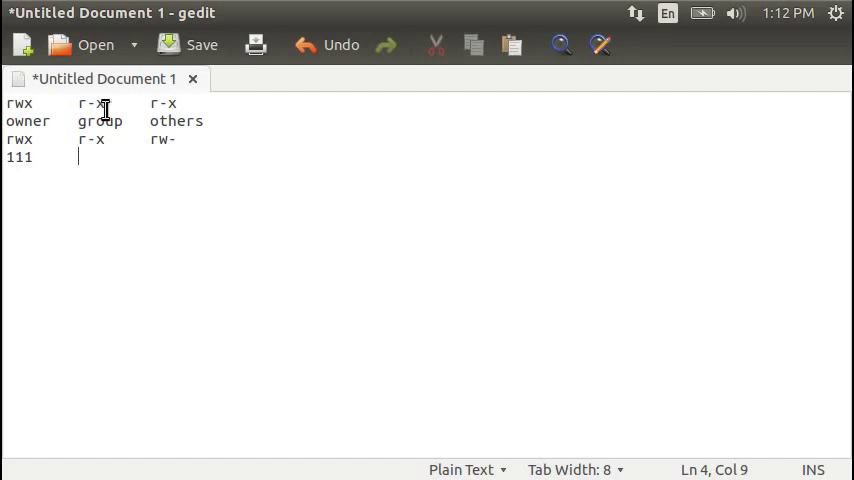
text(10)
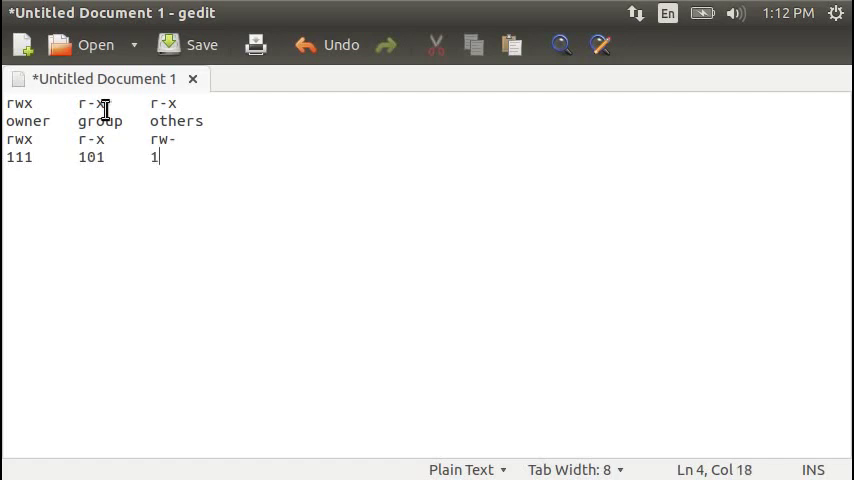
text(10)
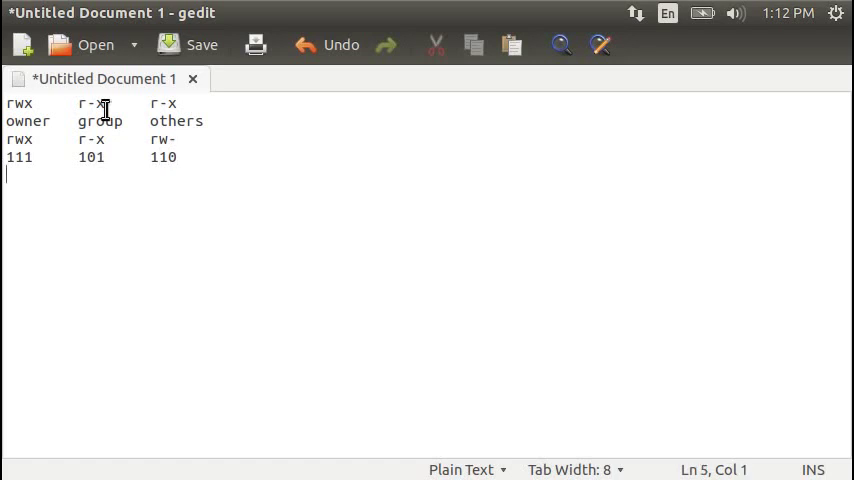
text(7)
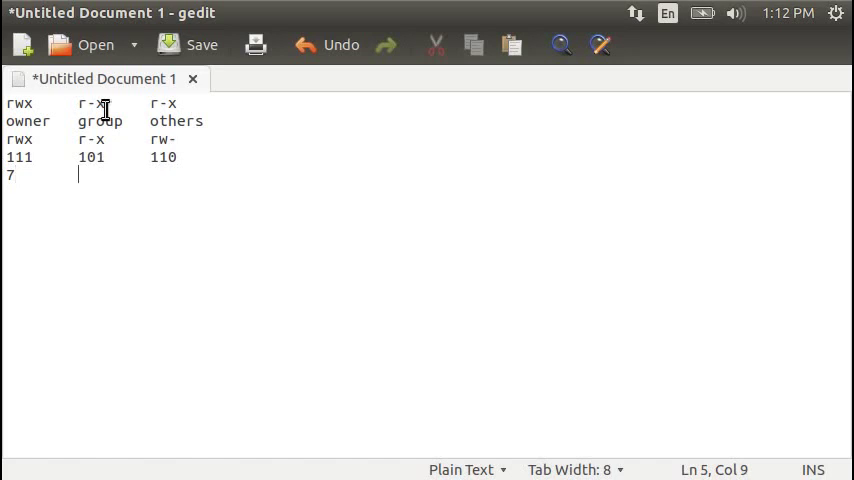
text(5)
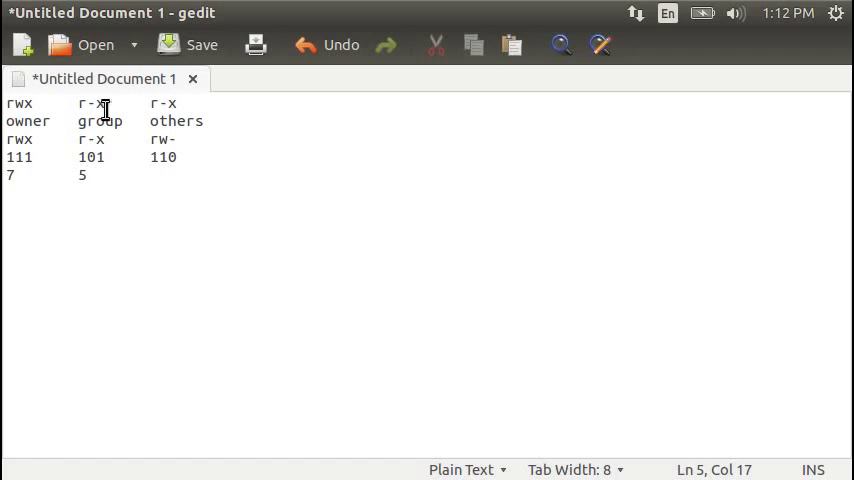
text(6)
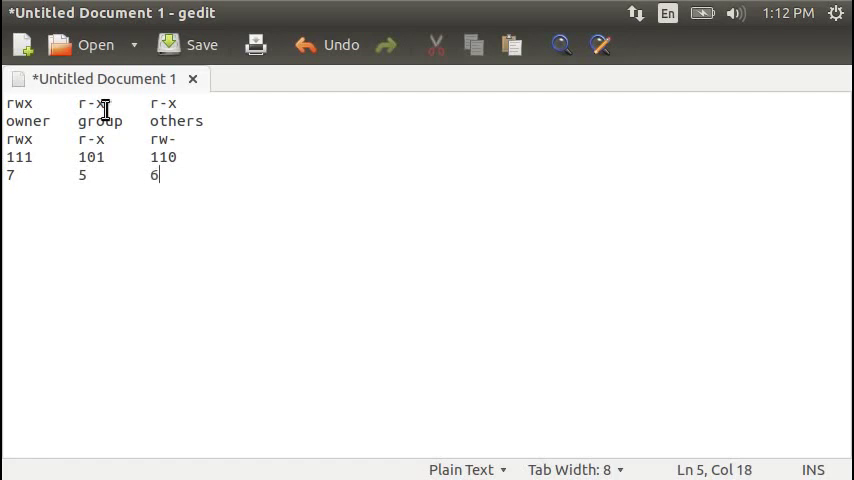
text(octal permission)
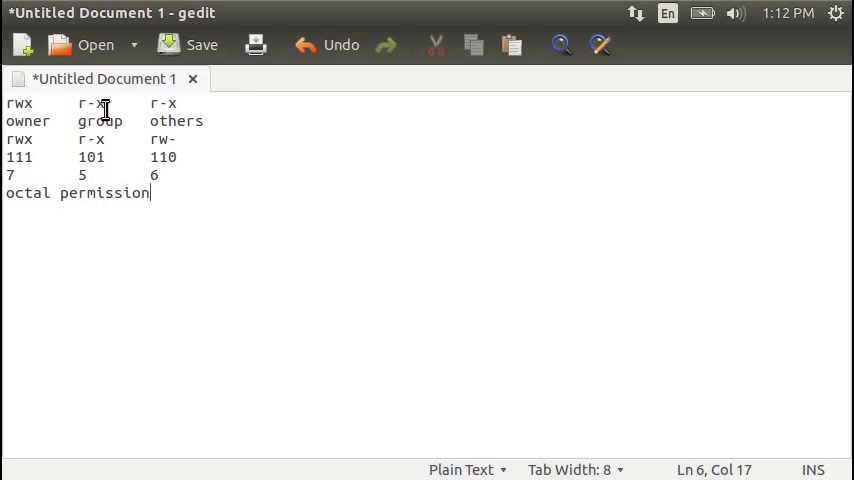
text(s)
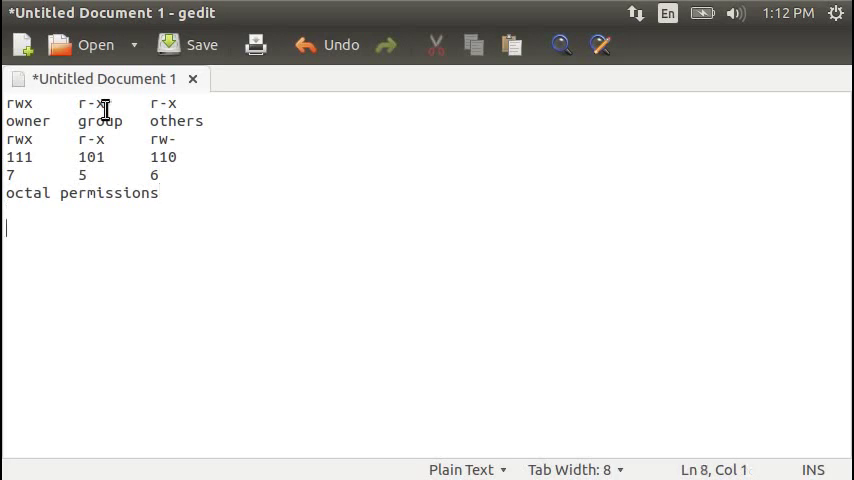
Expand chmod 775 to 7 7 5, binary 111 111 101 and rwx rwx r-x, then select all
text(chmod)
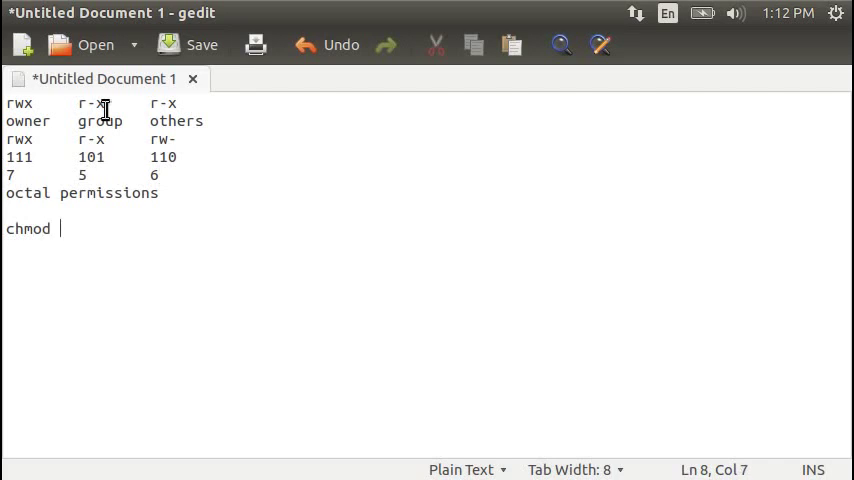
text(775)
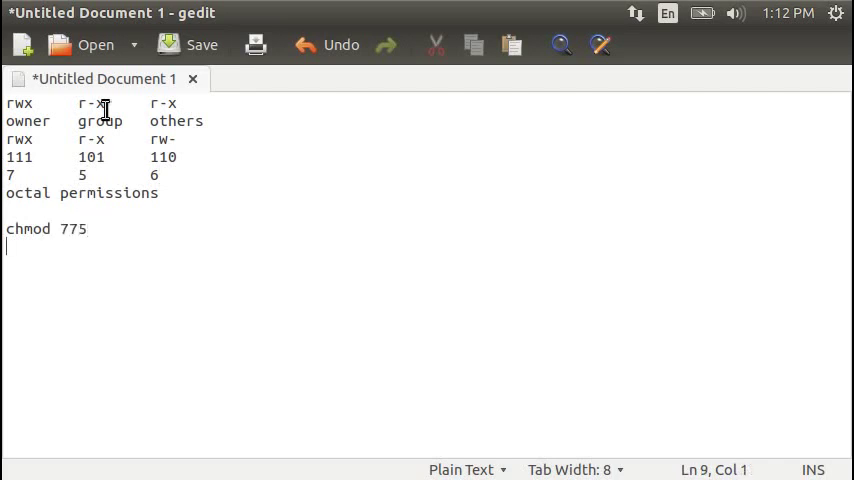
text(7)
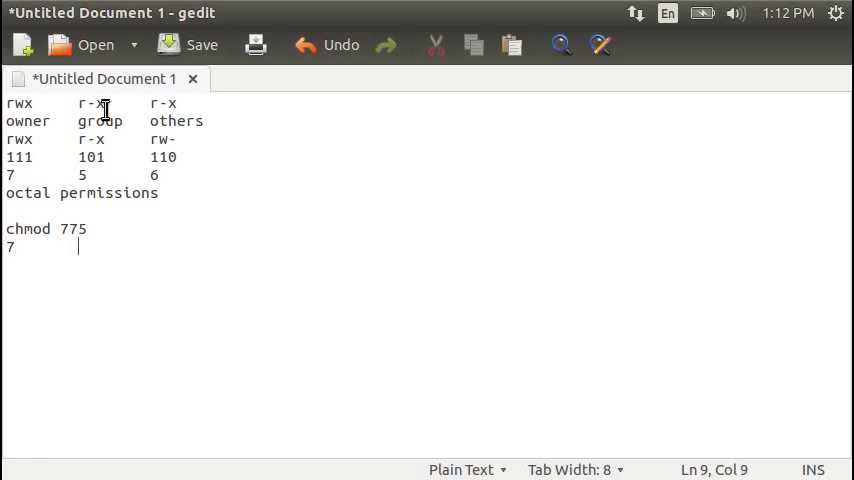
text(7)
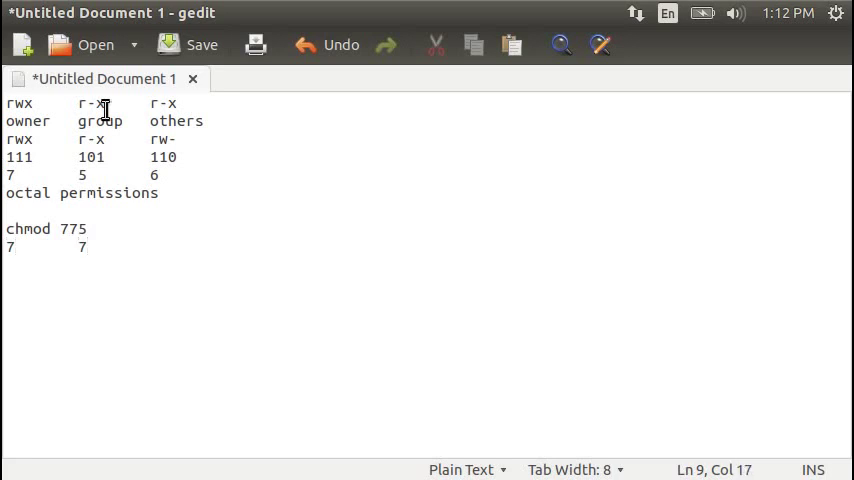
text(5)
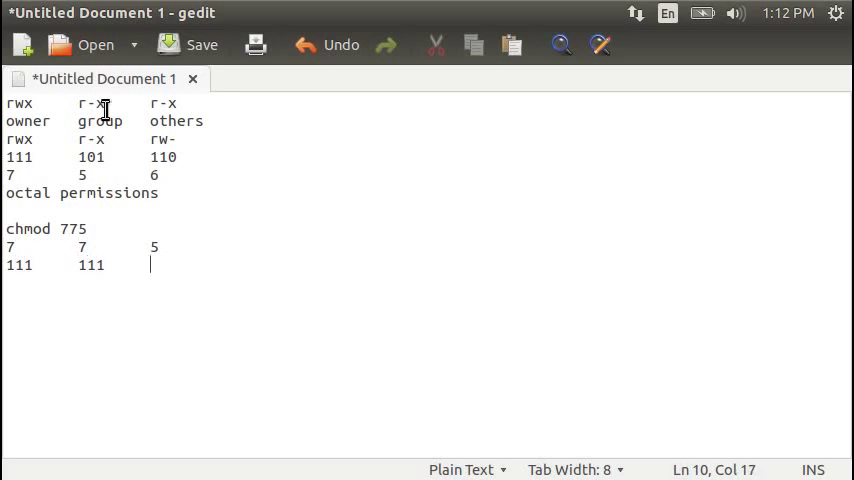
text(101)
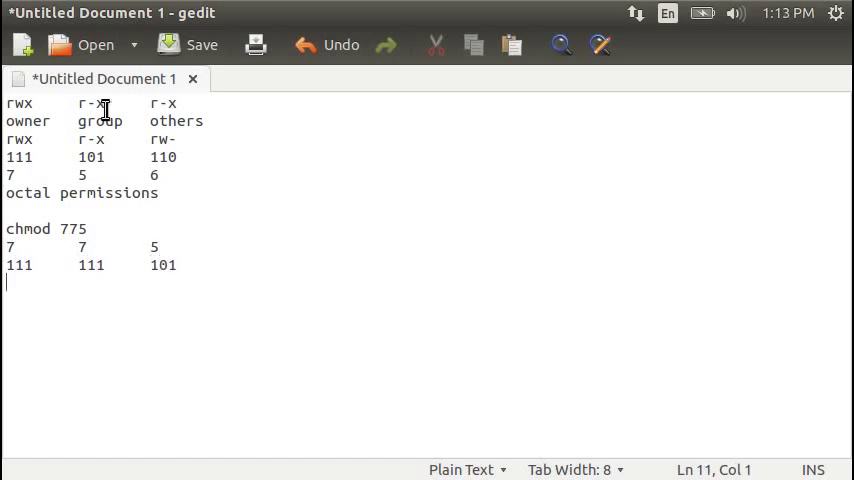
text(rwx)
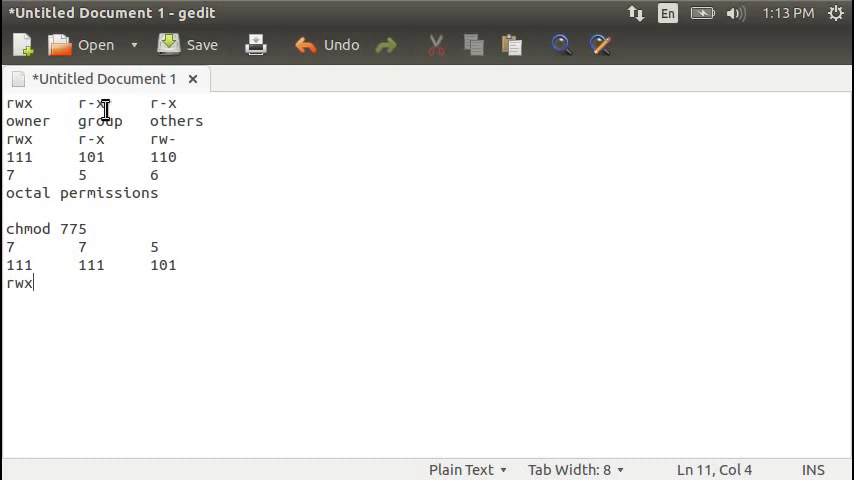
text(rwx)
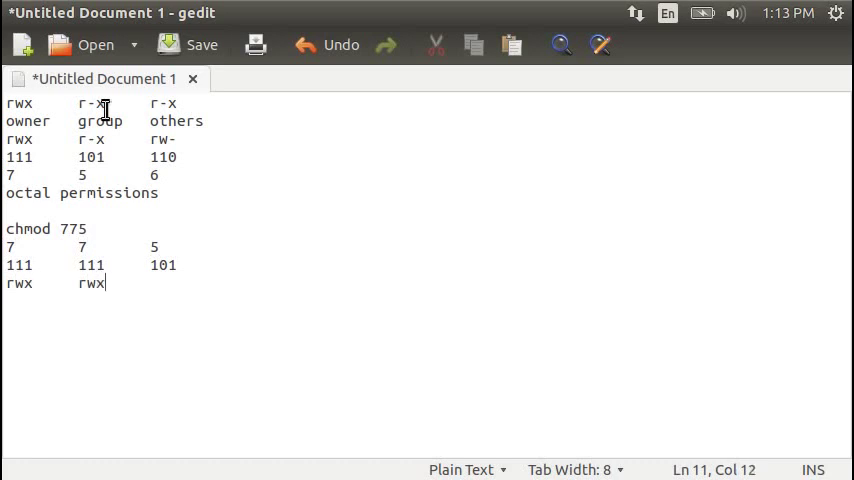
text(r-x)
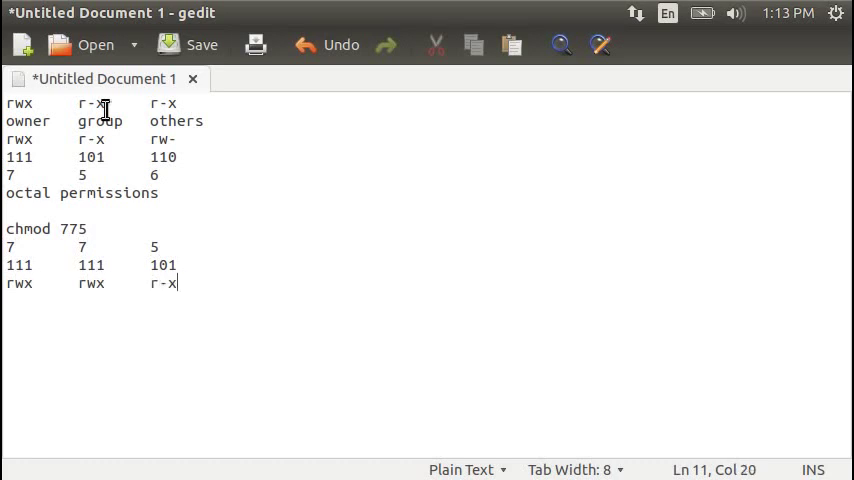
key(ctrl+a)
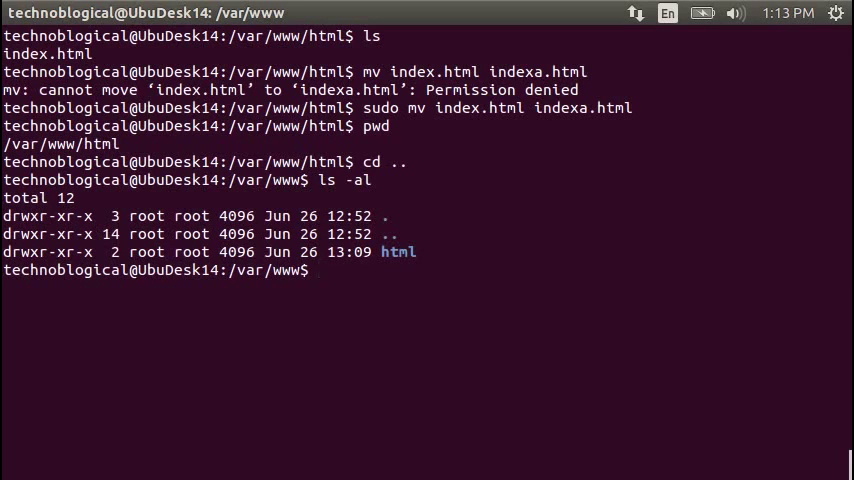
Recursively chown /var/www/html to technoblogical:www-data and confirm www-data group with ls -al
text(sudo chown)
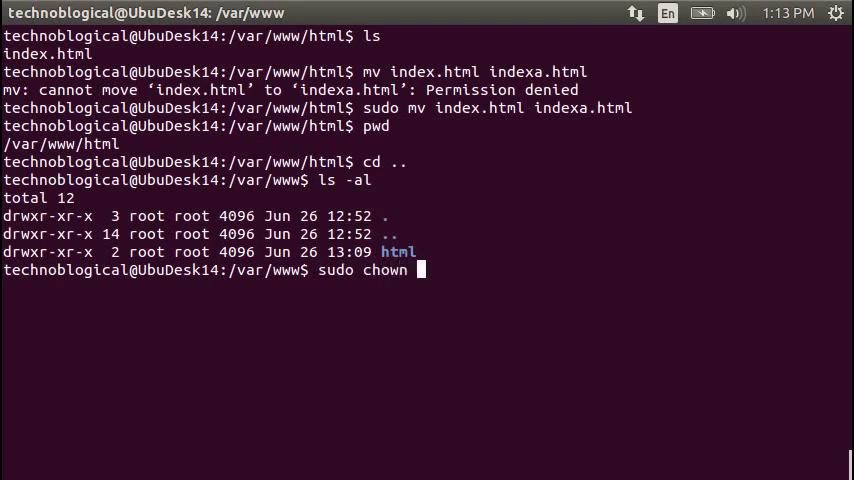
text(-R)
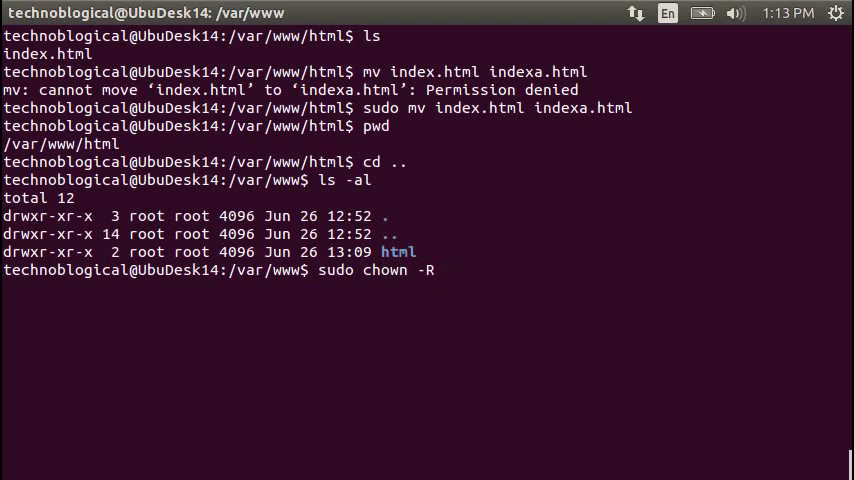
text(technoblogi)
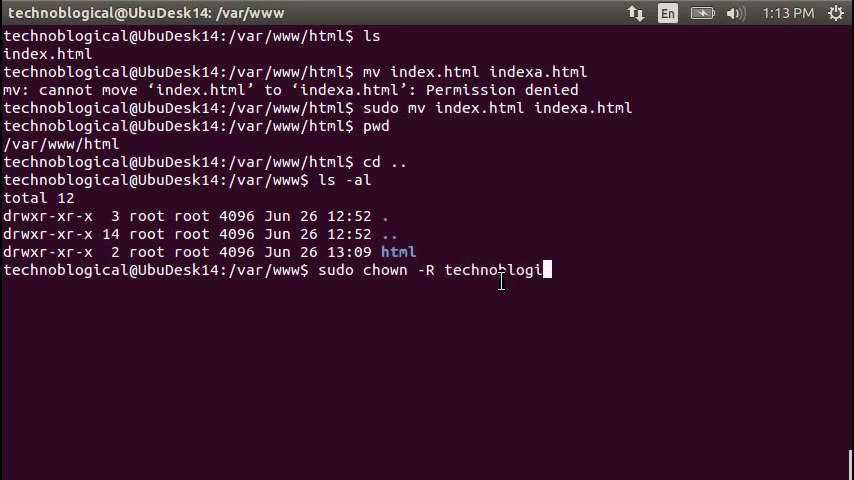
text(cal)
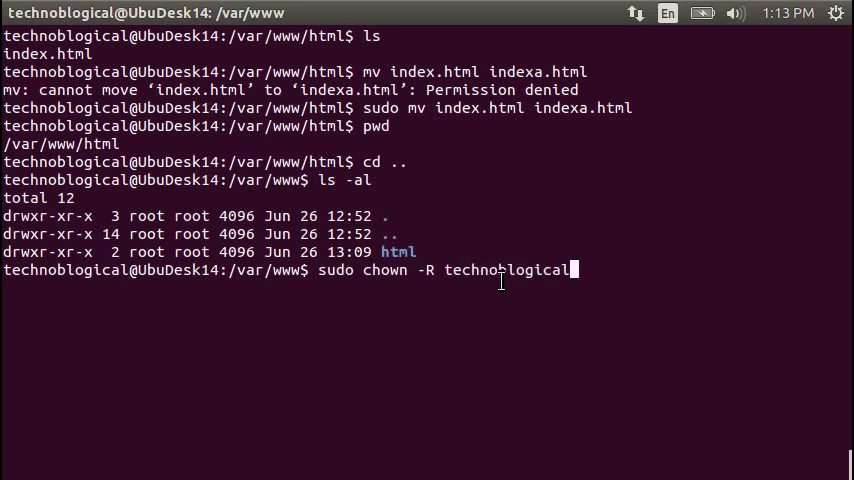
text(:w)
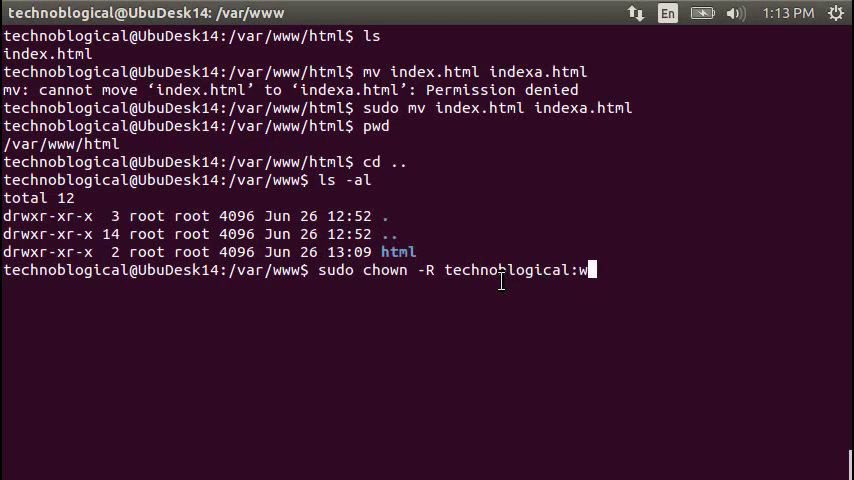
text(ww-dat)
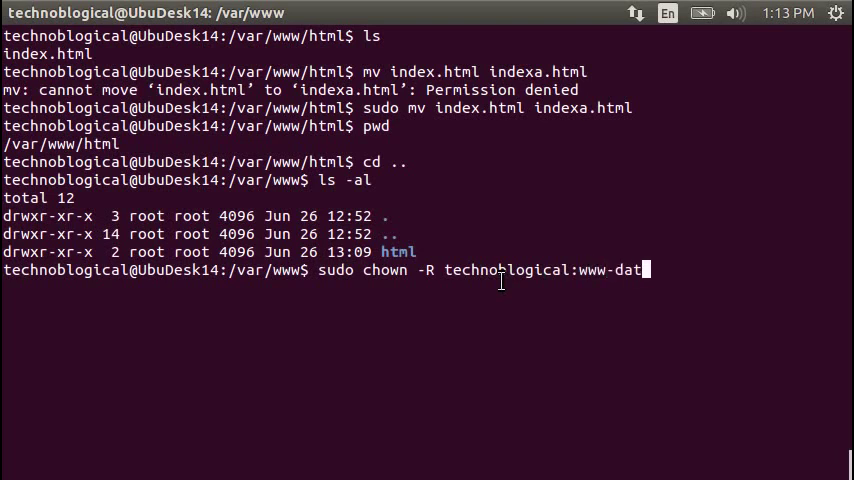
text(a)
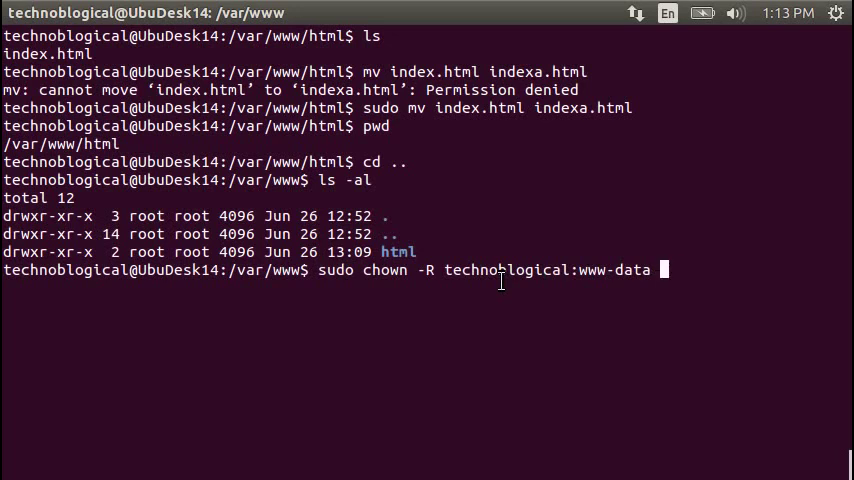
text(/var/)
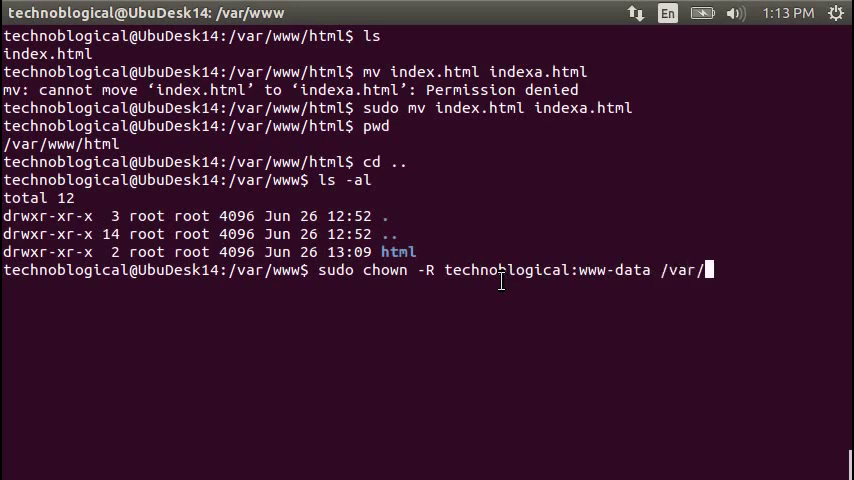
text(www/)
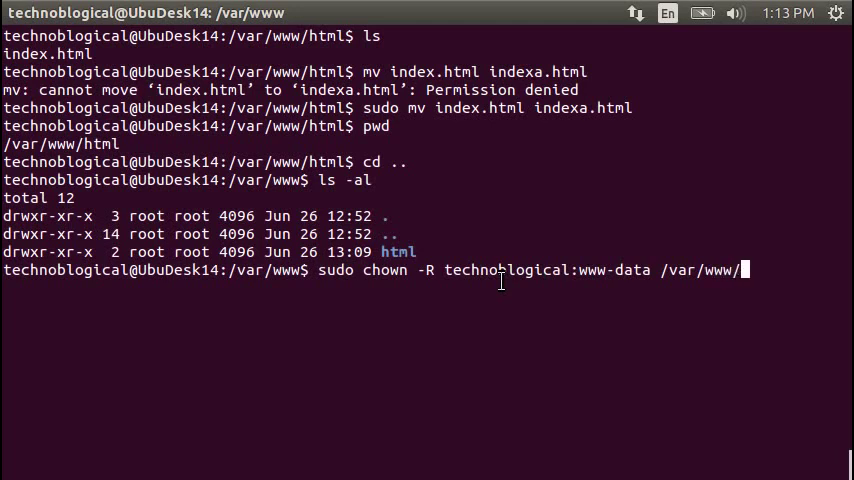
text(html/)
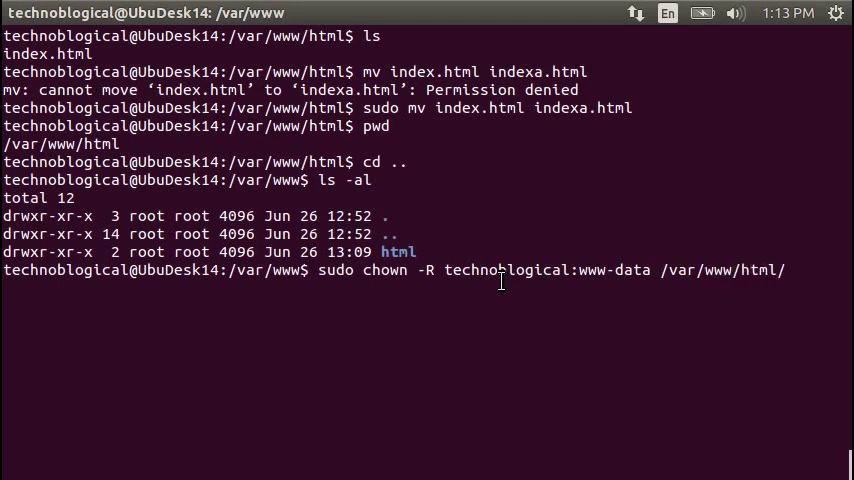
text(ls -al)
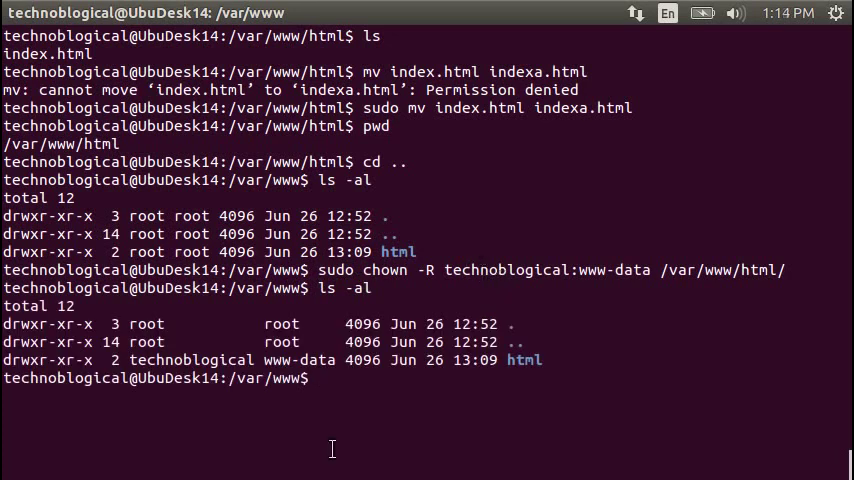
double_click(192, 360)
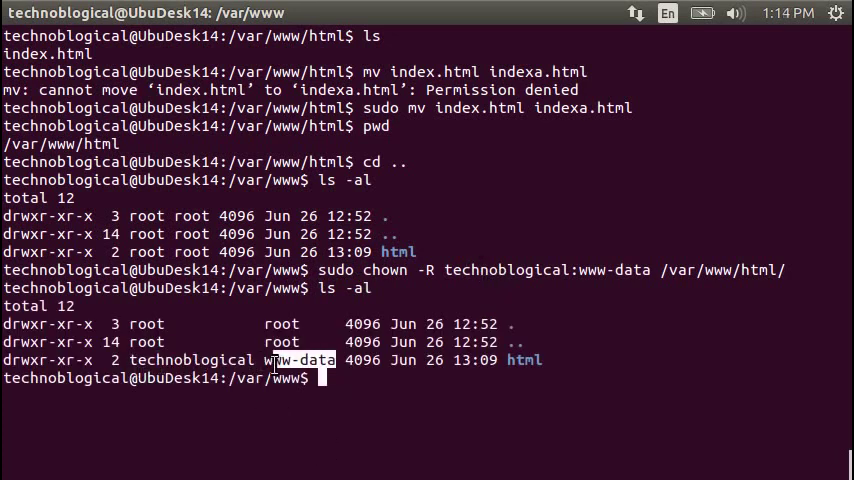
mouse_move(378, 388)
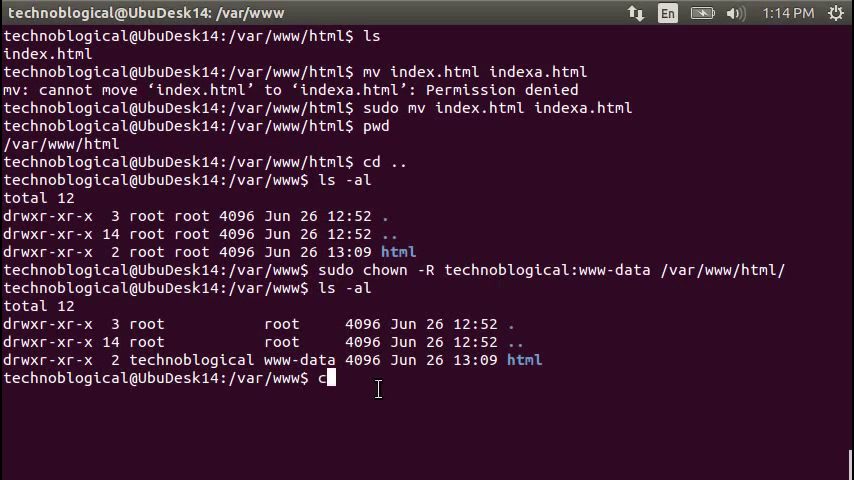
Give /var/www/html 775 permissions with sudo chmod
text(d)
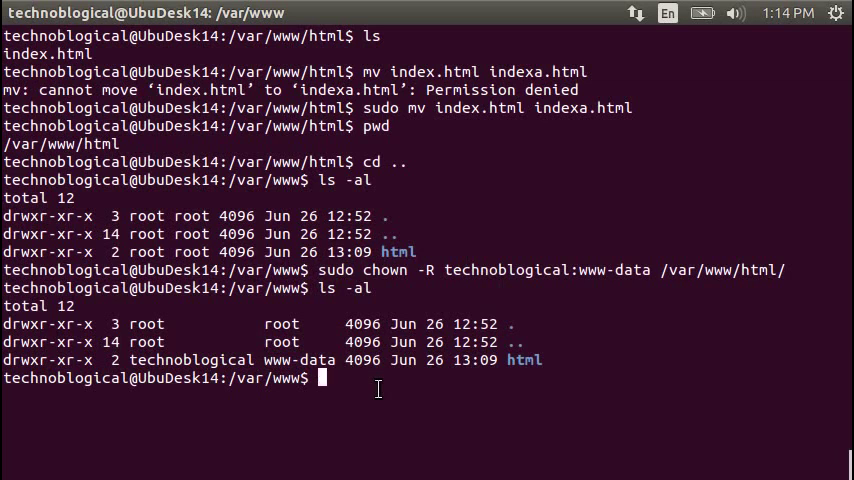
text(sudo ch)
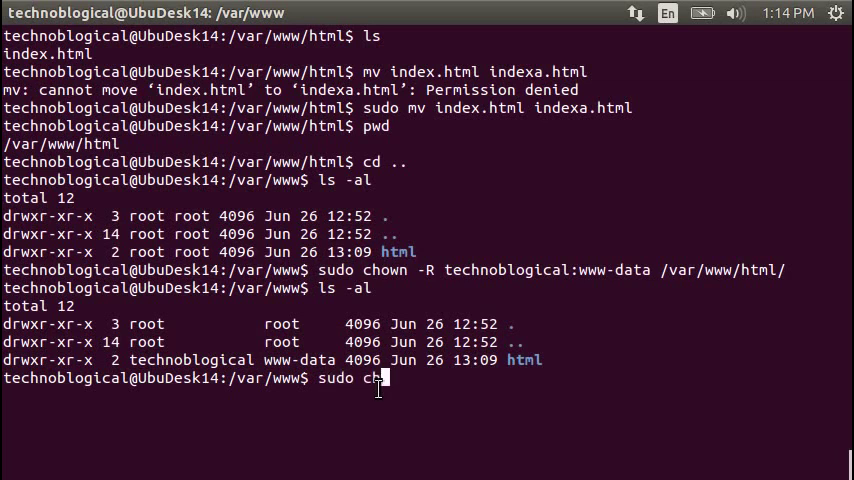
text(mod)
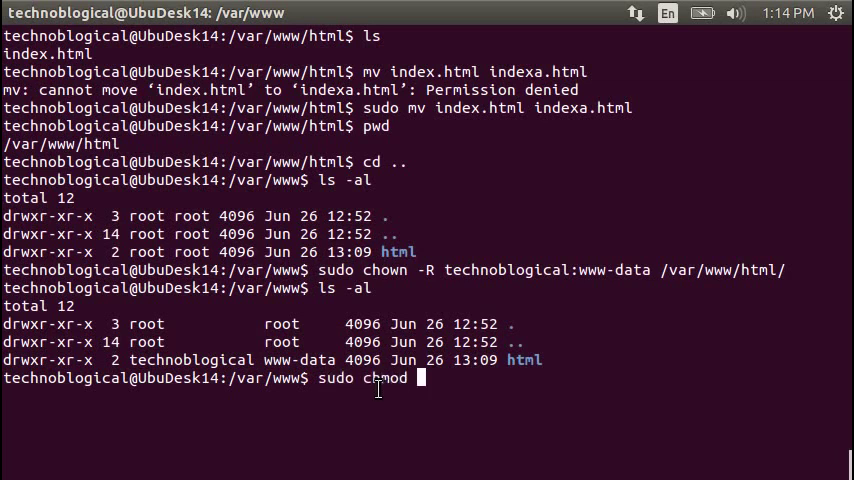
text(775)
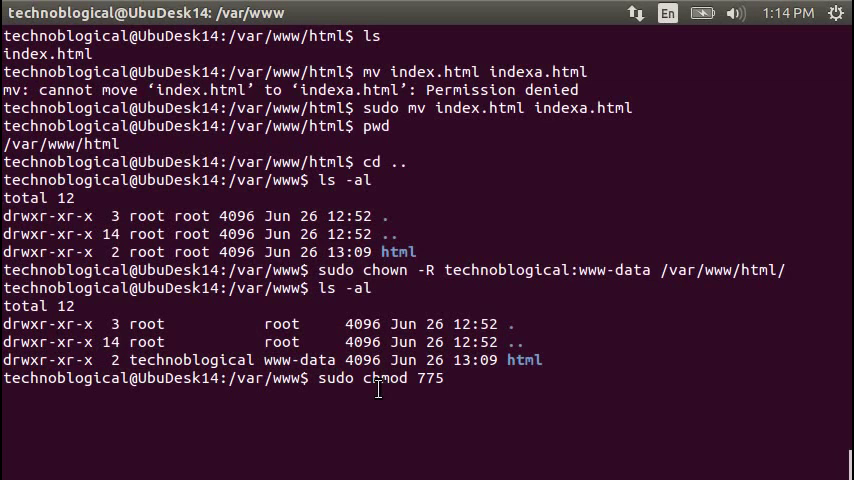
text(/var/www/html/)
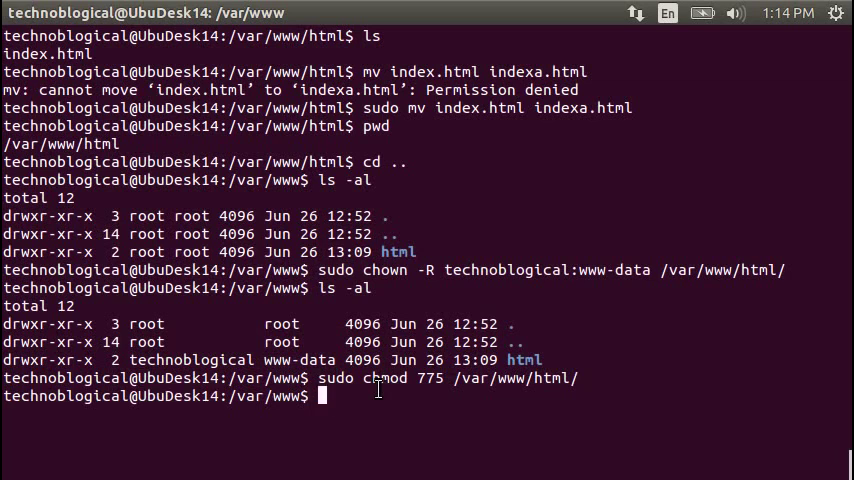
Set the group setgid bit on /var/www/html with sudo chmod g+s
text(sudo chmod g=)
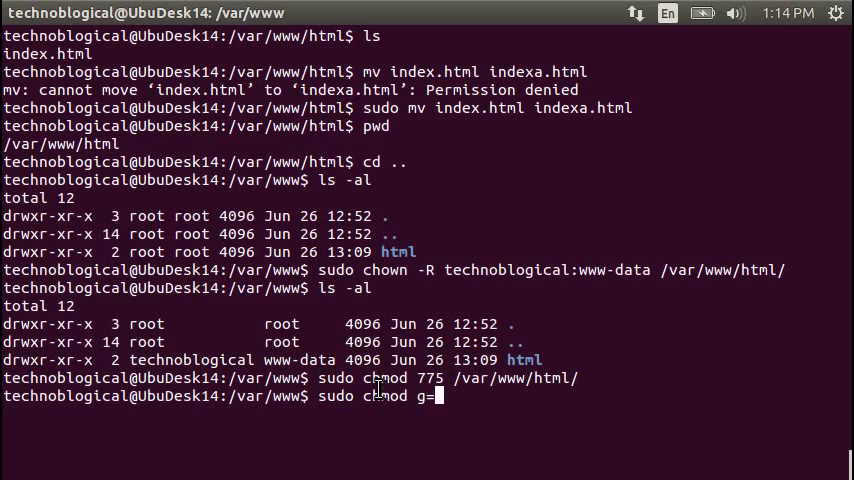
key(Backspace)
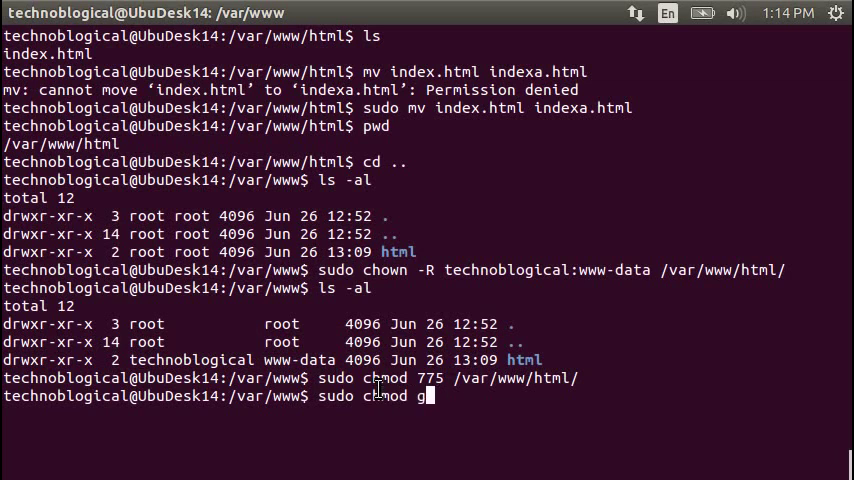
text(+s)
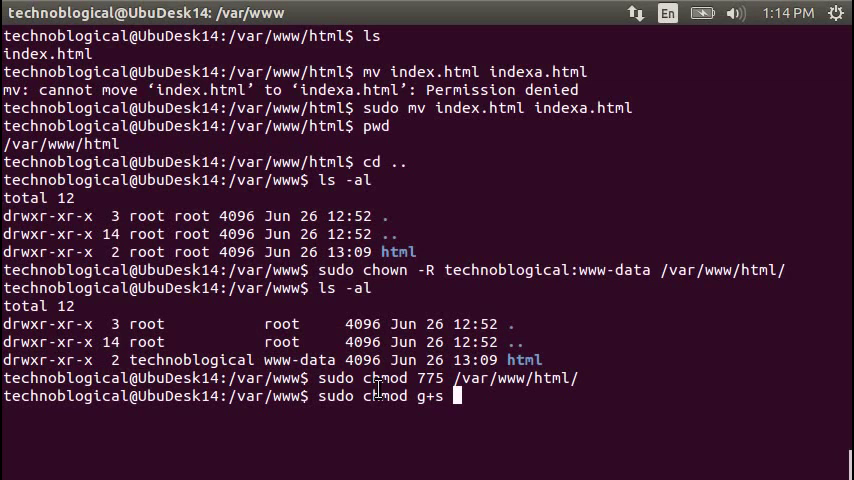
text(/var/www/h)
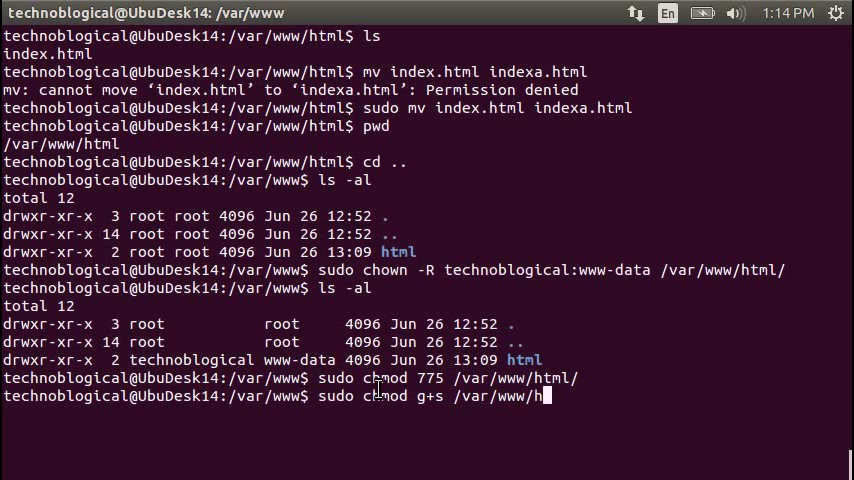
key(Return)
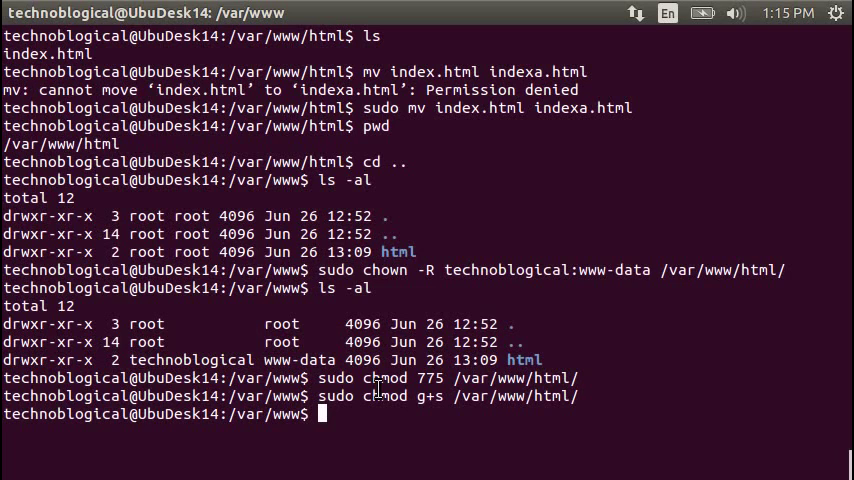
Move into /var/www/html and clear the screen, starting the umask command
text(cd /v)
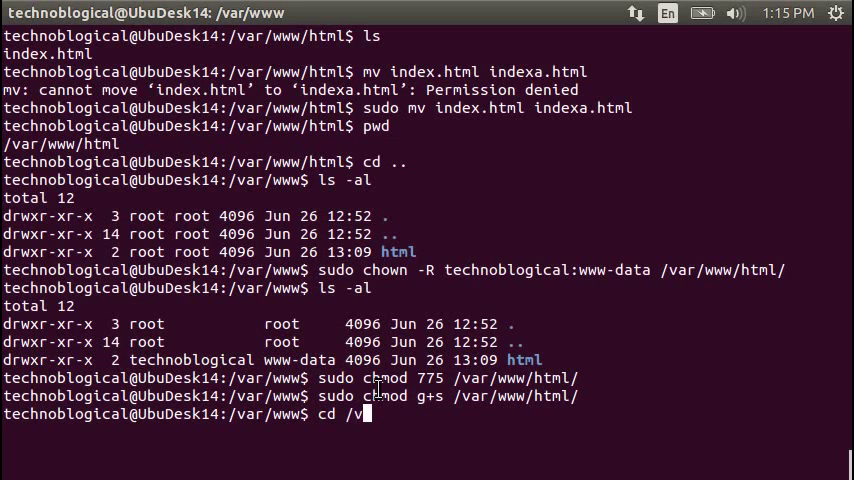
text(ar/www/html/)
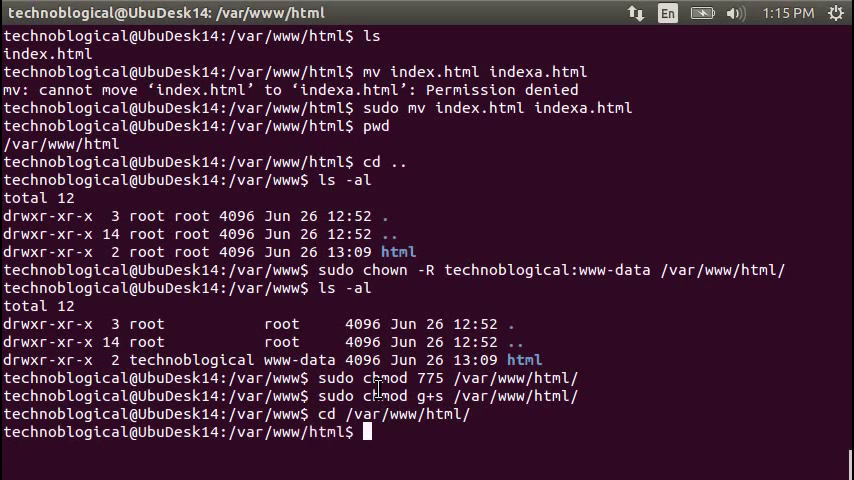
text(uma)
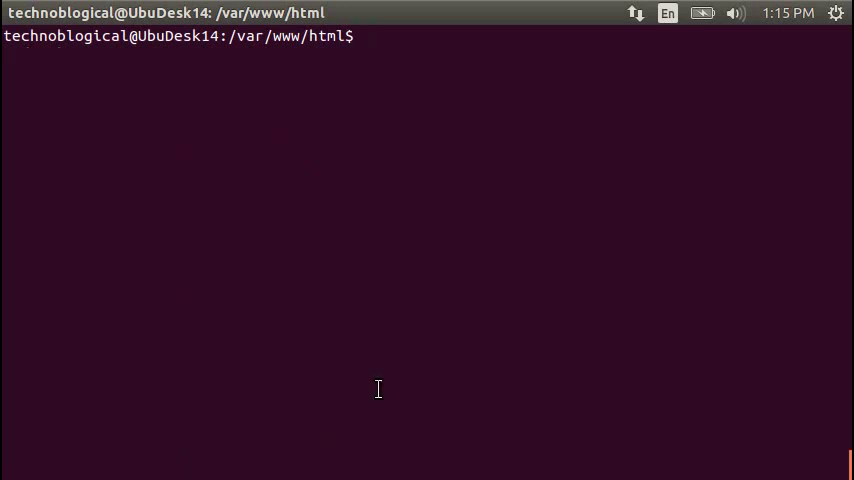
Run umask showing 0002 and jot 777, -002 and 775 in a gedit scratch note
text(umask)
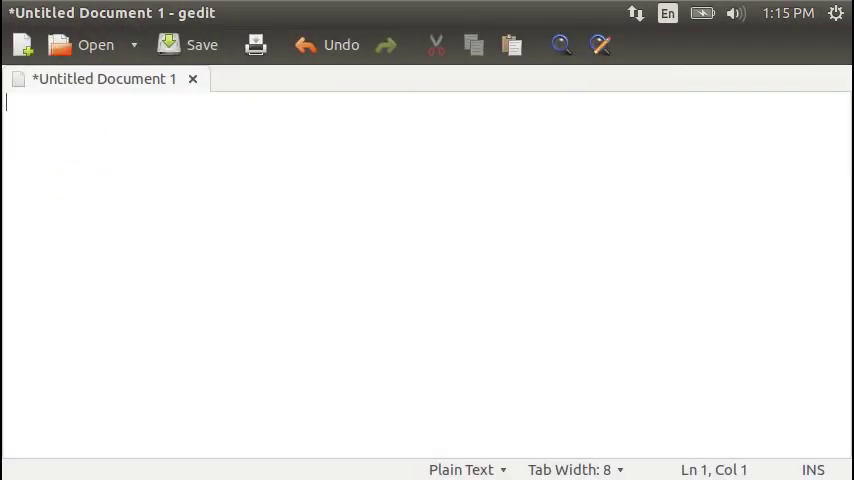
text(002)
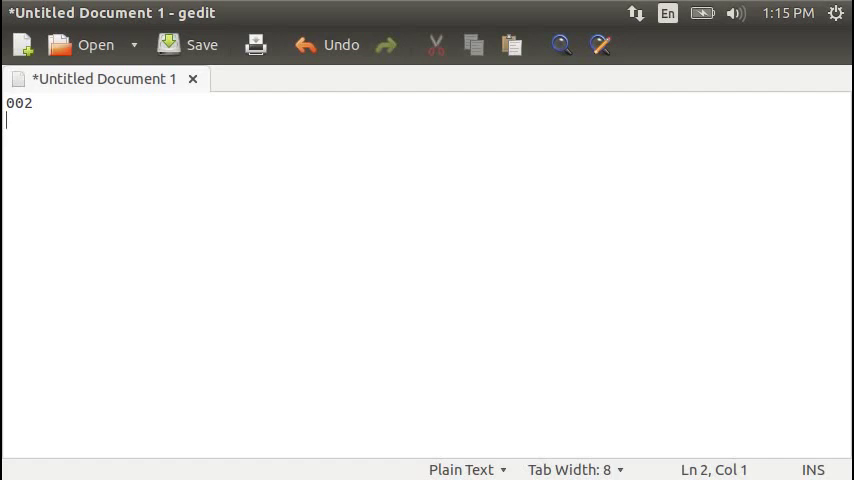
text(7)
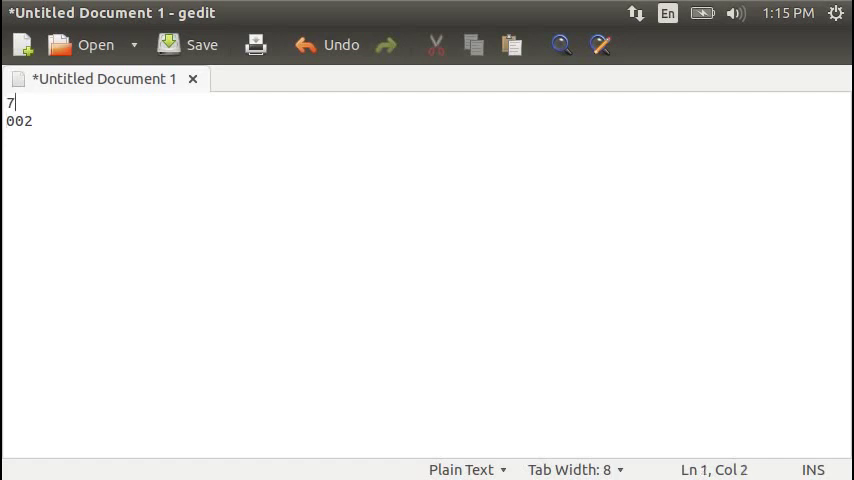
text(77)
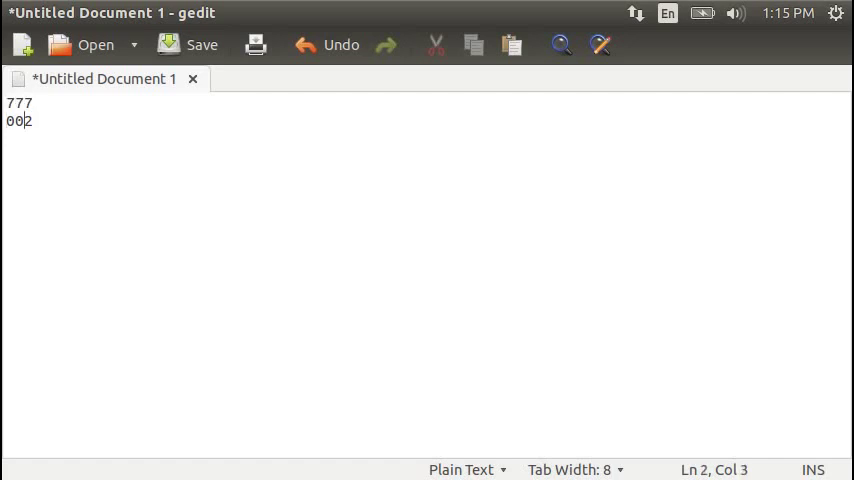
click(18, 102)
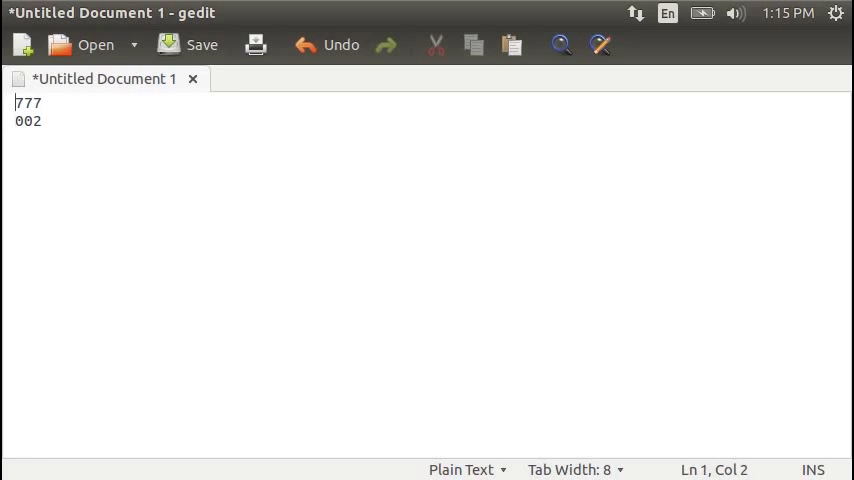
text(-)
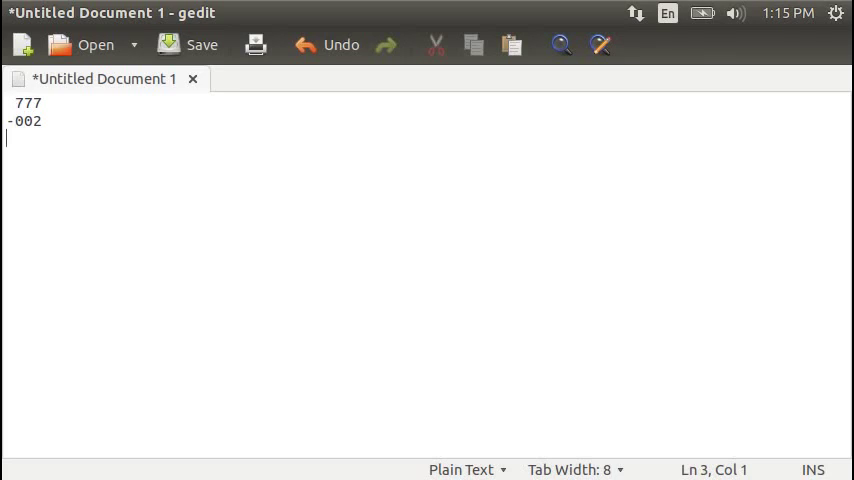
text(775)
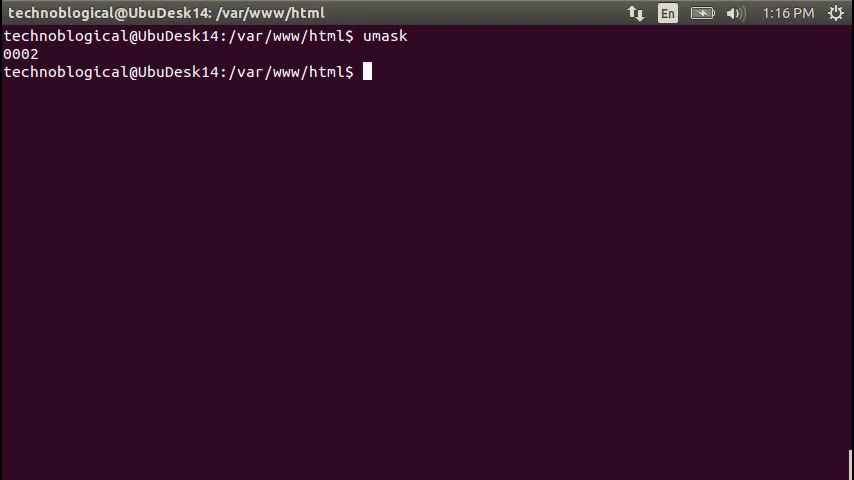
Enter sudo vim /etc/vsftpd.conf, correcting the mistyped /ect path
text(sudo vim)
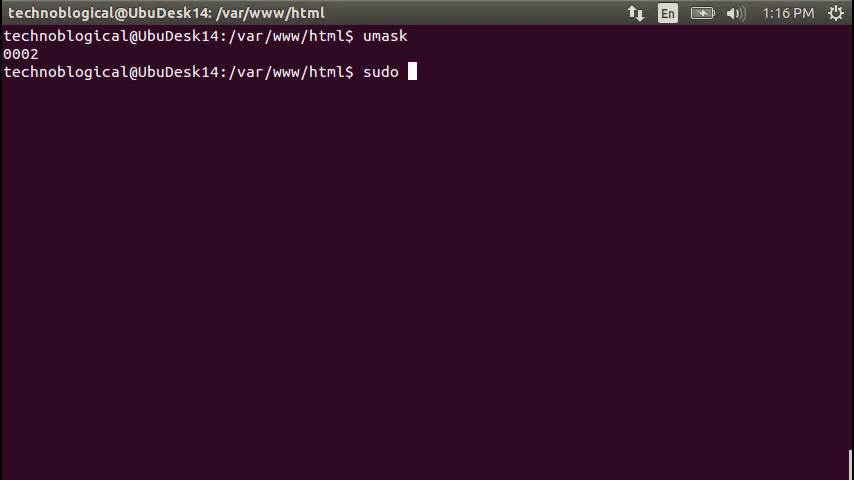
text(vim)
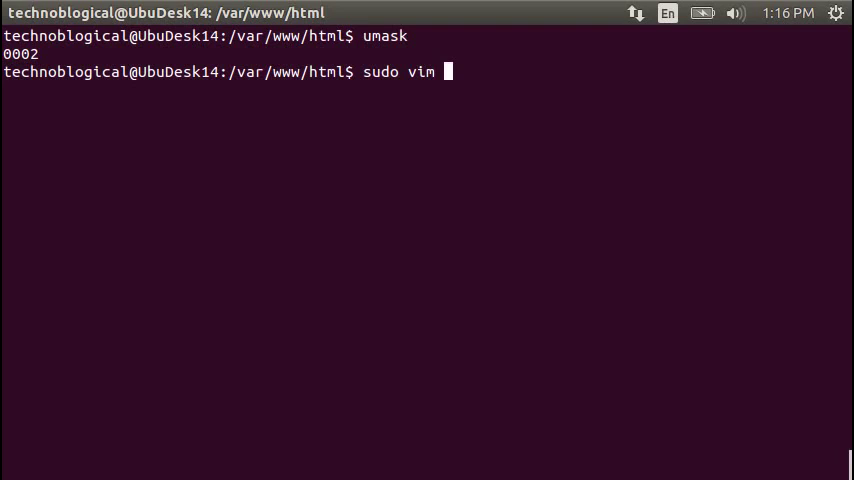
text(/ect/)
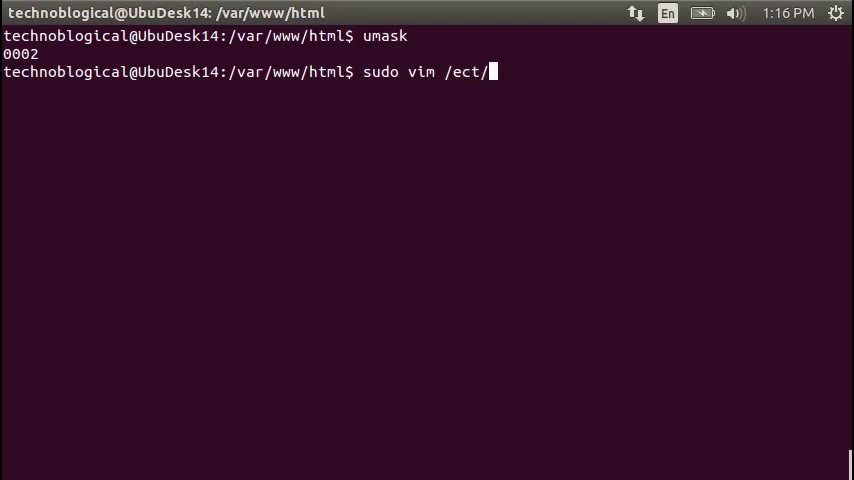
text(vs)
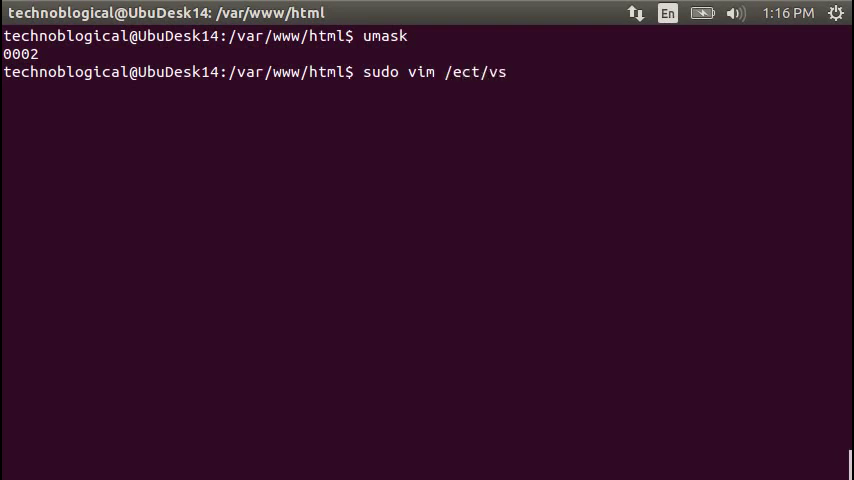
text(ftpd)
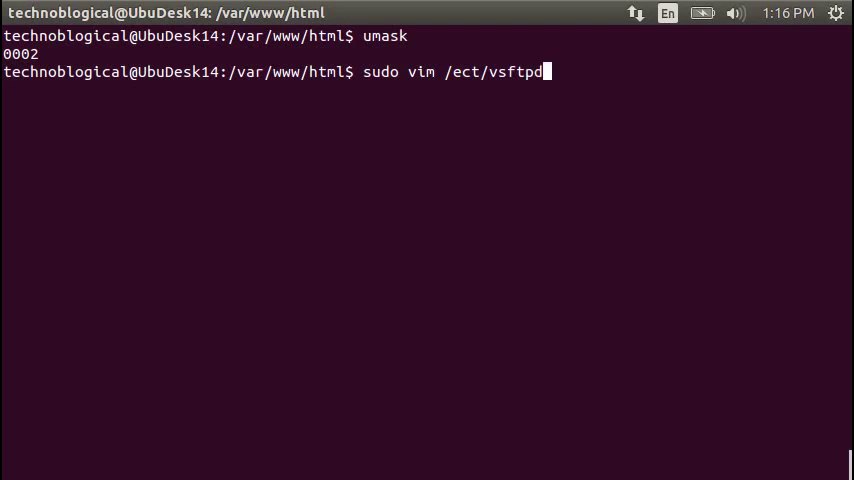
text(.c)
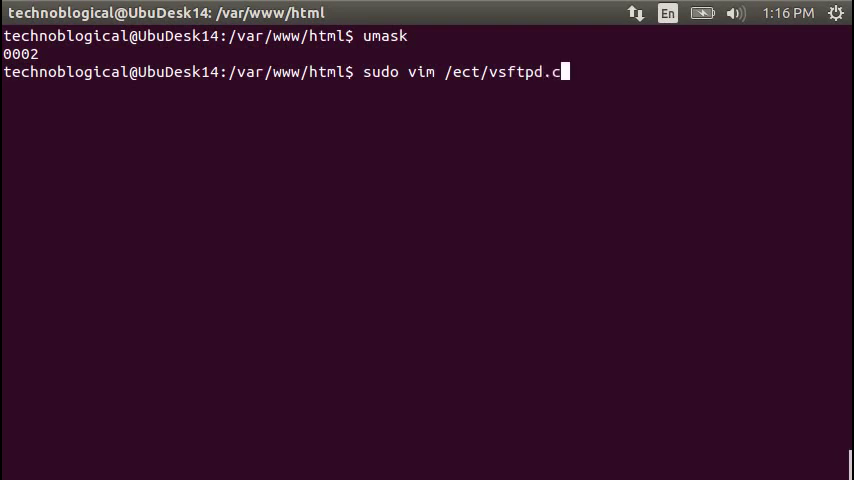
text(onf)
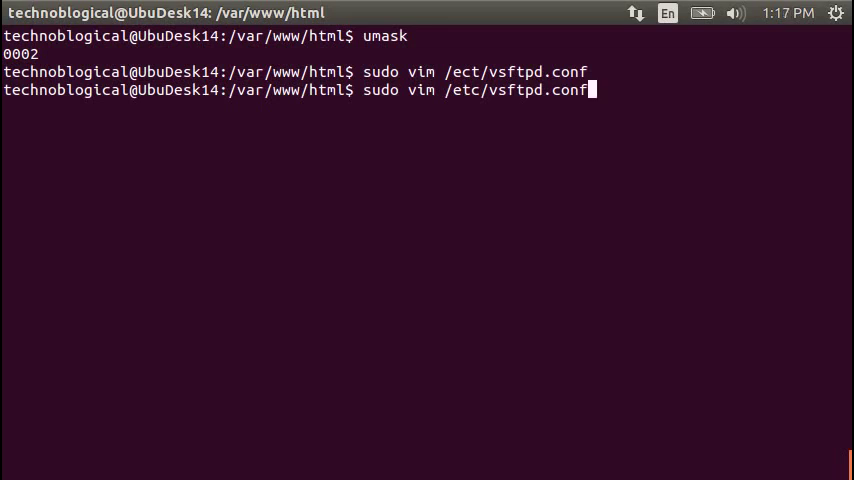
Open vsftpd.conf in vim and change local_umask to 0002
key(Return)
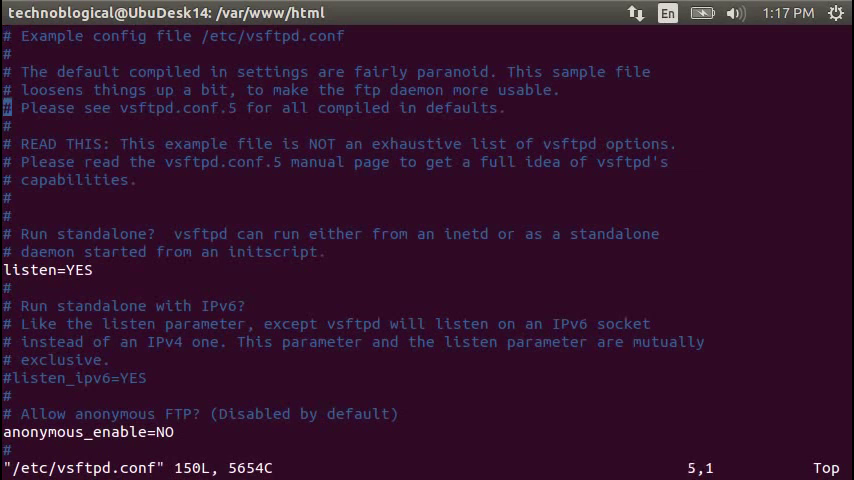
key(Up)
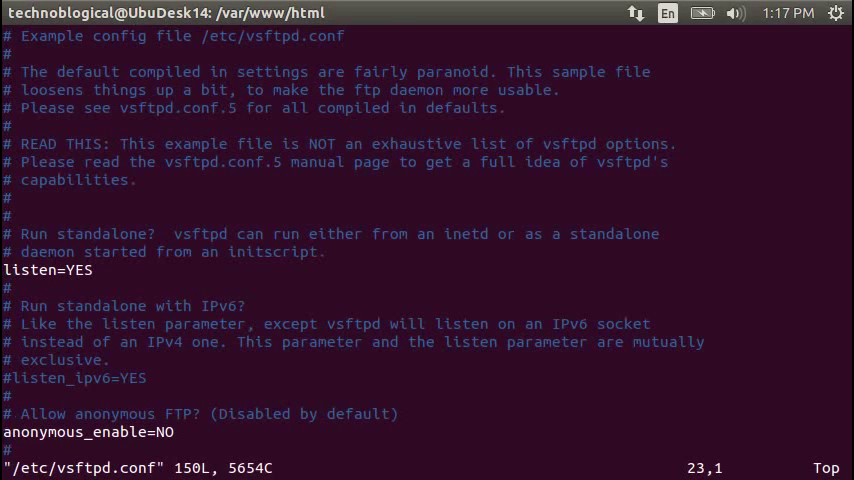
scroll(down, 3)
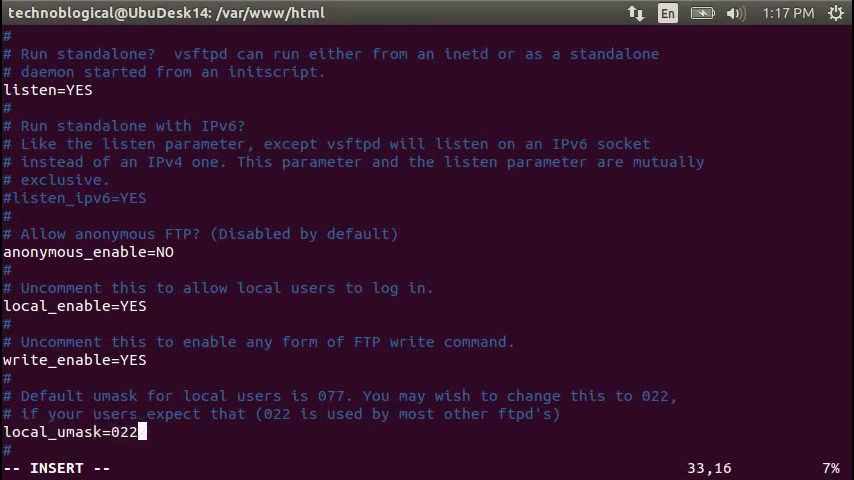
text(000)
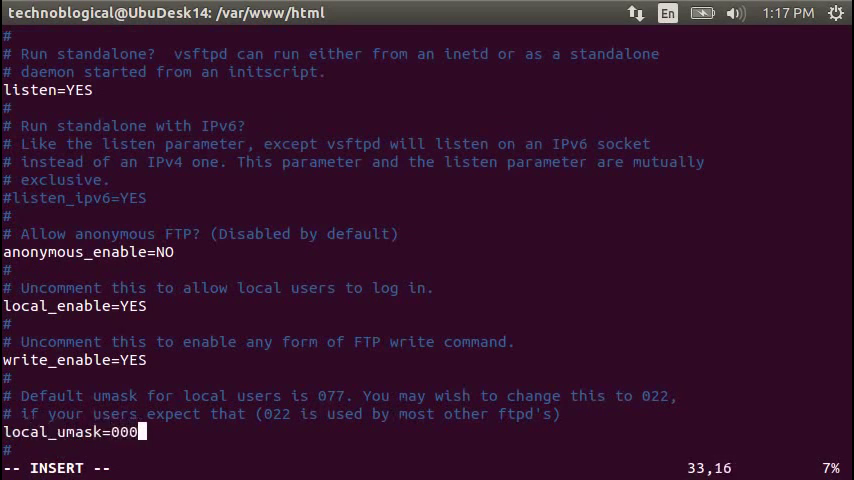
text(2)
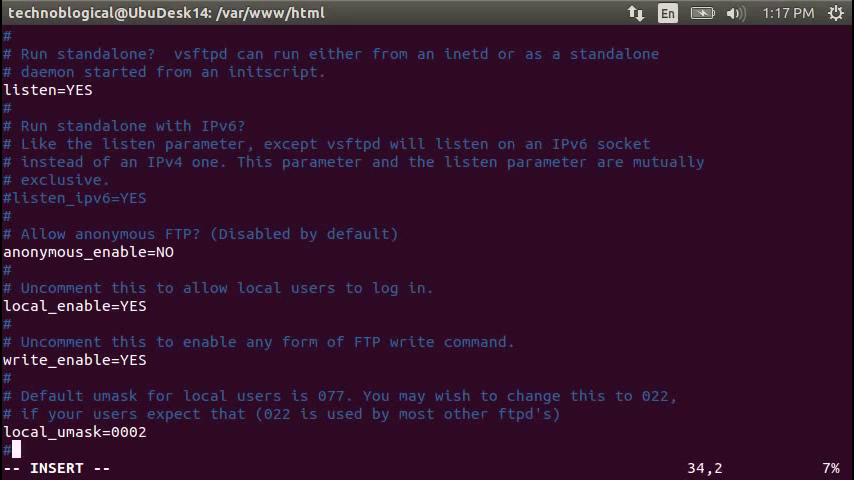
key(Escape)
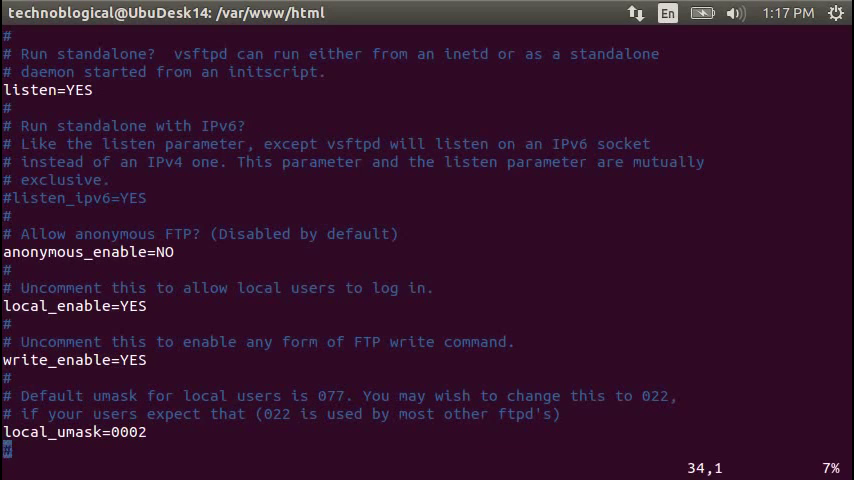
key(i)
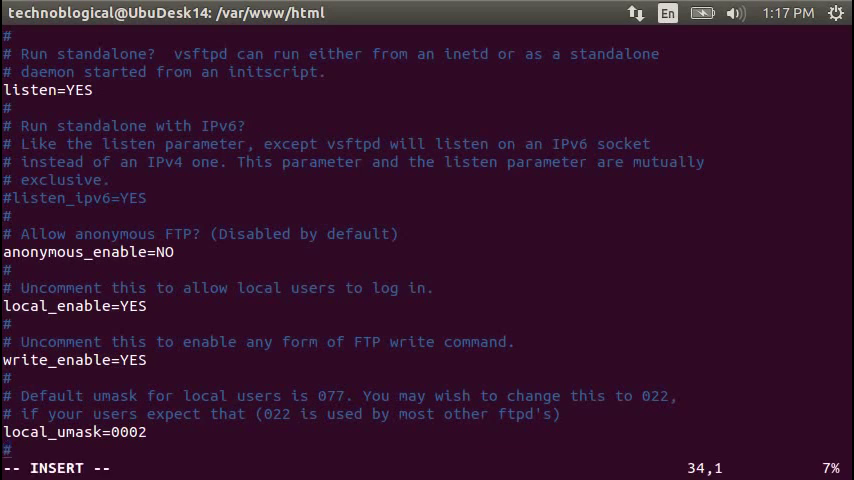
key(Escape)
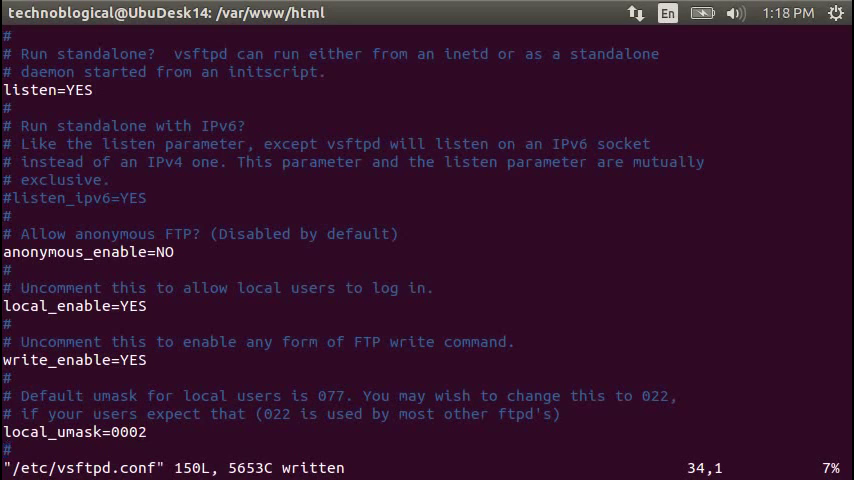
Insert a junk demonstration line, then quit with :q! discarding it
key(i)
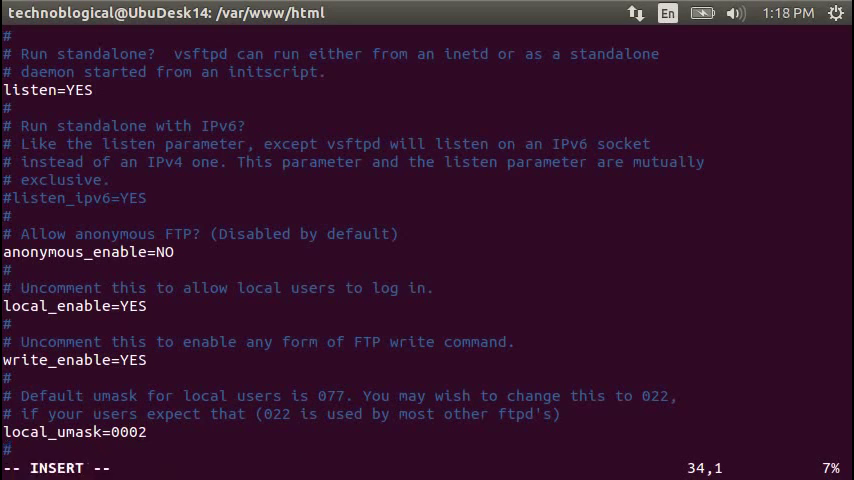
text(;flks;lkfj;asdfjkas;dlkfjs;ldfkj#)
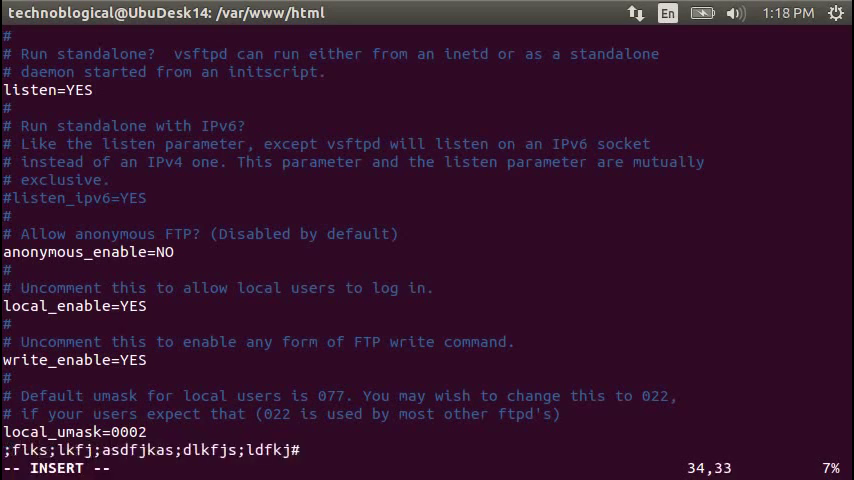
key(Escape)
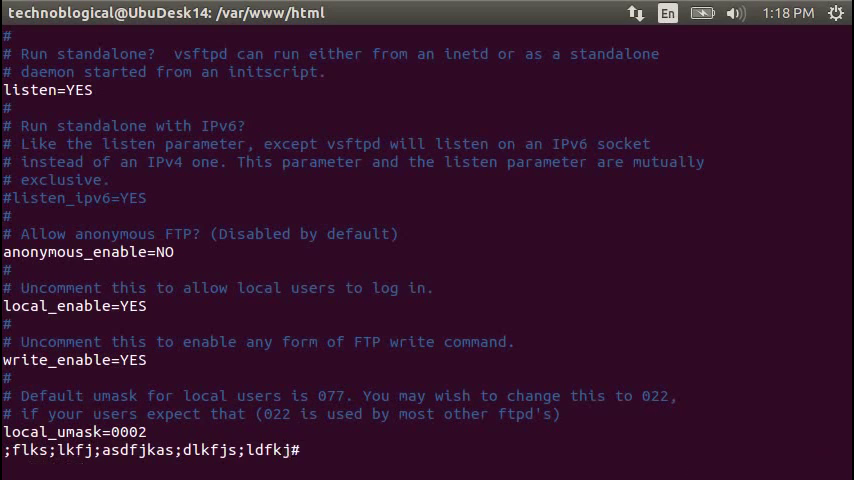
text(:q)
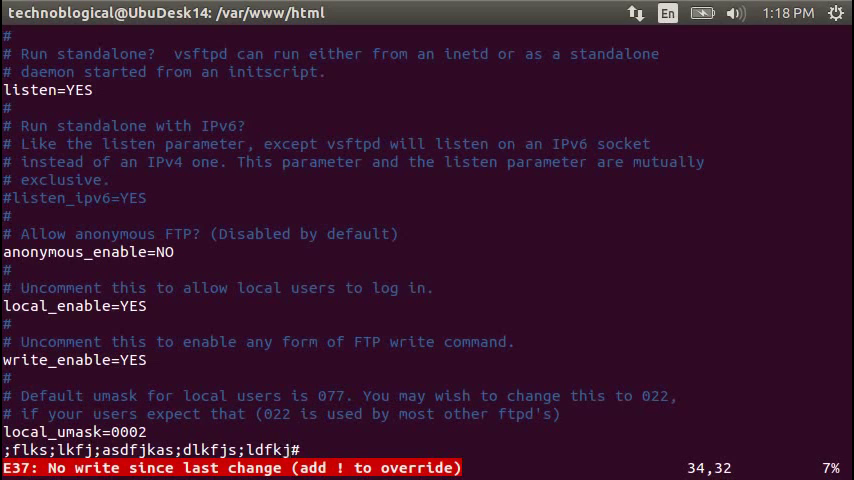
text(:q)
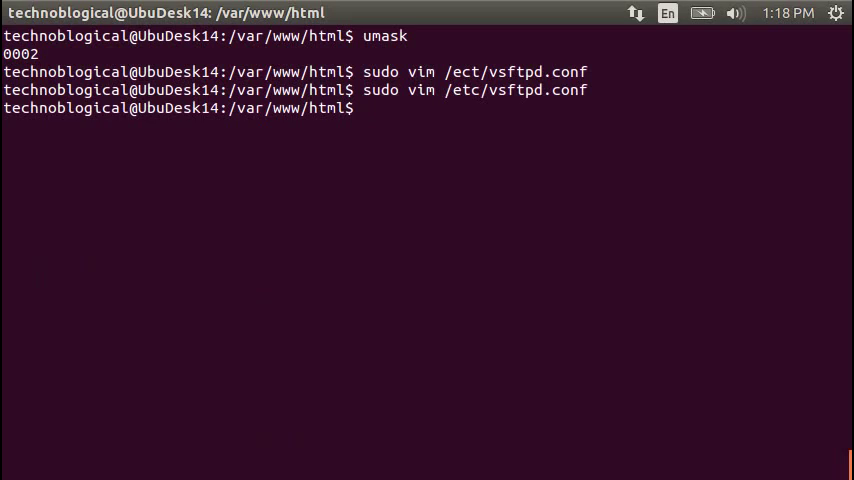
Restart the vsftpd service with sudo service vsftpd restart
key(Return)
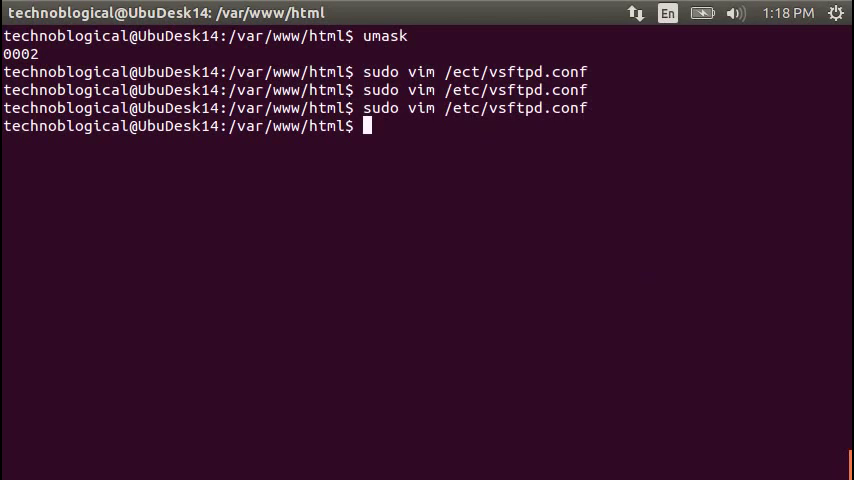
text(sudo s)
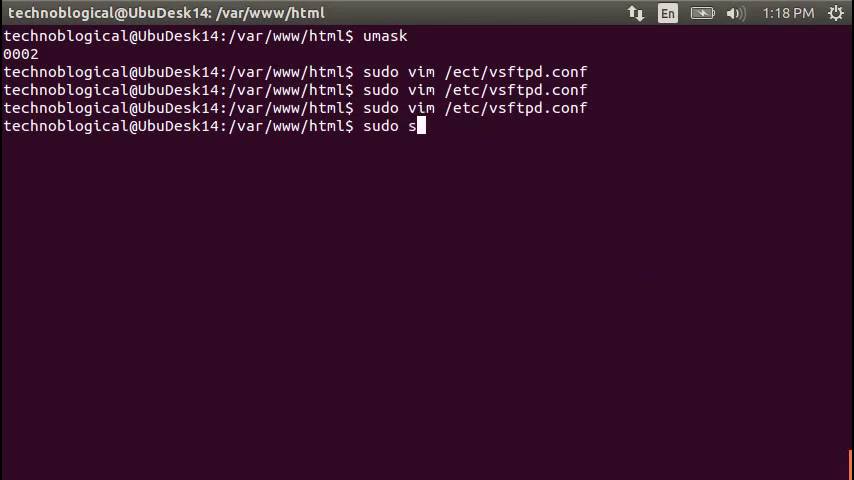
text(ervice)
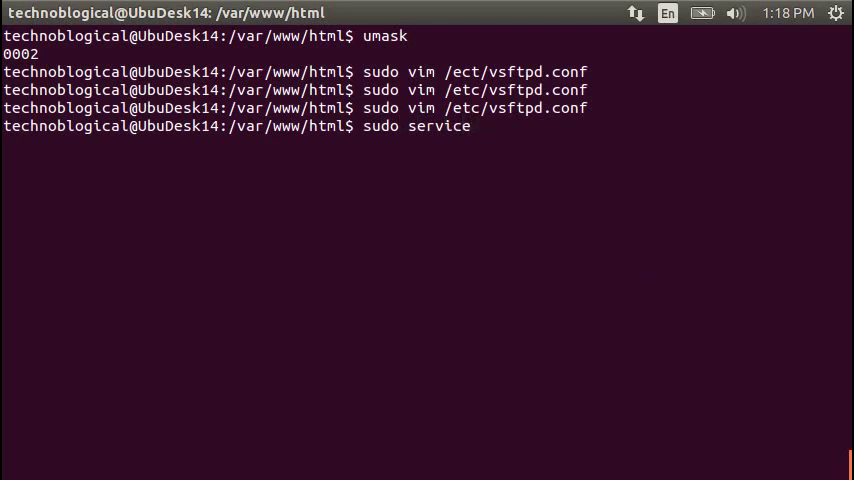
text(v)
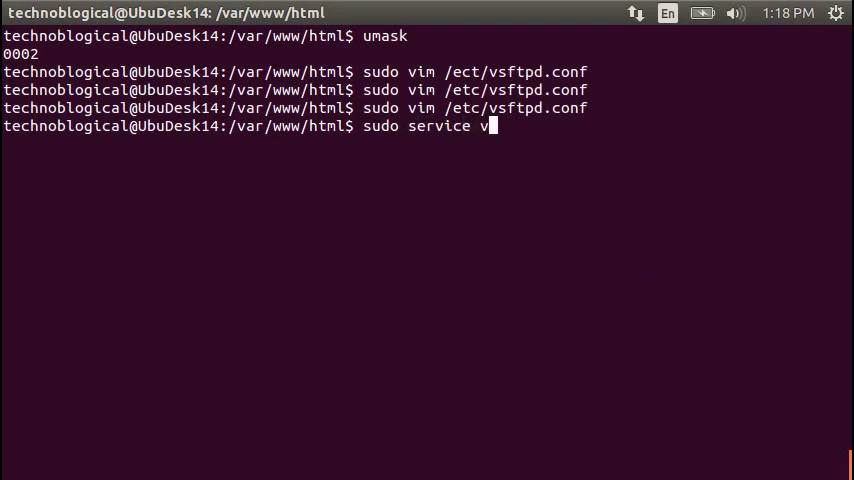
text(sftpd)
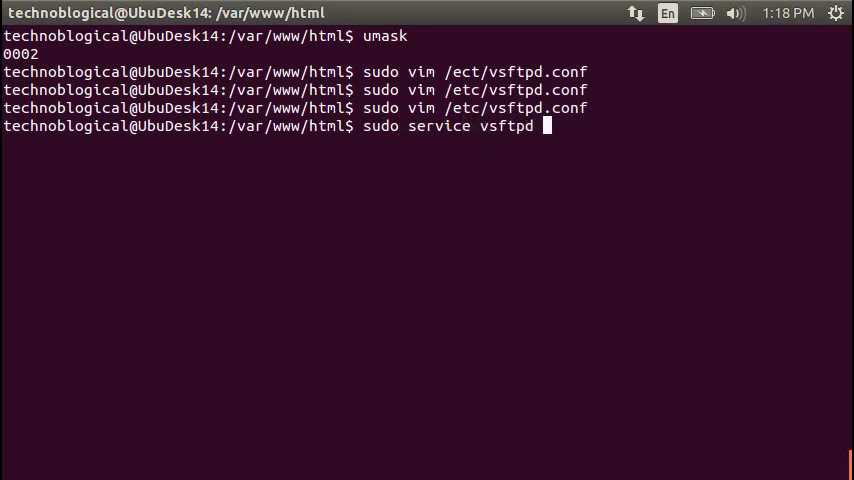
text(restart)
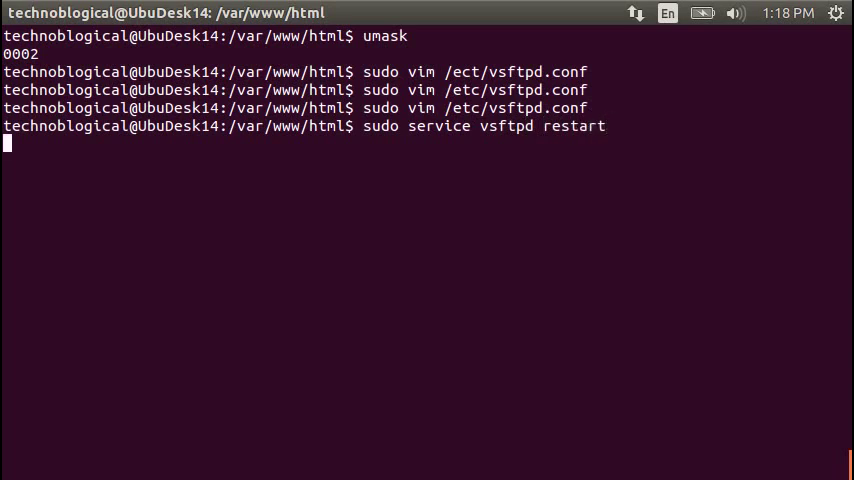
key(Return)
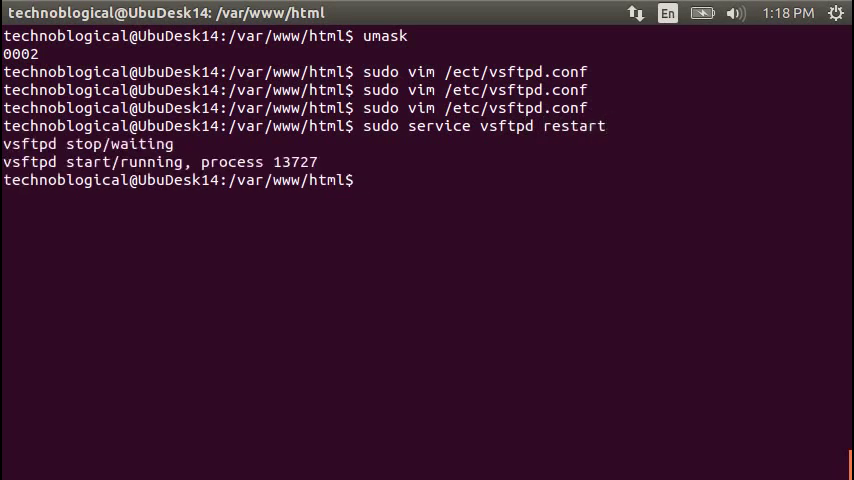
Install FileZilla with sudo apt-get install filezilla, answering y
text(sudo ap)
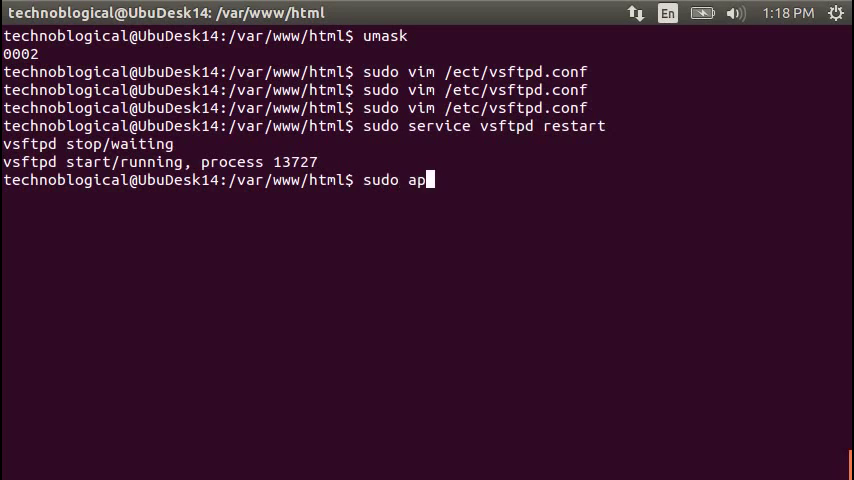
text(t-get install)
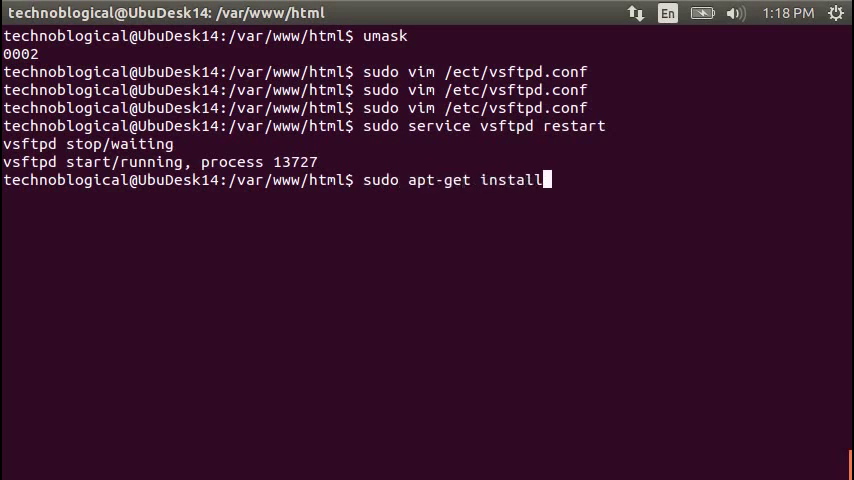
text(filezilla)
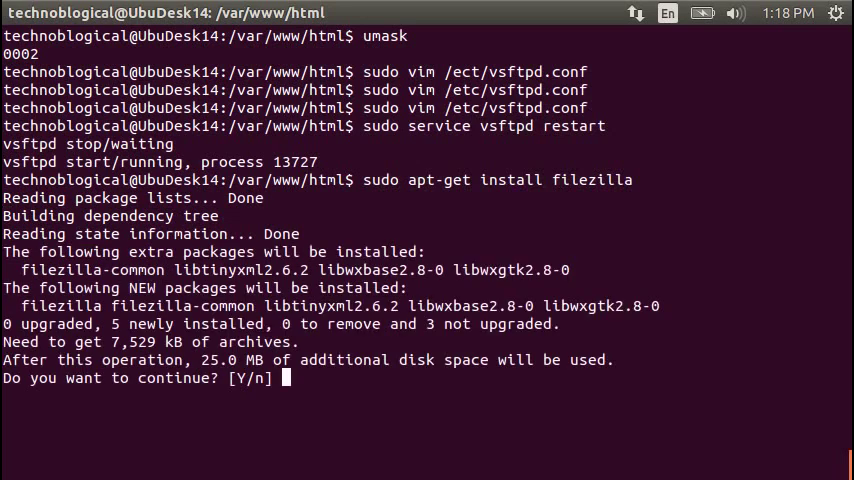
text(y)
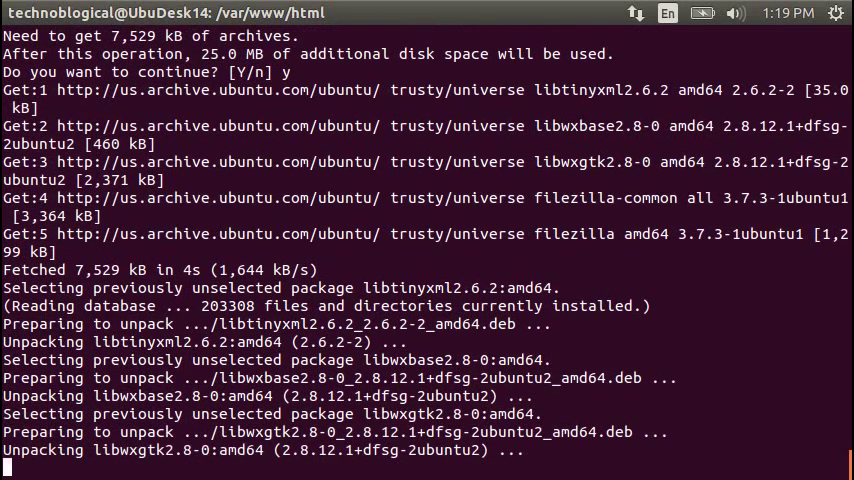
scroll(down, 3)
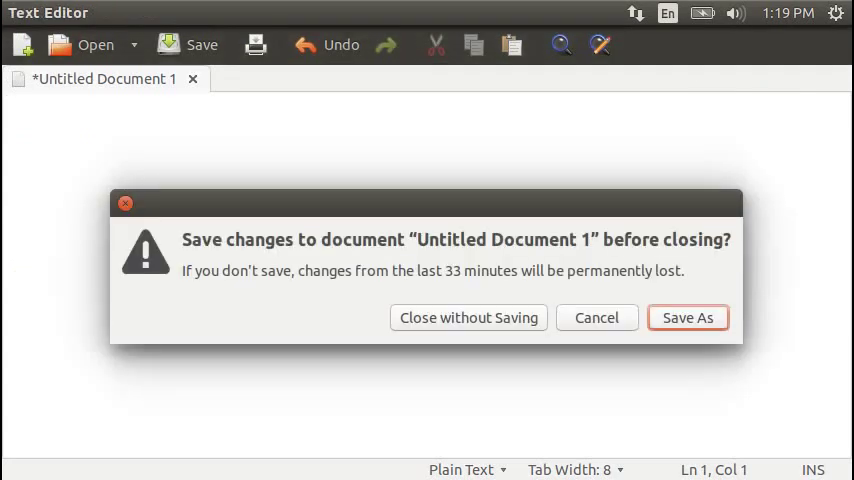
Close the unsaved Untitled Document 1 without saving
click(468, 316)
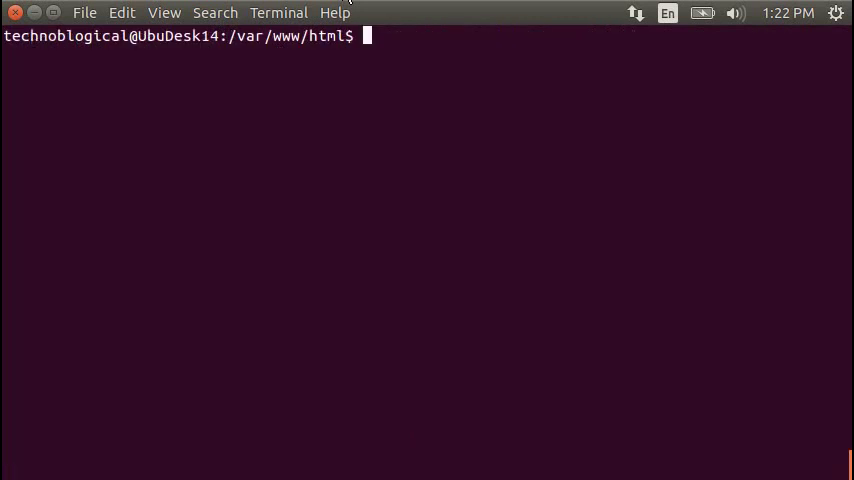
text(cd)
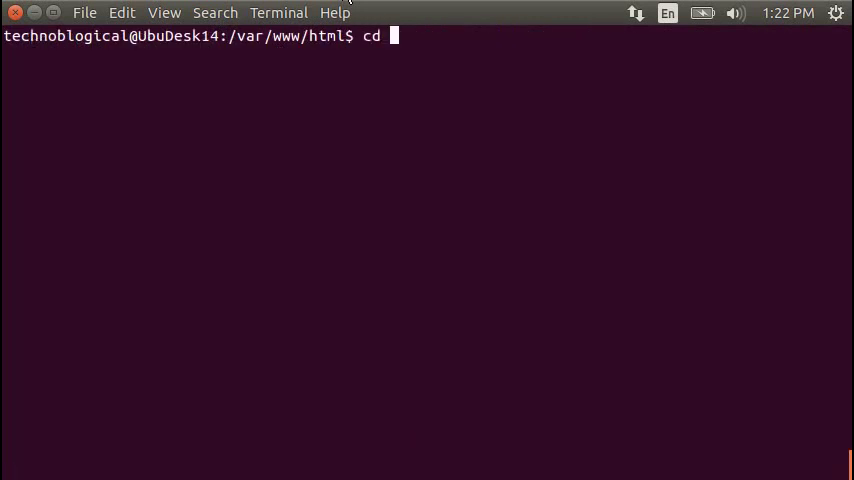
text(~/)
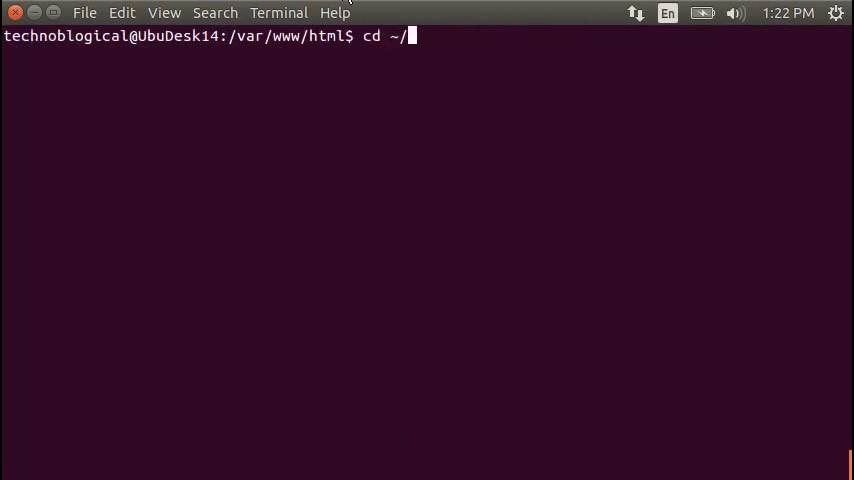
text(Downloads/)
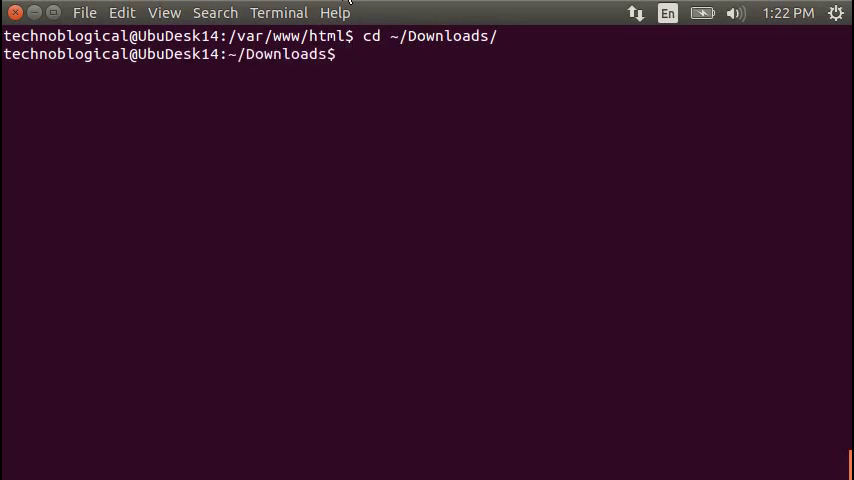
text(wget)
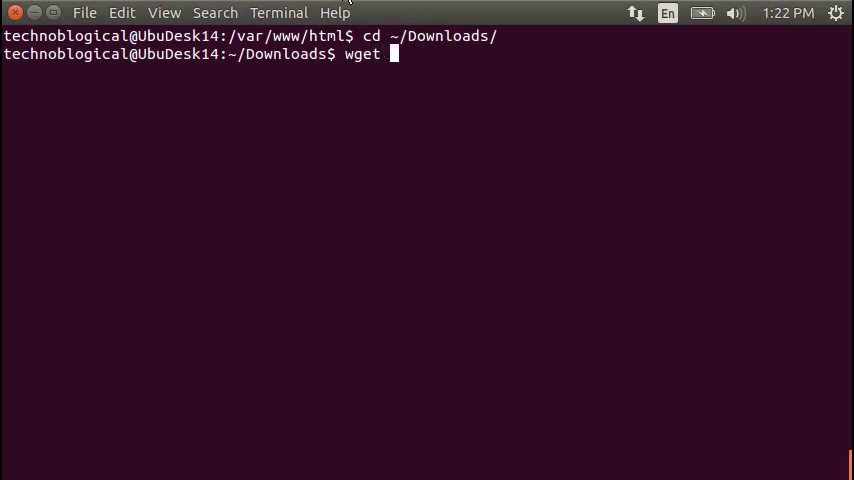
text(http:)
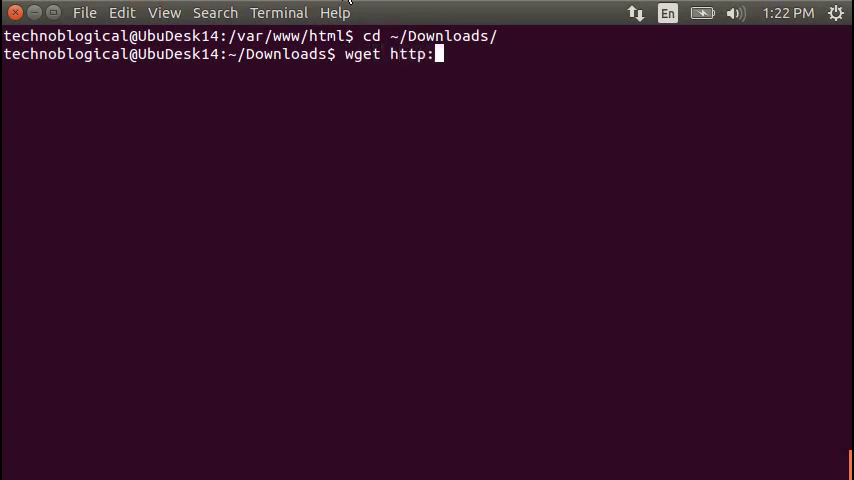
text(/wordpr)
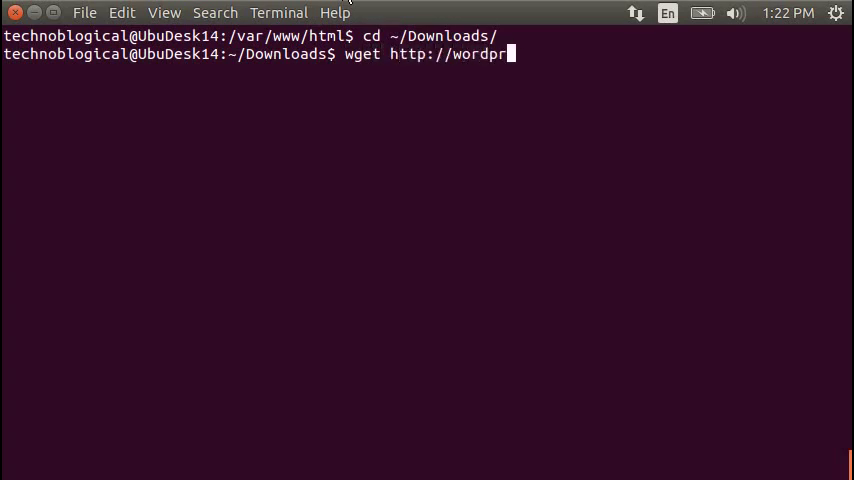
text(ess.org)
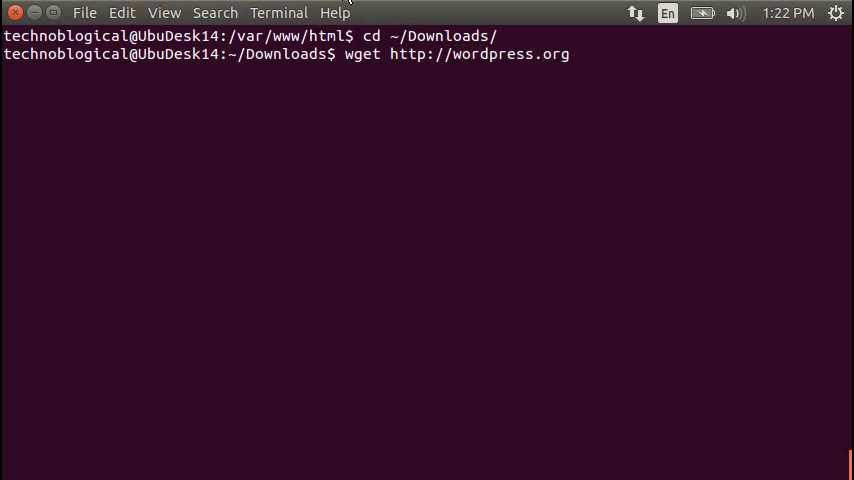
text(/latest)
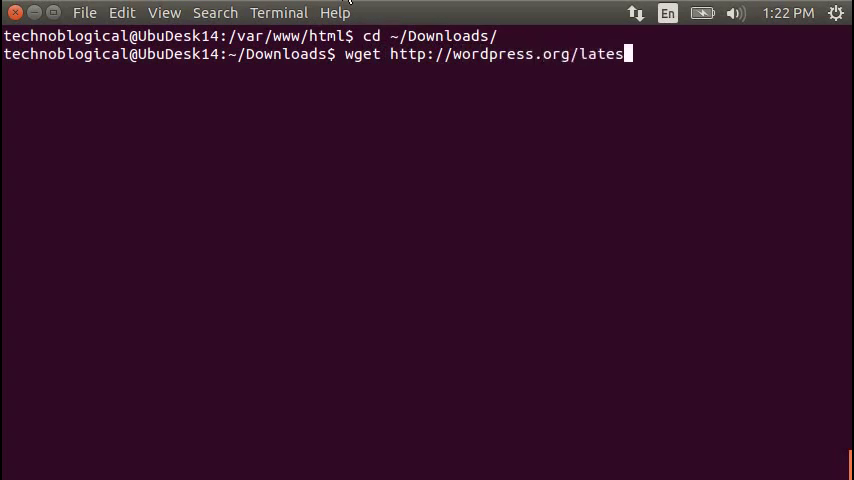
text(t.z)
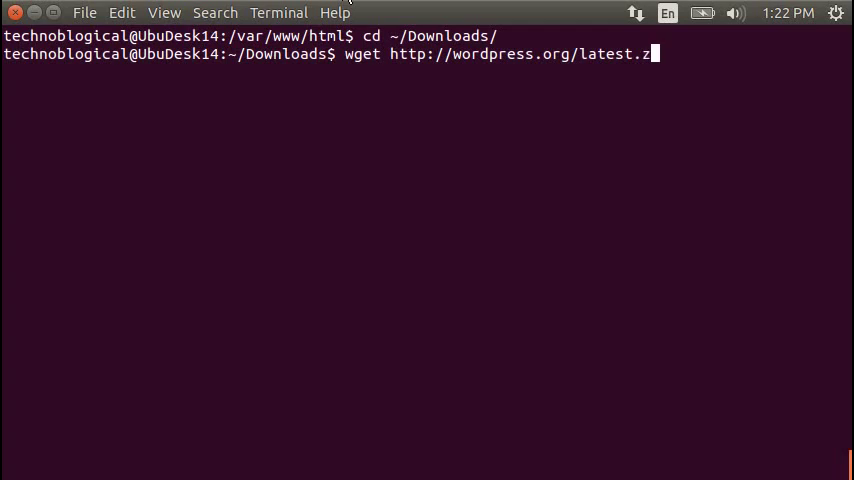
text(ip)
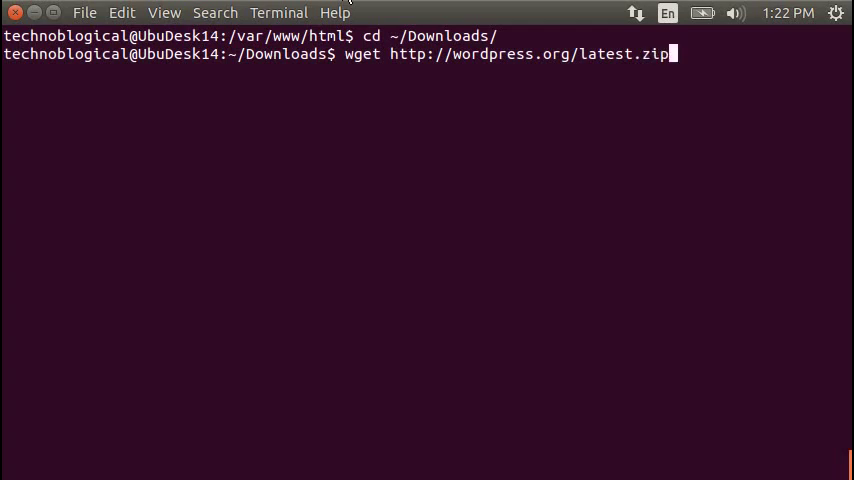
key(Return)
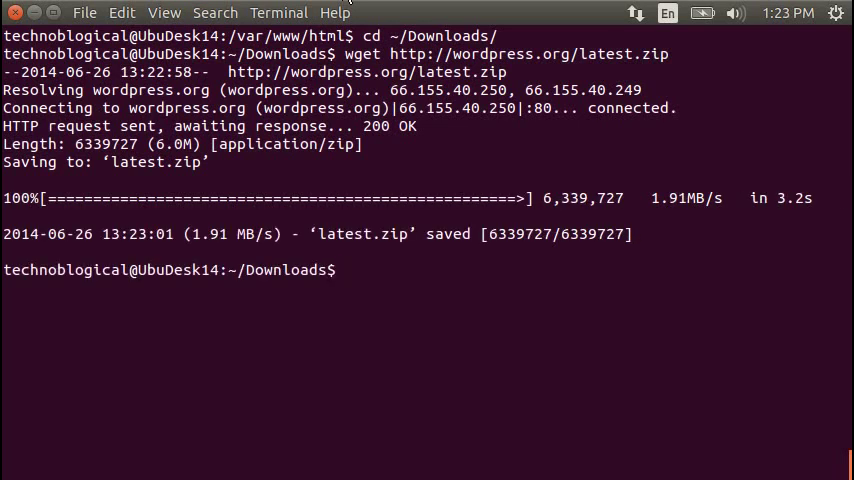
Unzip latest.zip and list Downloads to show the wordpress folder
text(unzip)
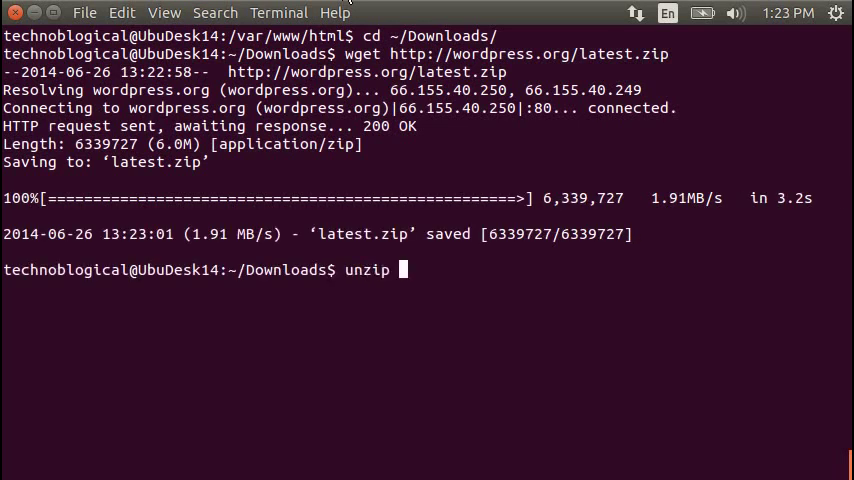
text(latest.zip)
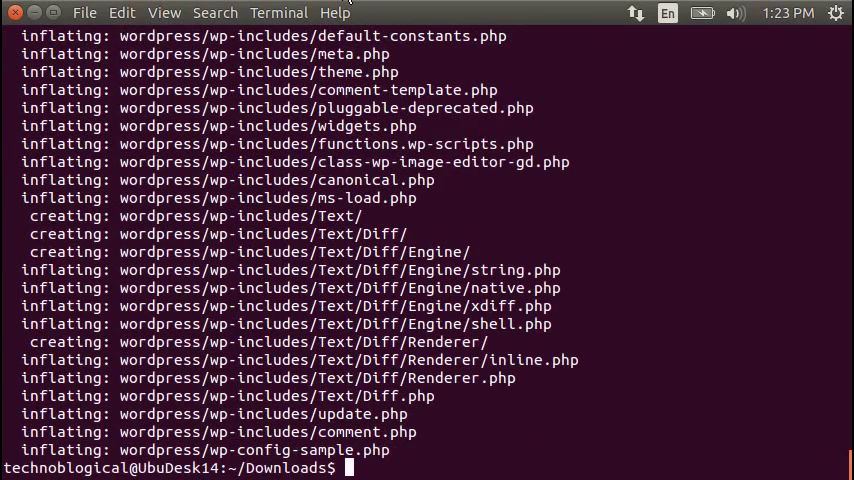
text(ls -a)
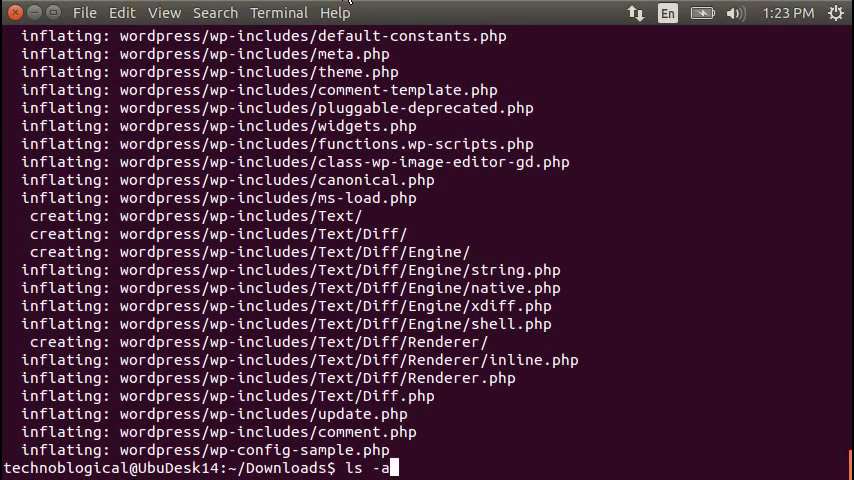
text(l)
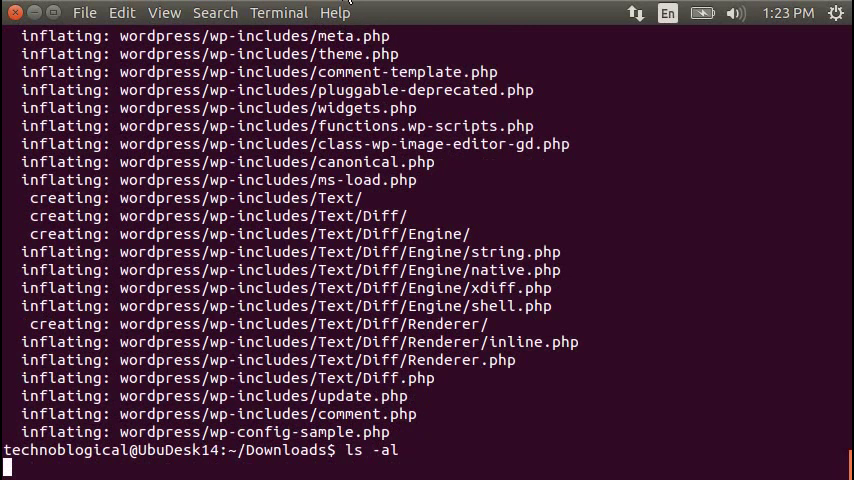
key(Return)
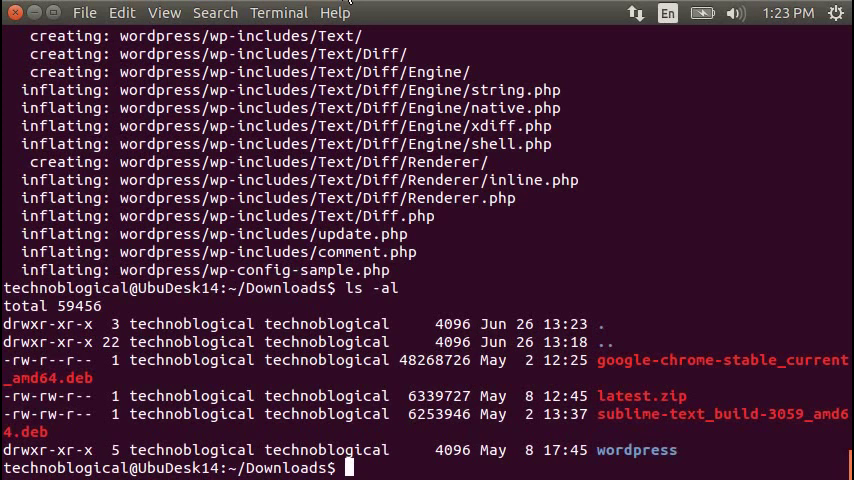
text(wget)
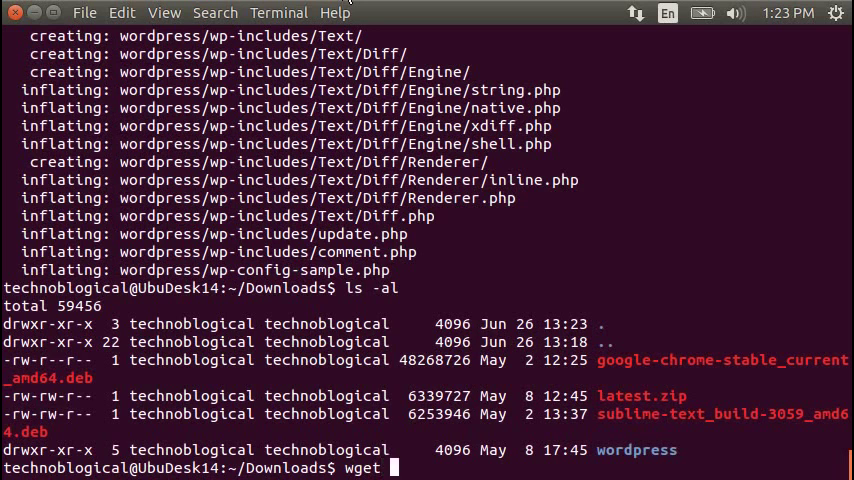
text(http://)
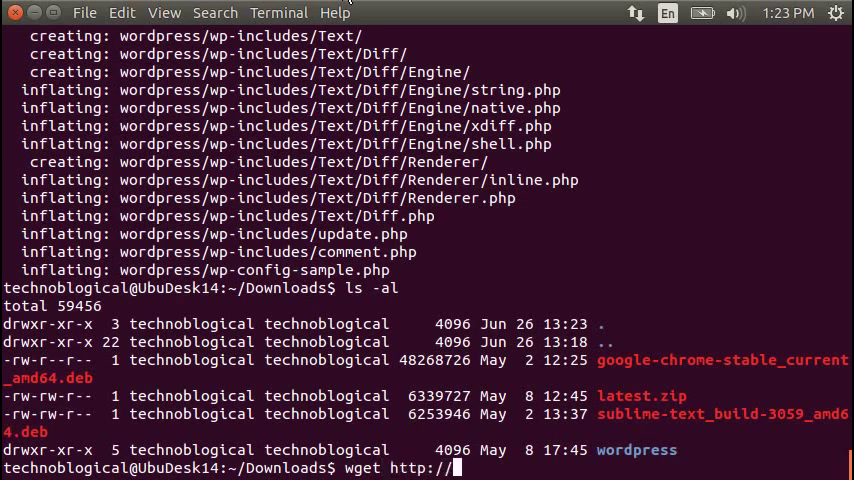
text(prodow)
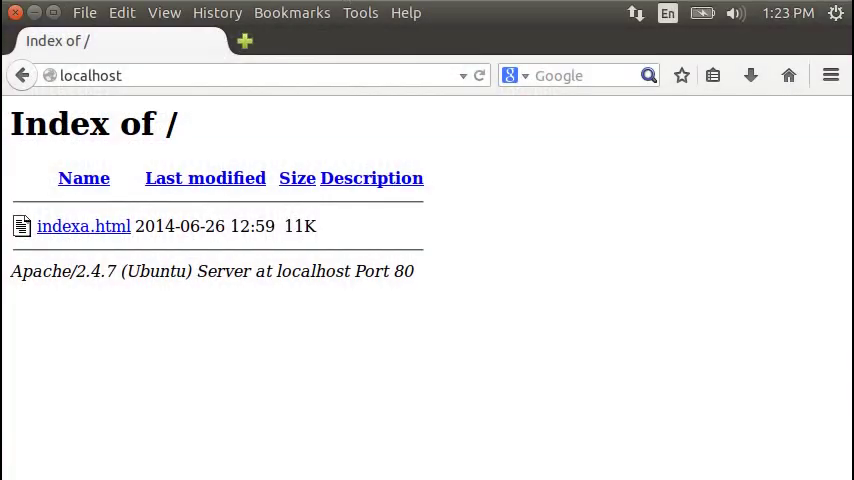
Search Google for webmin, open webmin.com and bring up the Debian Package link's options
click(244, 40)
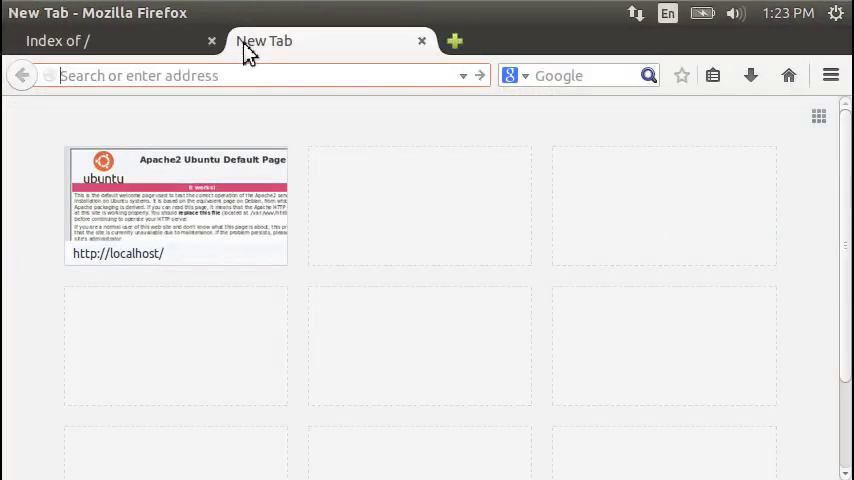
text(webmin)
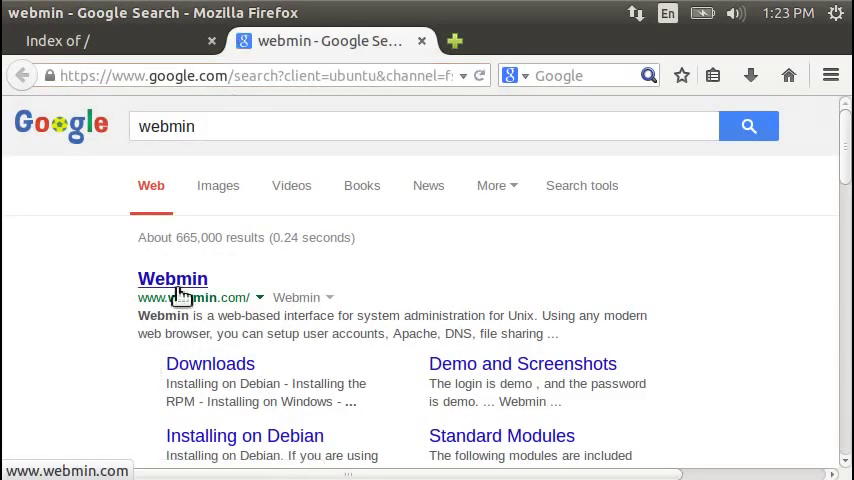
click(172, 278)
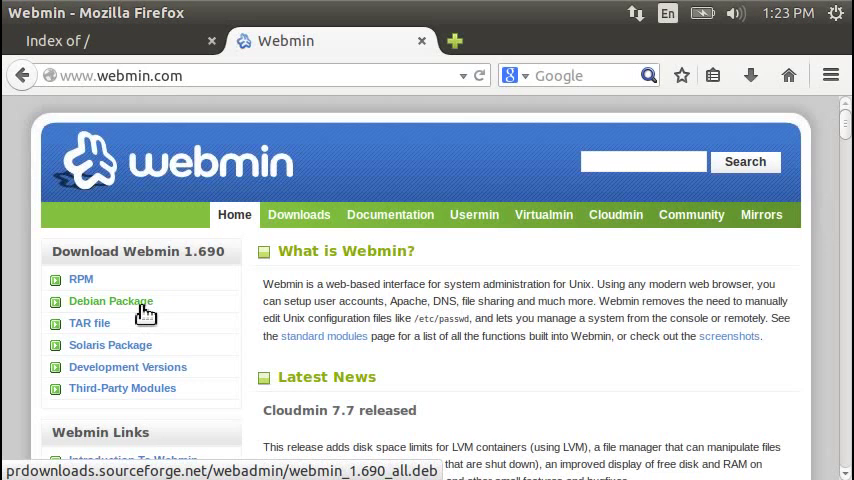
right_click(112, 300)
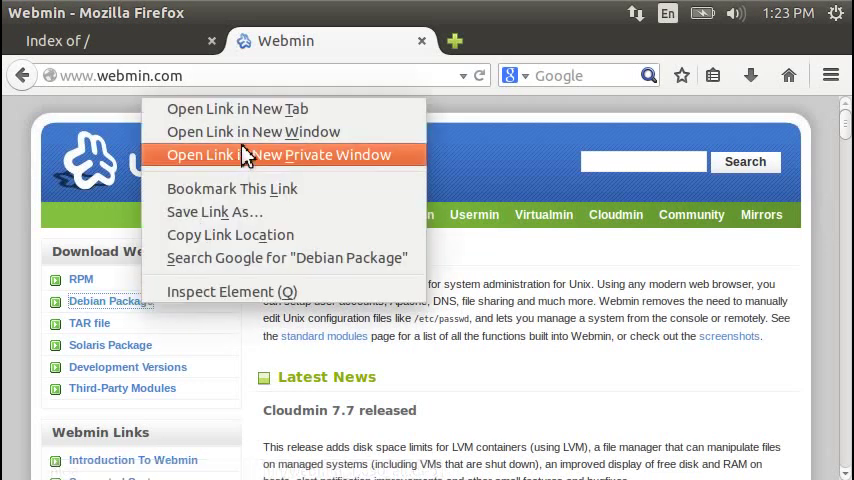
mouse_move(238, 234)
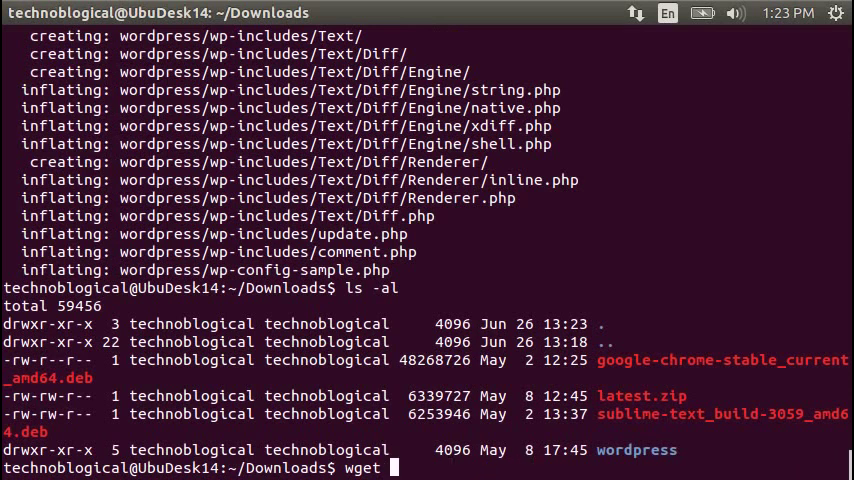
Download webmin_1.690_all.deb from prdownloads.sourceforge.net with wget, then begin sudo dpkg
text(http://prdownloads.sourceforge.net/webadmin/webmin_1.690_all.deb)
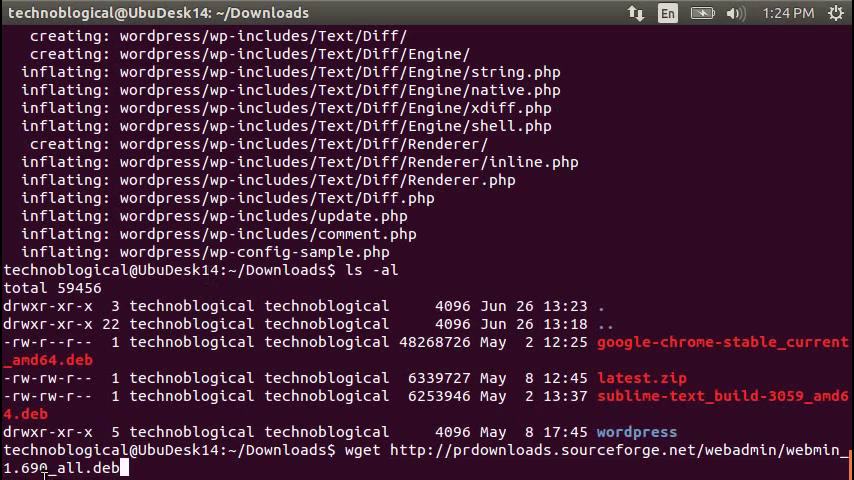
key(Return)
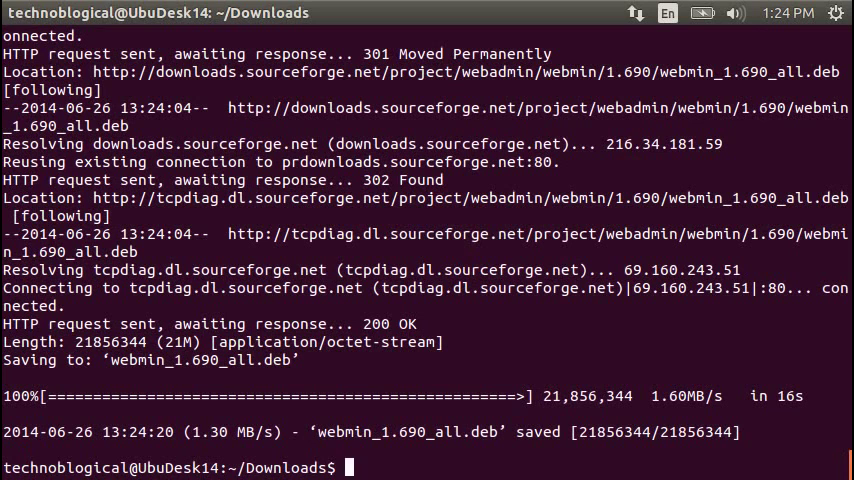
text(htpp)
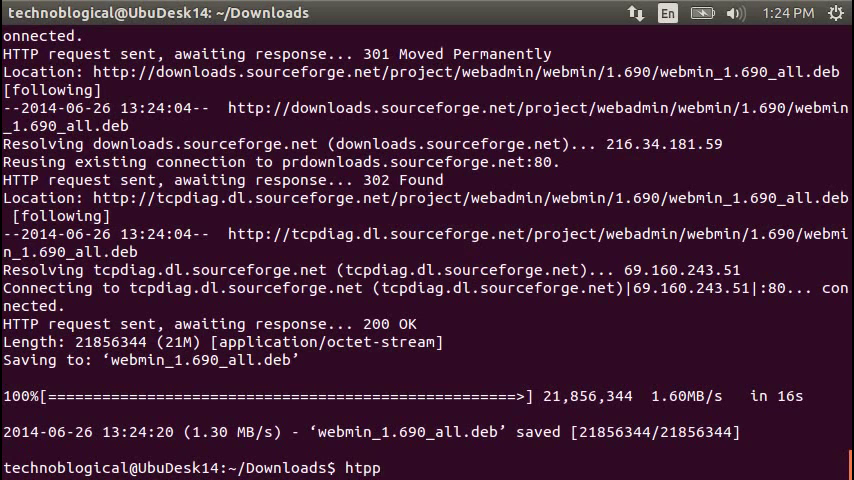
text(sudo)
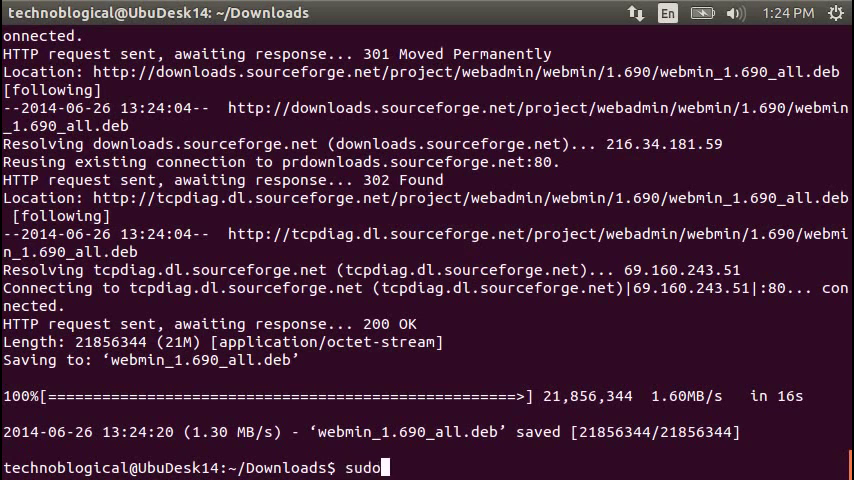
text(dpk)
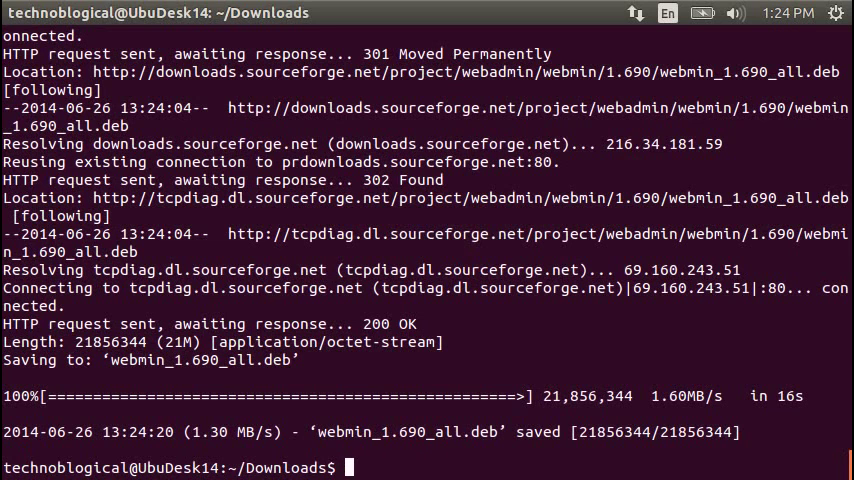
Run sudo dpkg -i ./webmin_1.690_all.deb, which fails on missing libauthen-pam-perl and apt-show-versions
text(su)
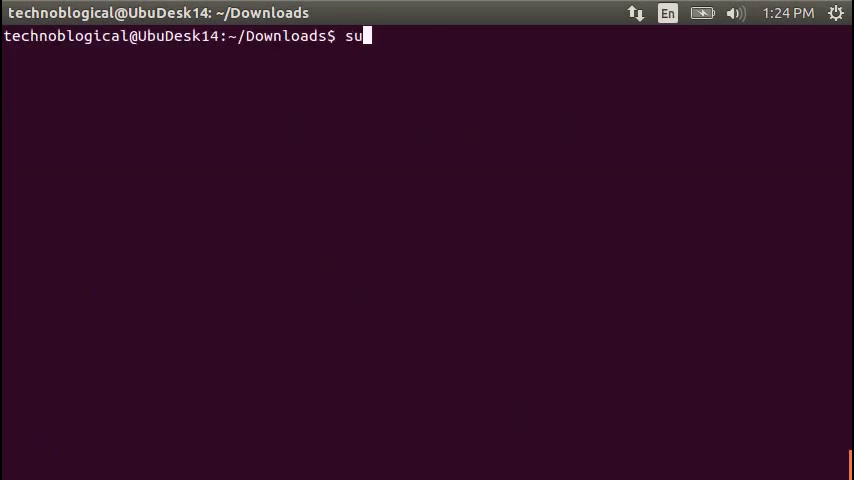
text(do dpk)
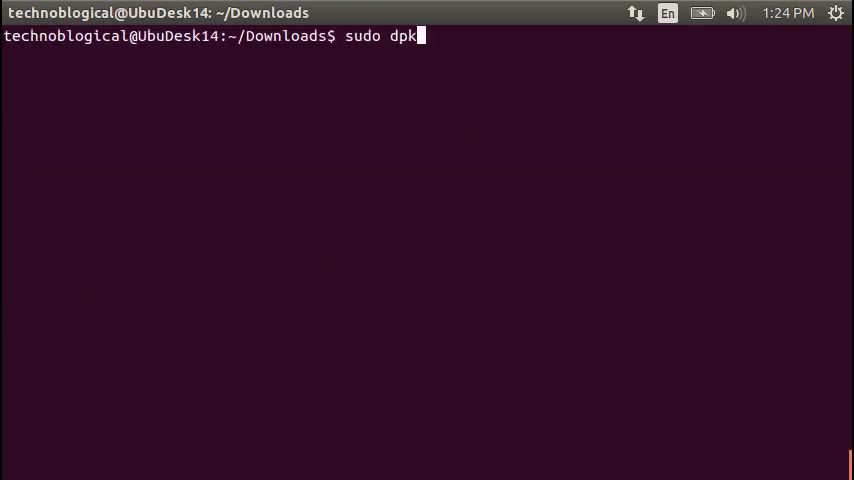
text(g)
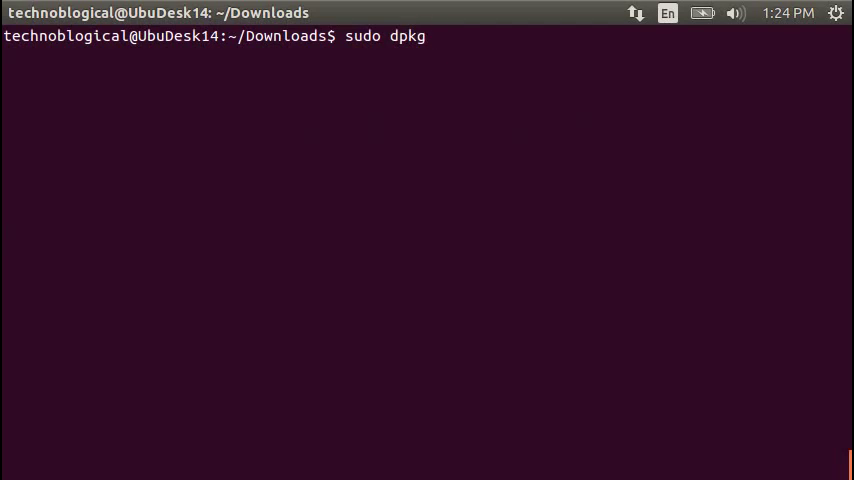
text(-i)
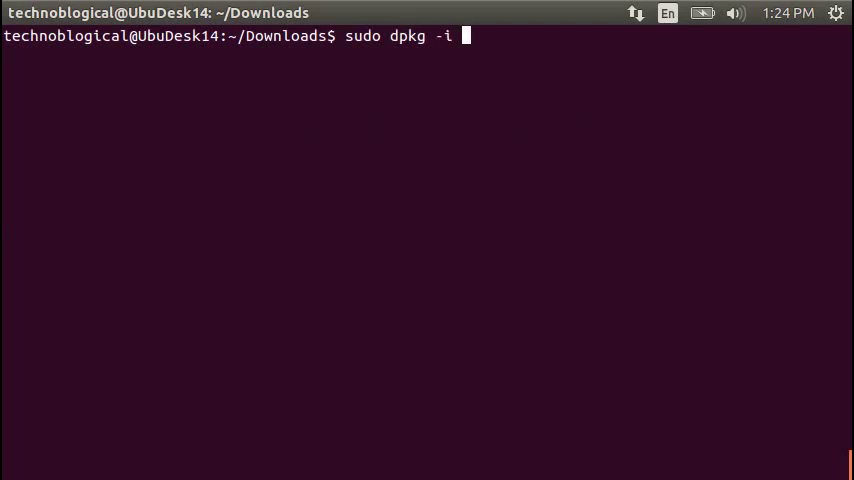
text(.)
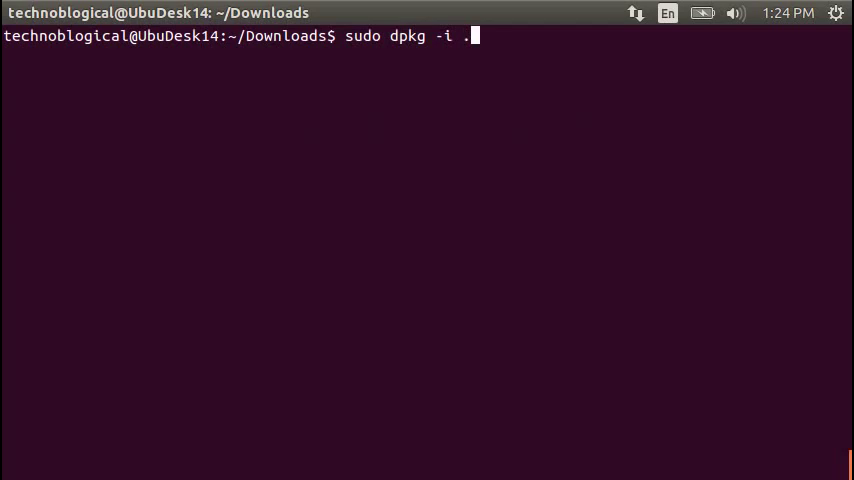
text(/web)
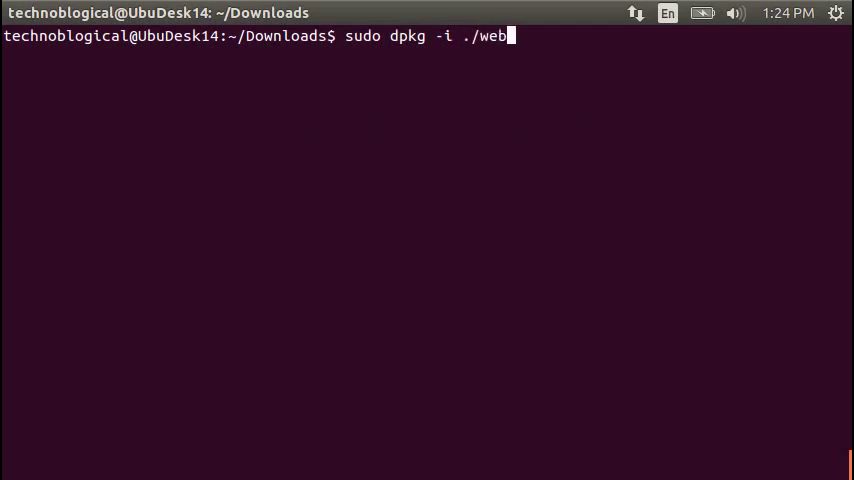
text(min_1.690_all.deb)
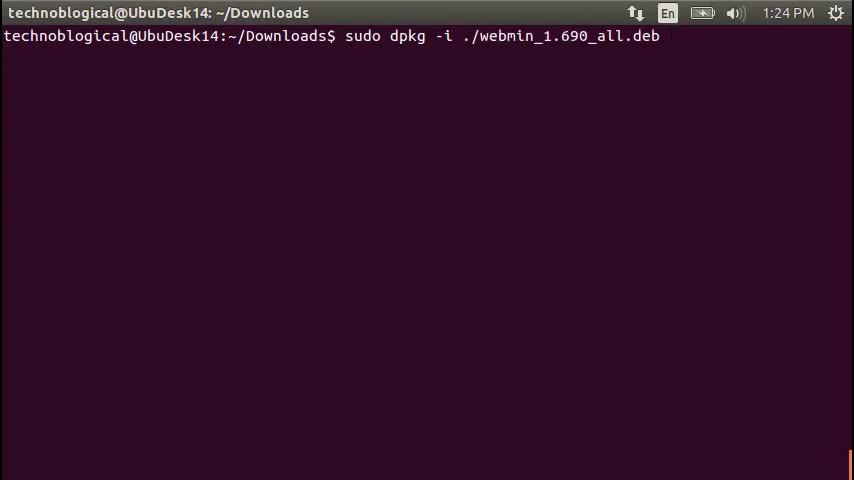
key(Return)
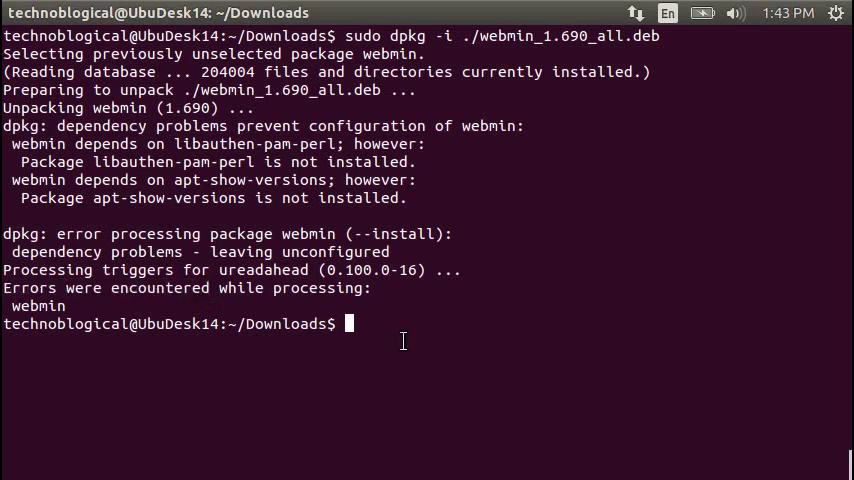
Run sudo apt-get -f upgrade and answer y to install the two missing packages
text(s)
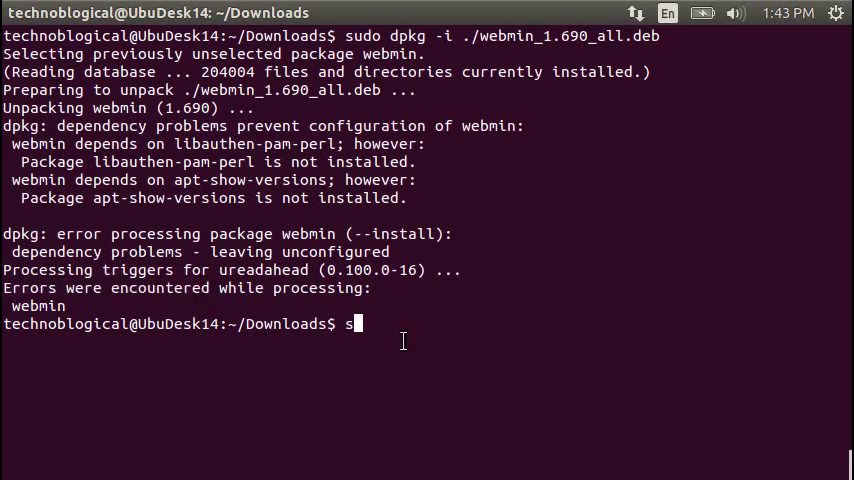
text(udo ap)
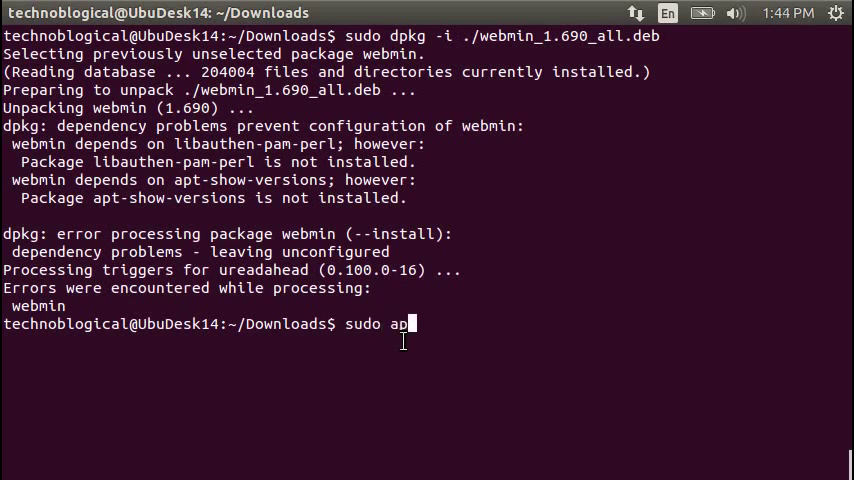
text(t-get)
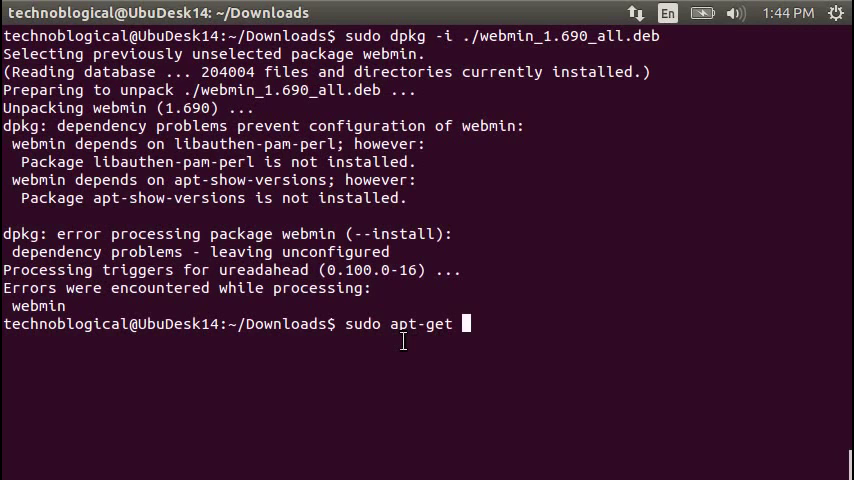
text(-f u)
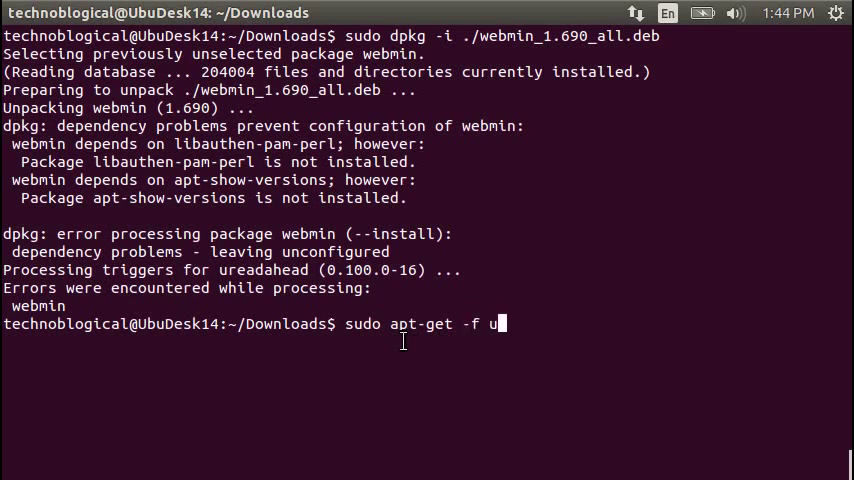
text(pgrad)
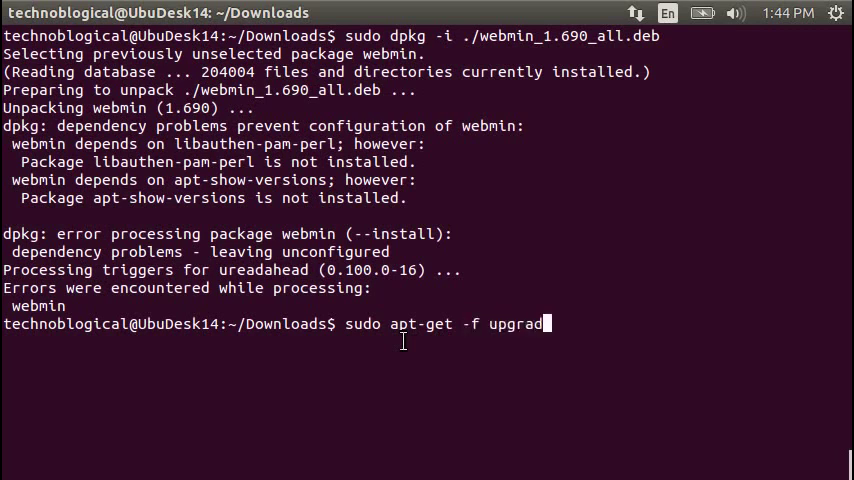
text(e)
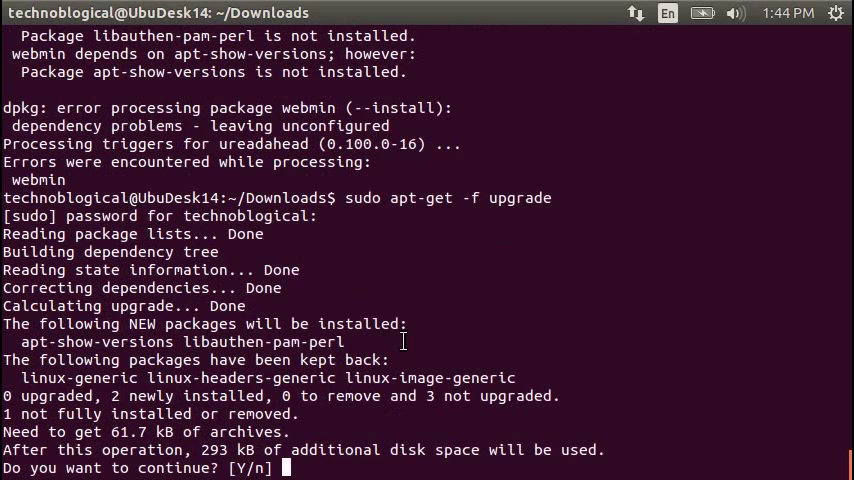
text(y)
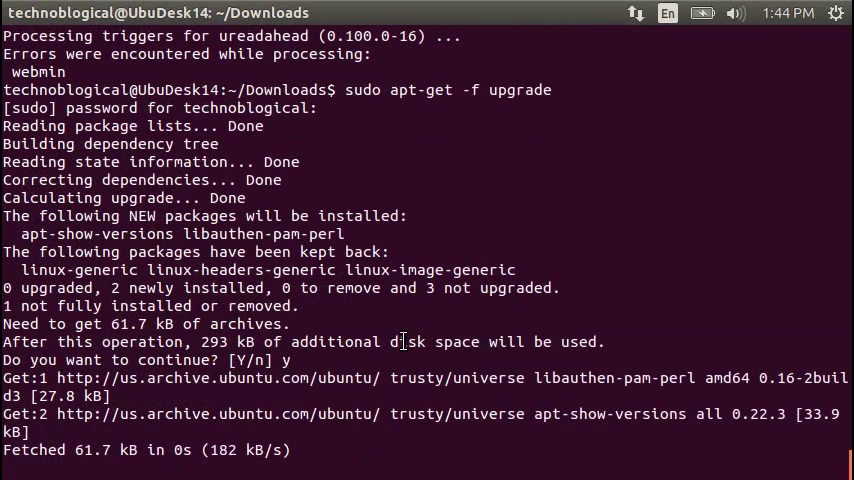
Follow the output until webmin 1.690 setup reports its login address on port 10000
scroll(down, 3)
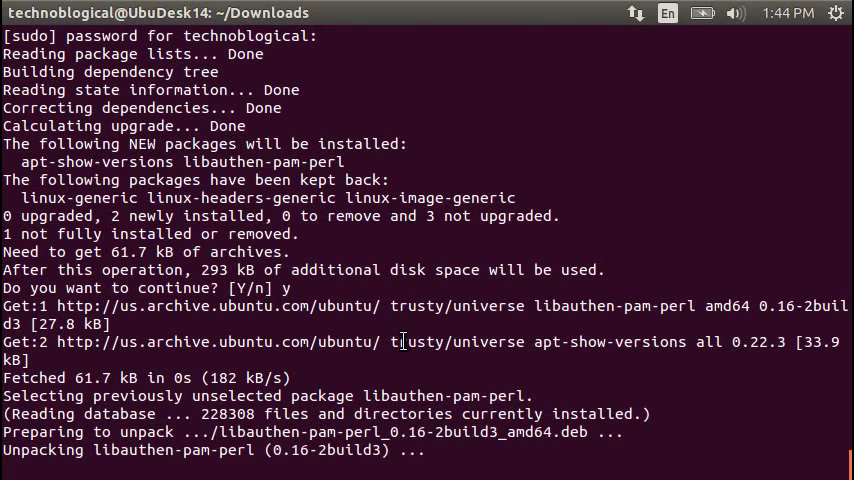
scroll(down, 3)
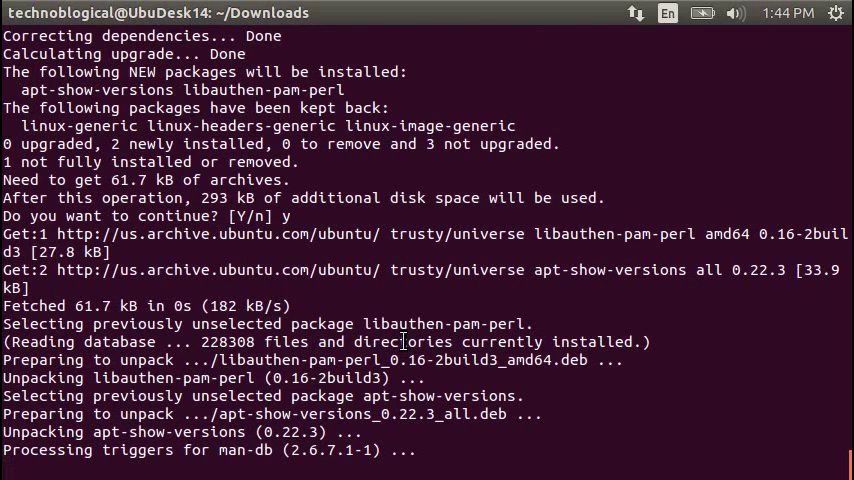
scroll(down, 3)
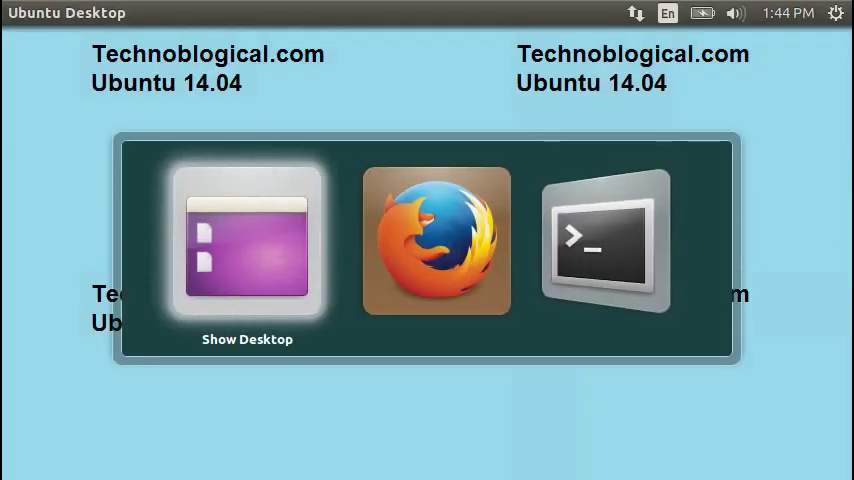
click(436, 240)
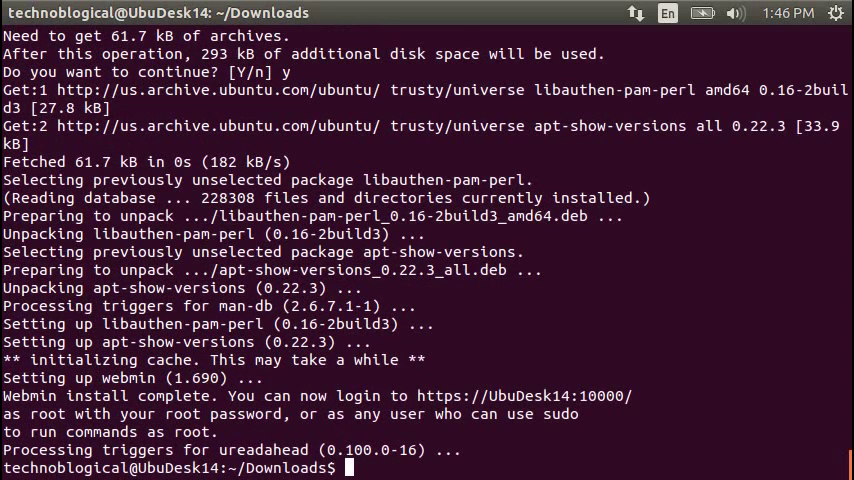
Enter filezilla at the prompt, then bring Firefox forward on the localhost index page
text(file)
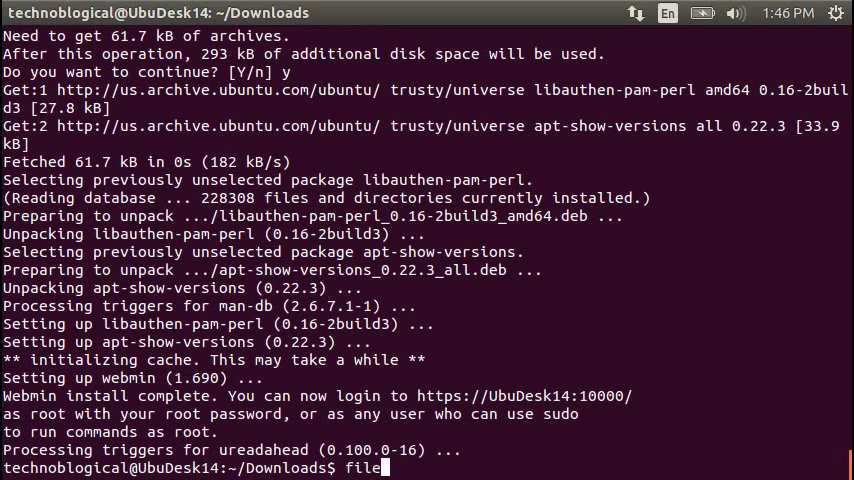
text(zilla)
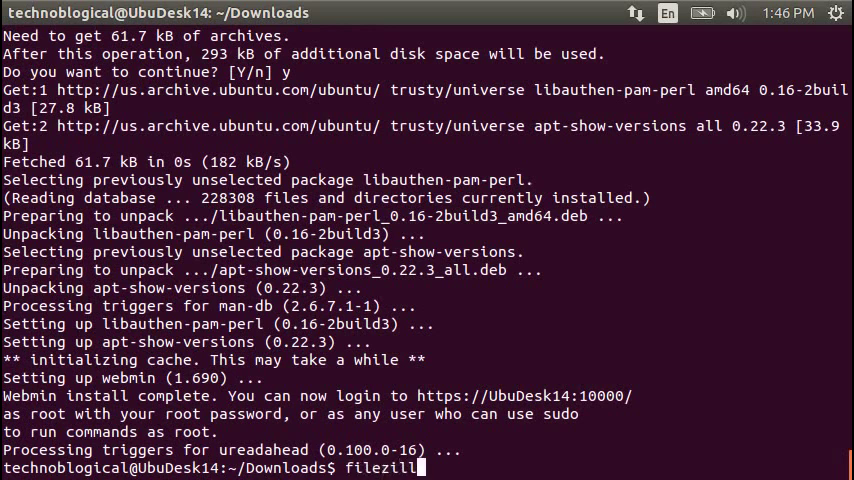
text(a)
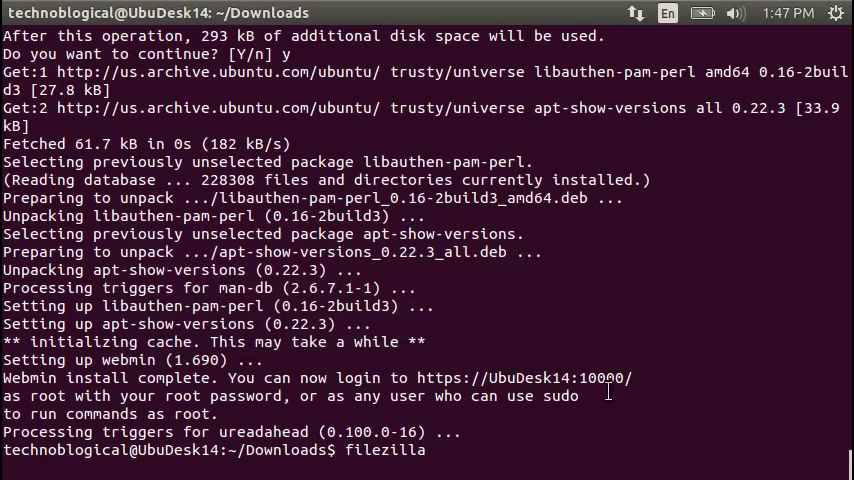
drag(412, 376, 632, 376)
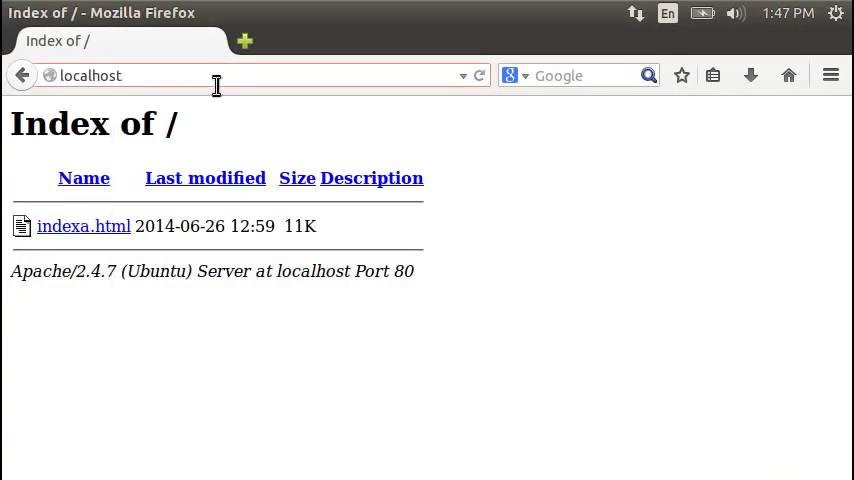
text(:1000)
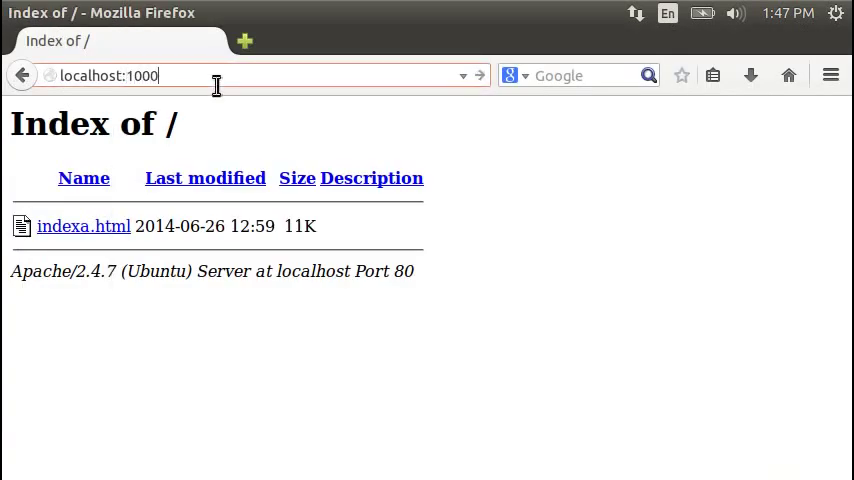
text(0)
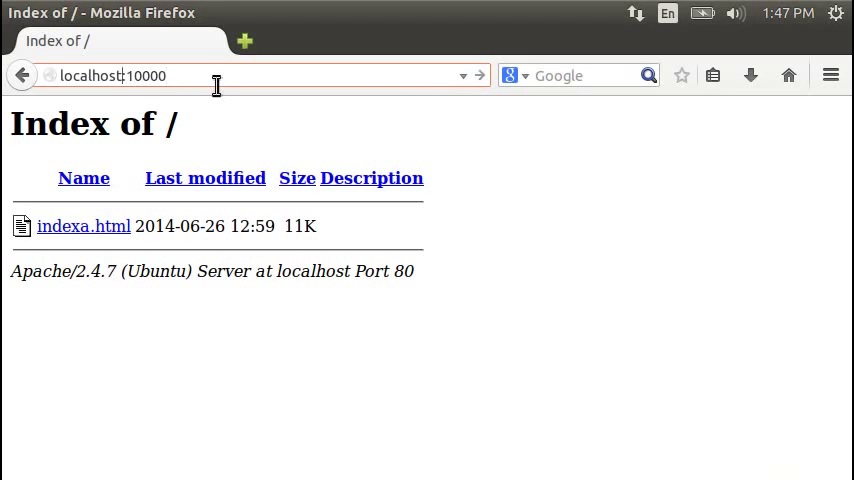
text(https://)
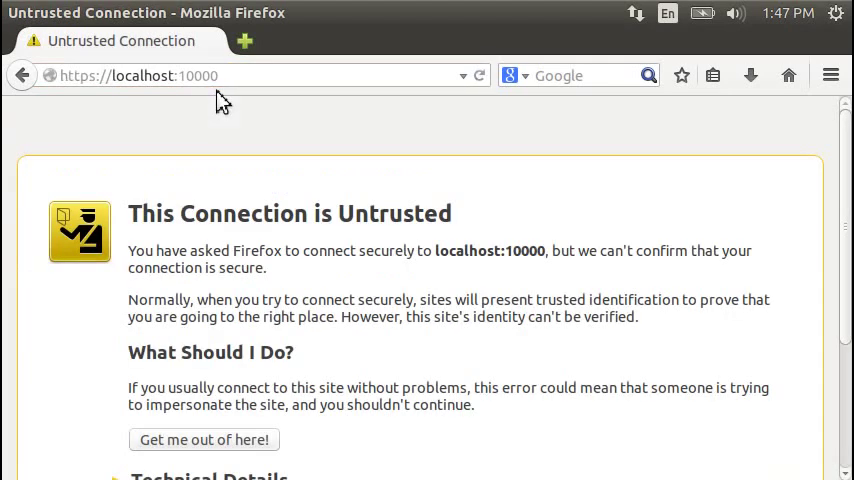
scroll(down, 3)
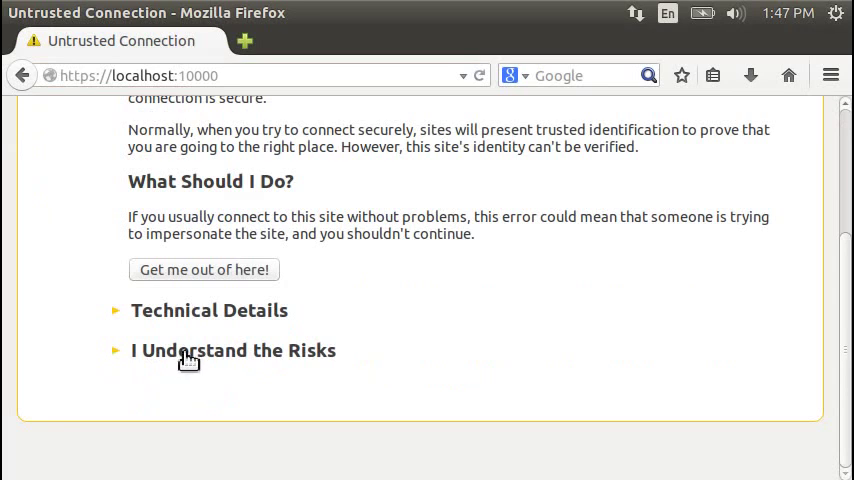
click(234, 350)
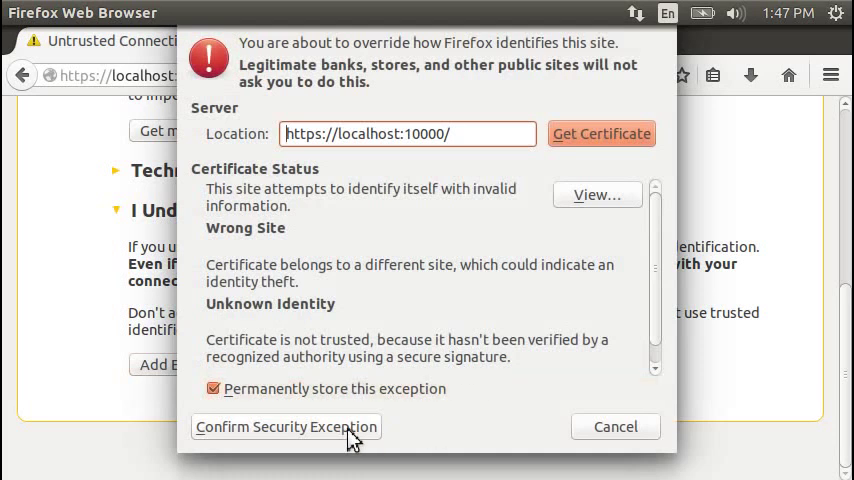
click(286, 428)
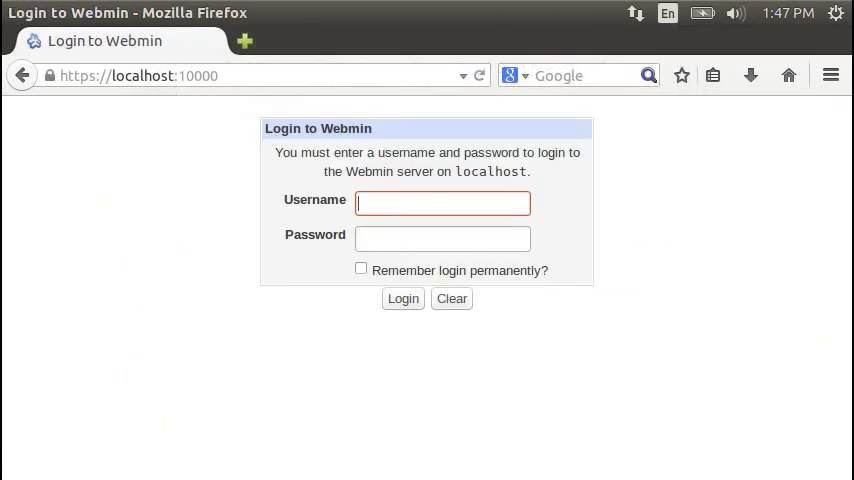
Log in to Webmin as technoblogical and open the package updates page
text(t)
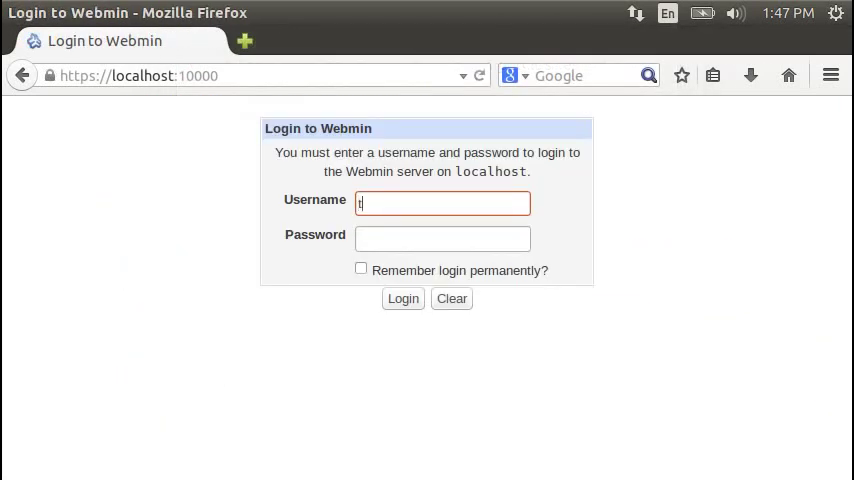
text(echnoblogic)
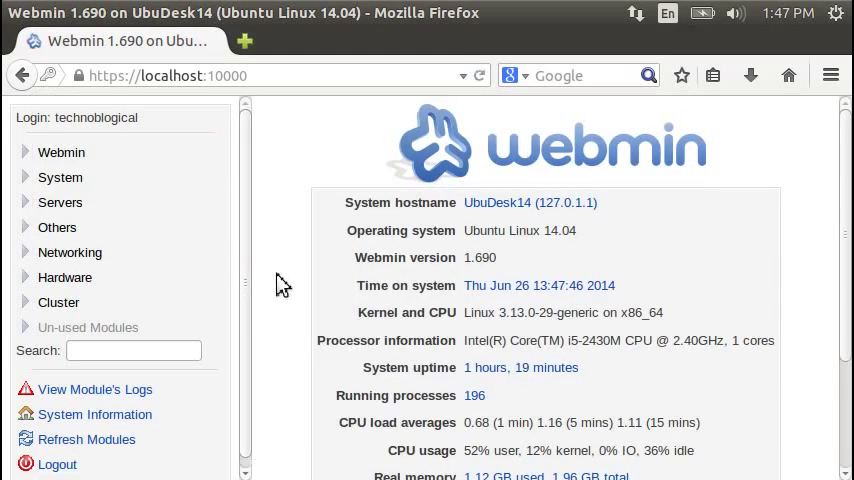
scroll(down, 3)
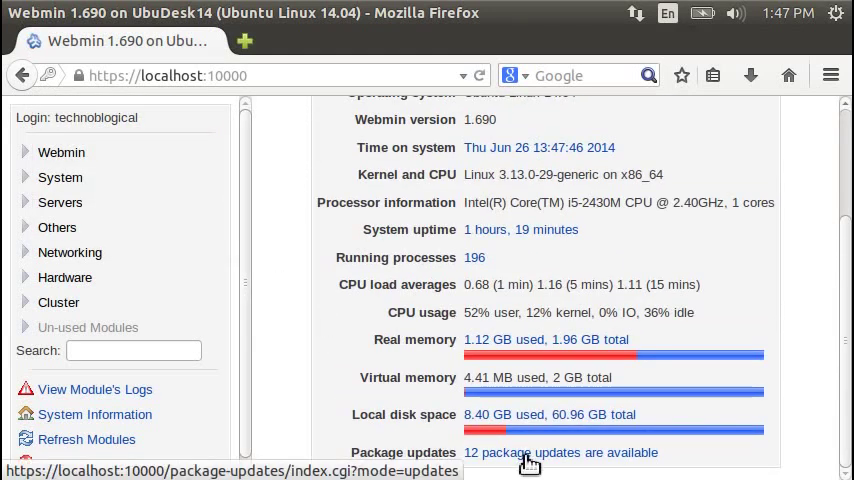
click(560, 452)
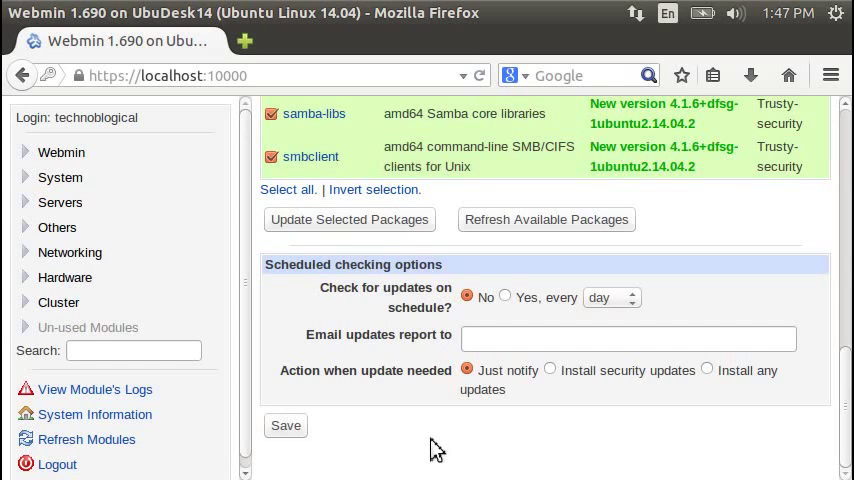
mouse_move(364, 232)
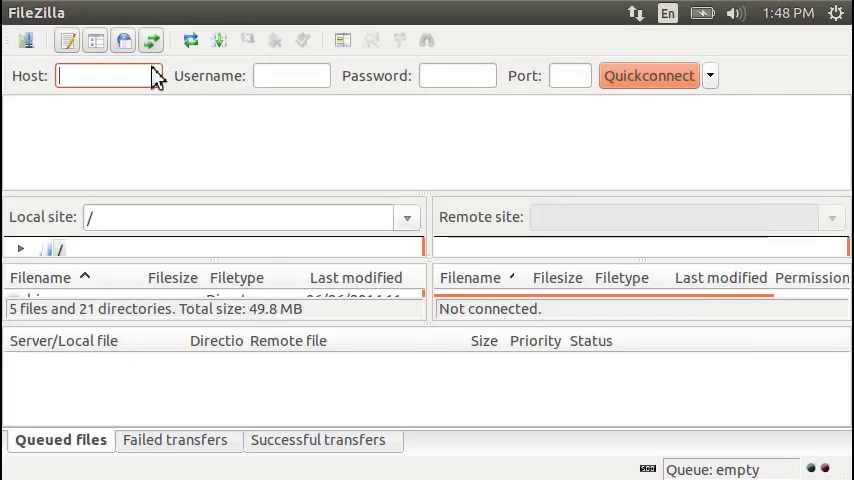
Connect FileZilla to localhost as technoblogical and let it remember the password
text(localhos)
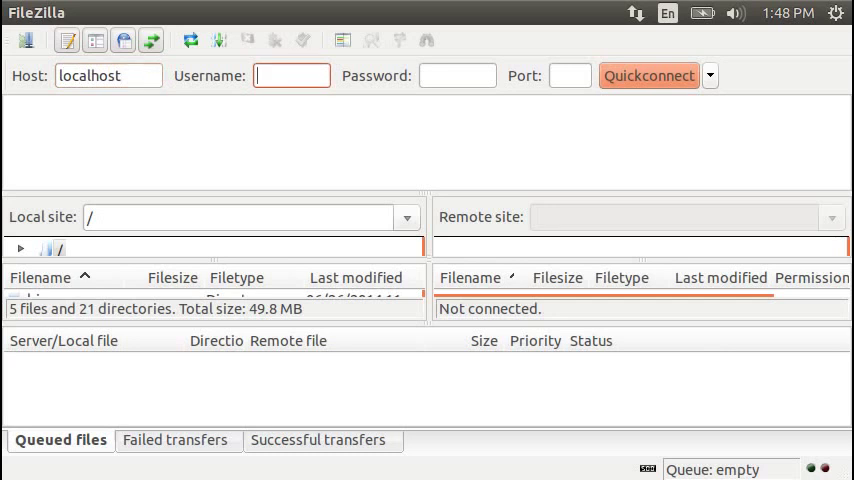
text(technoblogi)
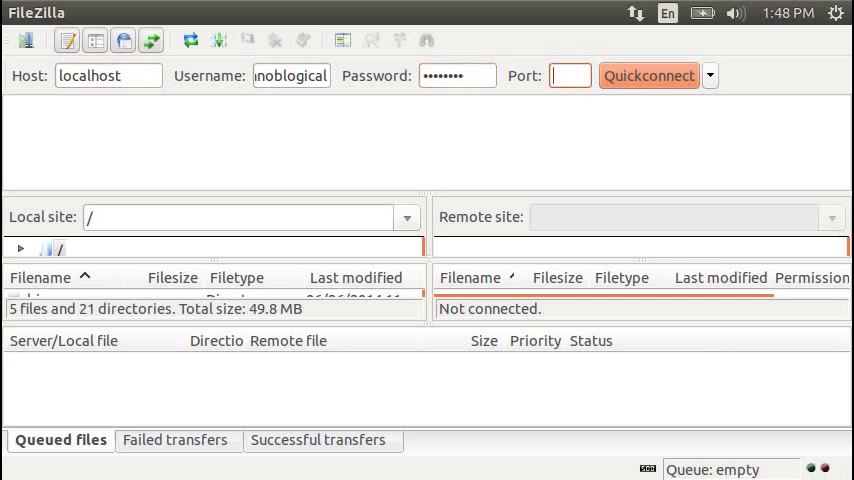
click(458, 76)
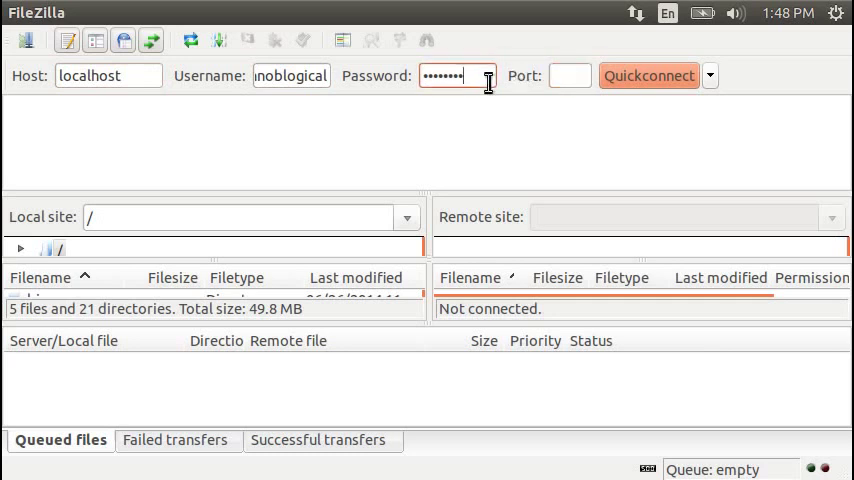
click(648, 76)
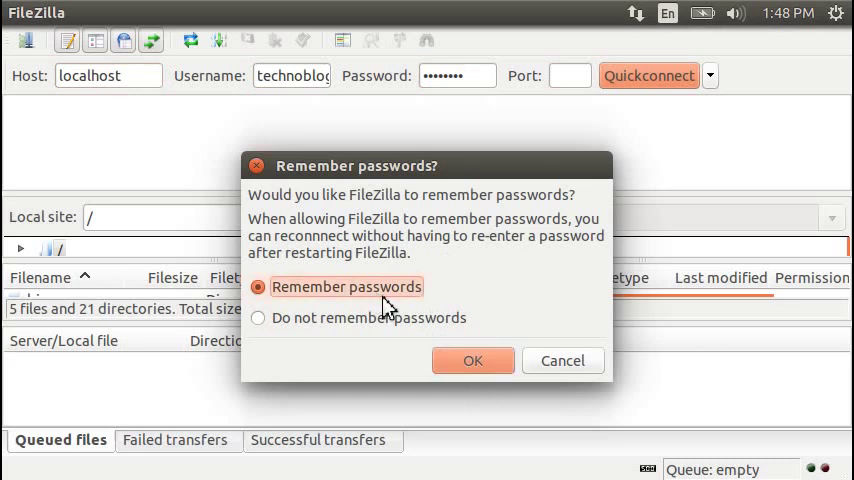
click(472, 360)
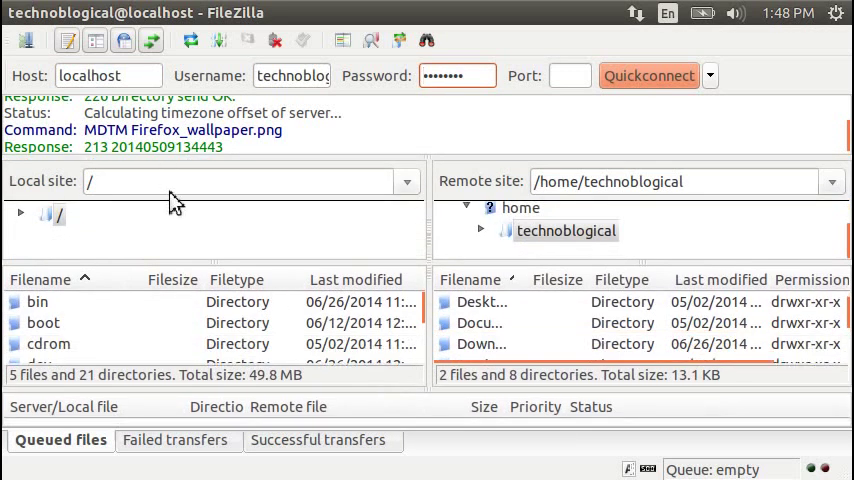
Browse the local pane from home into the user's Downloads folder
click(46, 344)
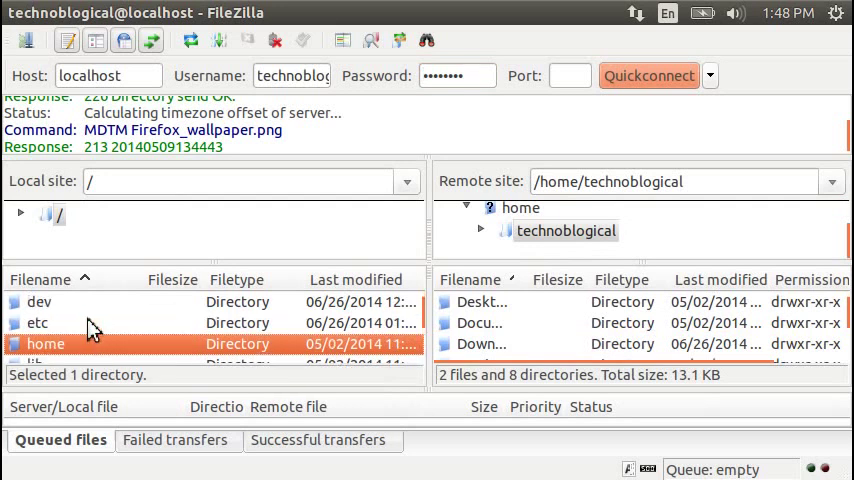
double_click(46, 344)
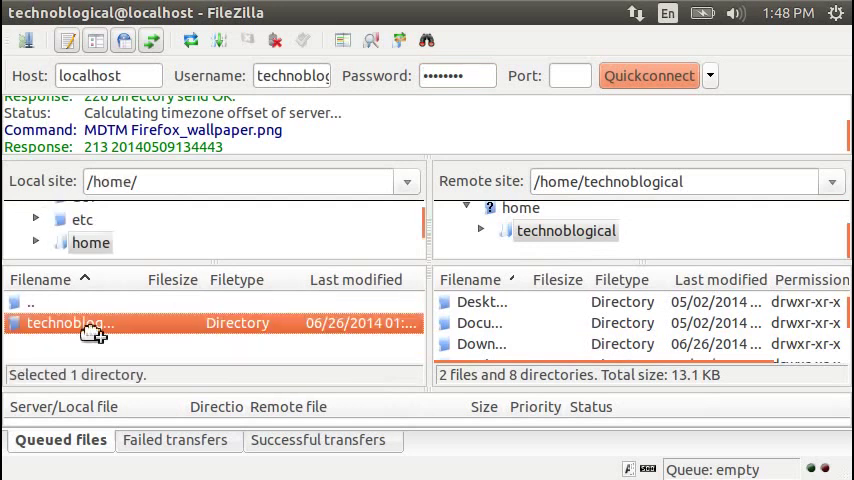
double_click(70, 322)
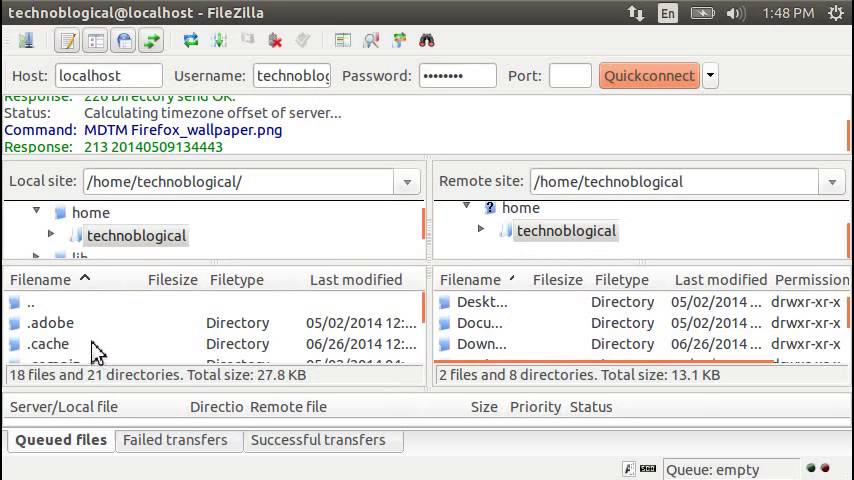
click(52, 322)
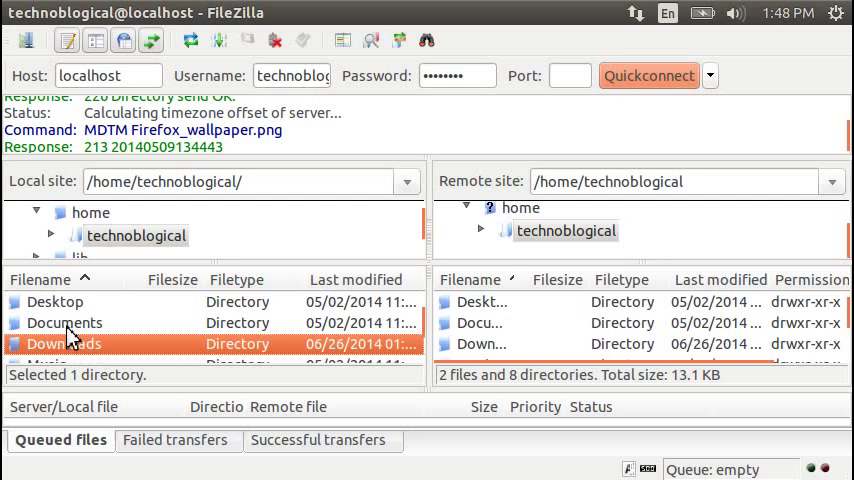
double_click(54, 344)
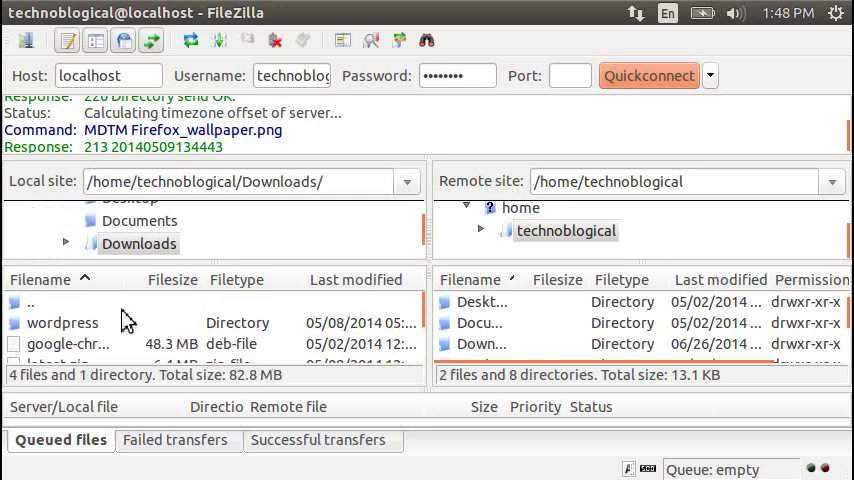
Rename the local wordpress folder to wp1
right_click(64, 322)
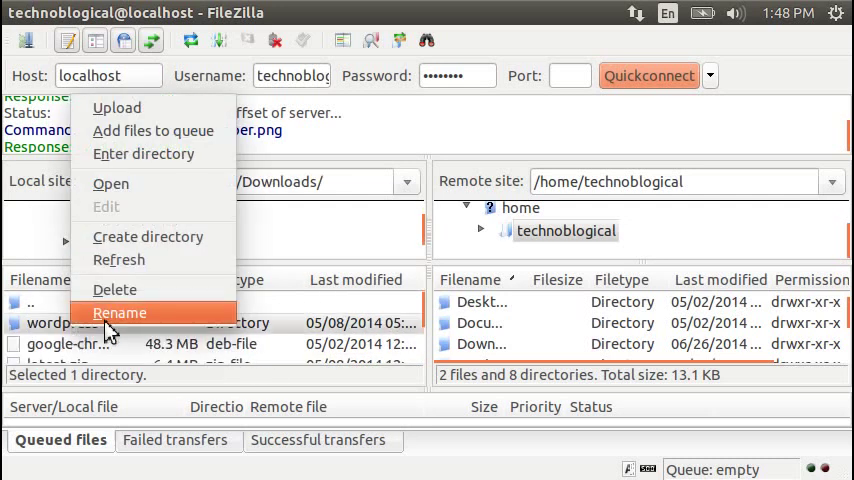
click(118, 312)
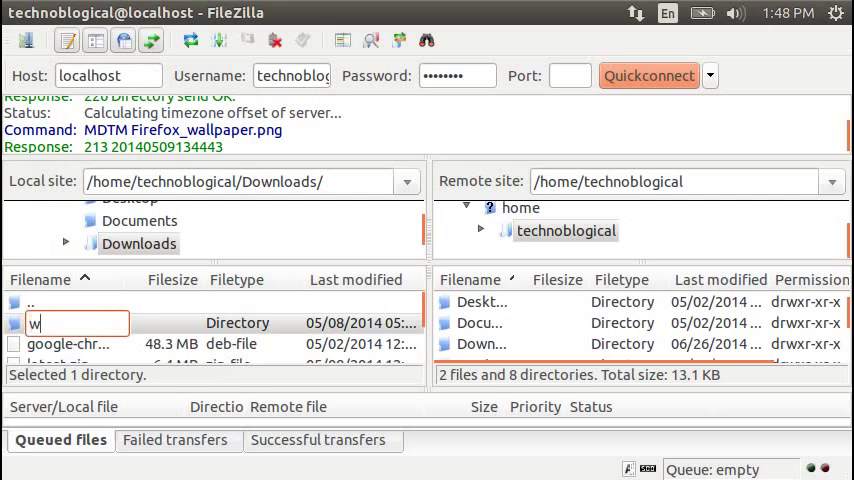
text(p1)
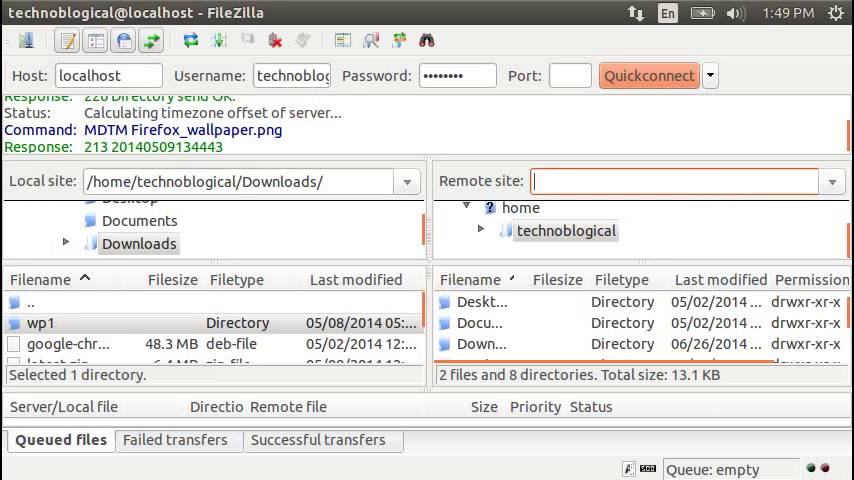
Point the Remote site path to /var/www for uploading wp1
text(/var)
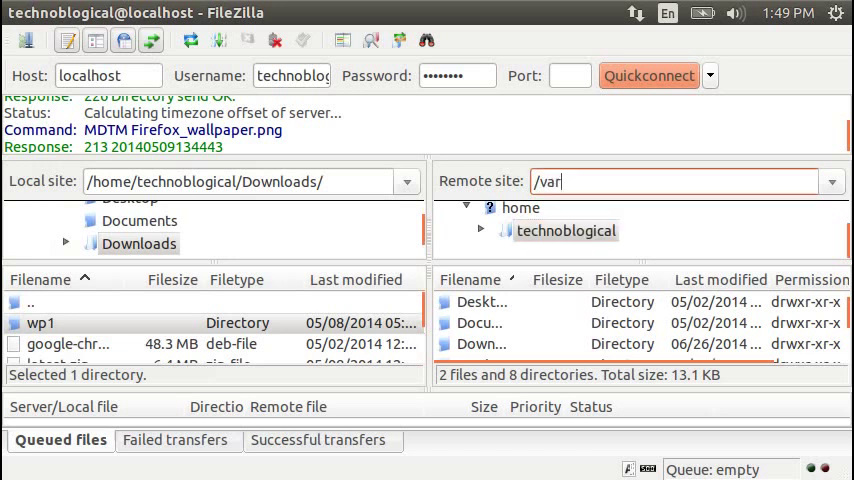
text(www)
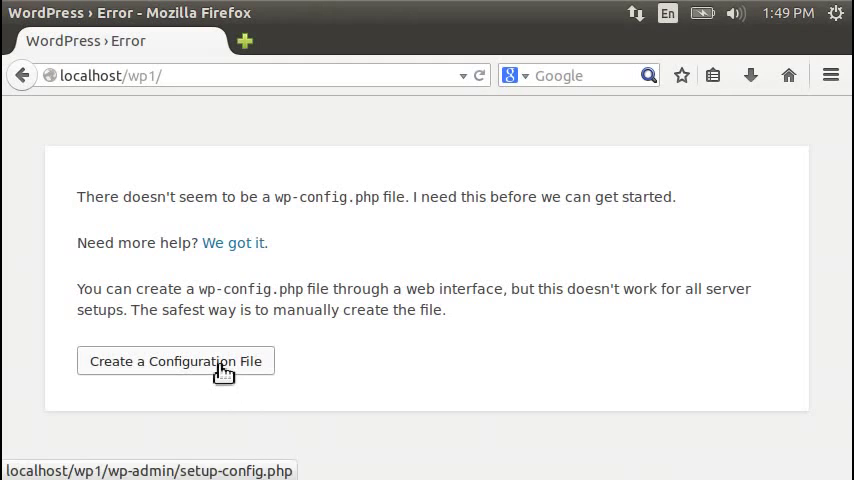
Create the configuration file with database wp1 and its password, hitting a 'Can't select database' error
click(176, 360)
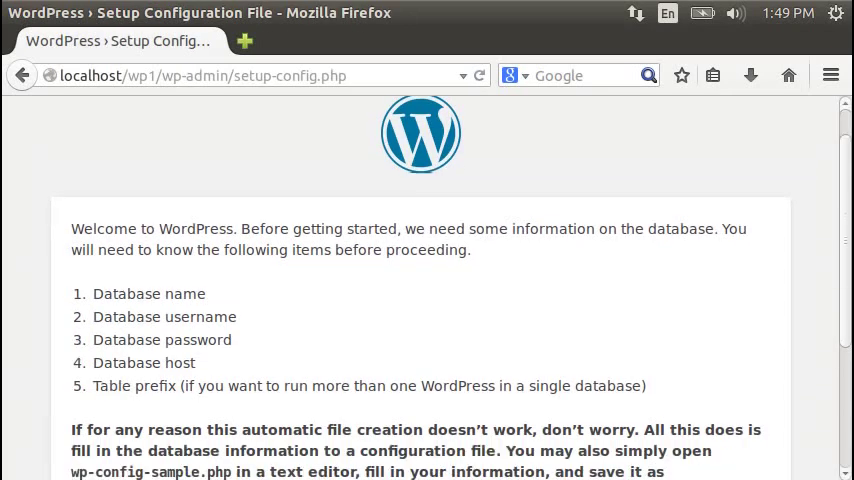
scroll(down, 3)
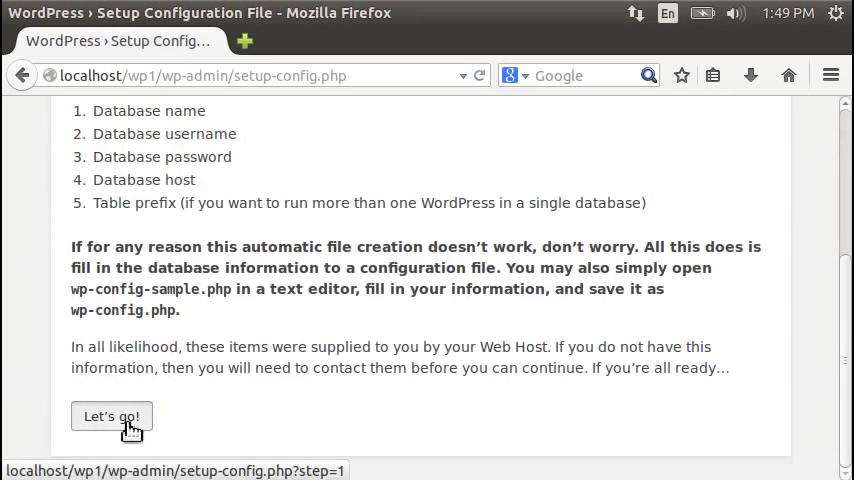
click(112, 416)
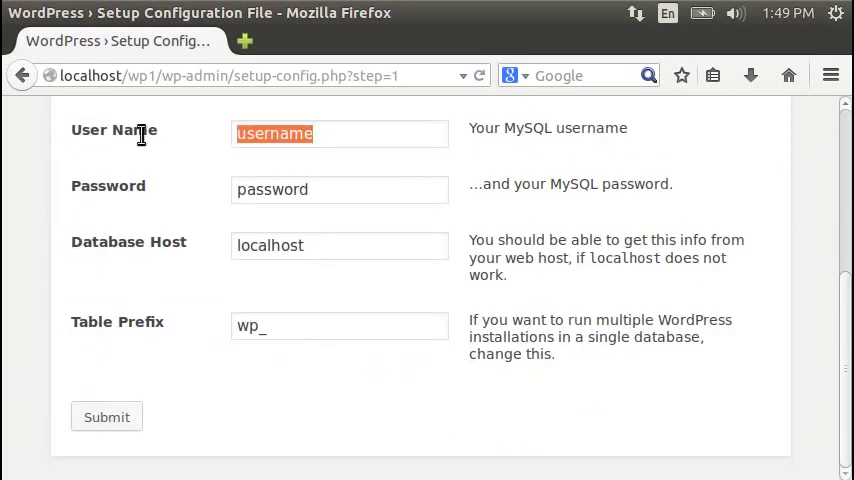
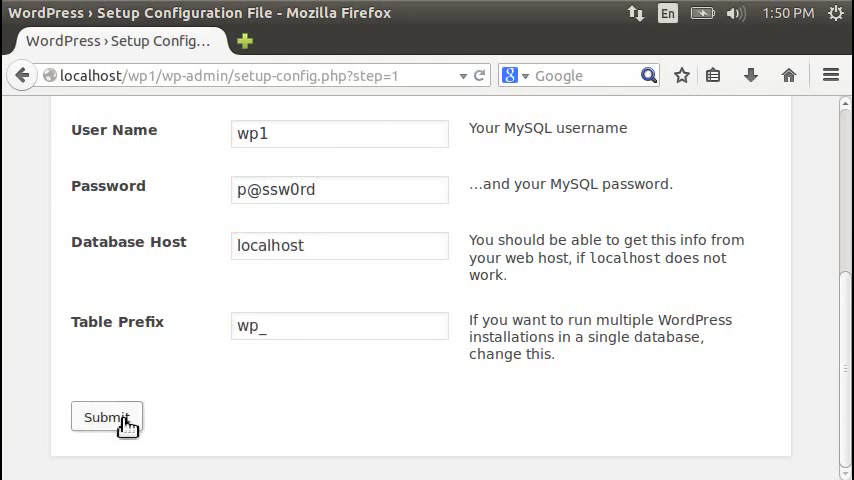
click(106, 416)
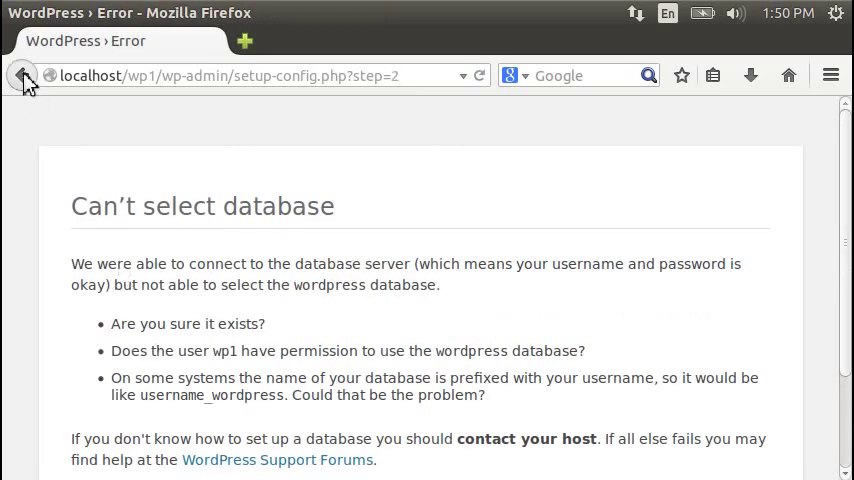
Go back, correct the user name to wp1 and resubmit so the credentials are accepted
click(22, 76)
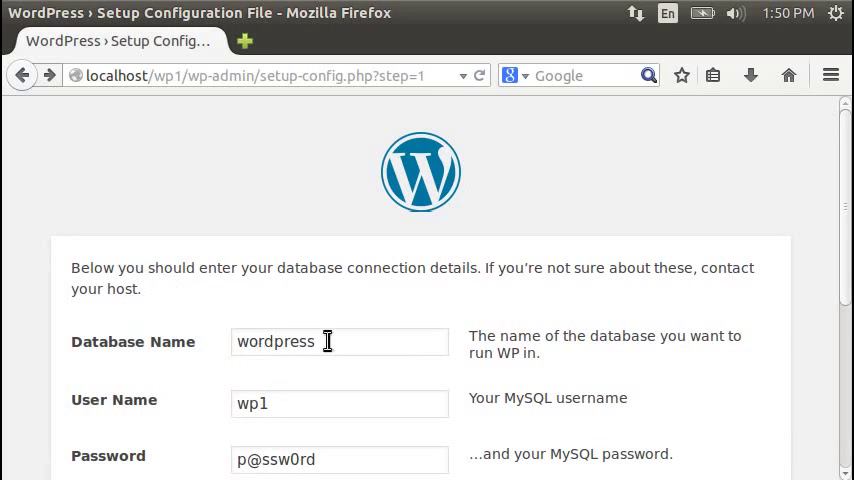
text(wp1)
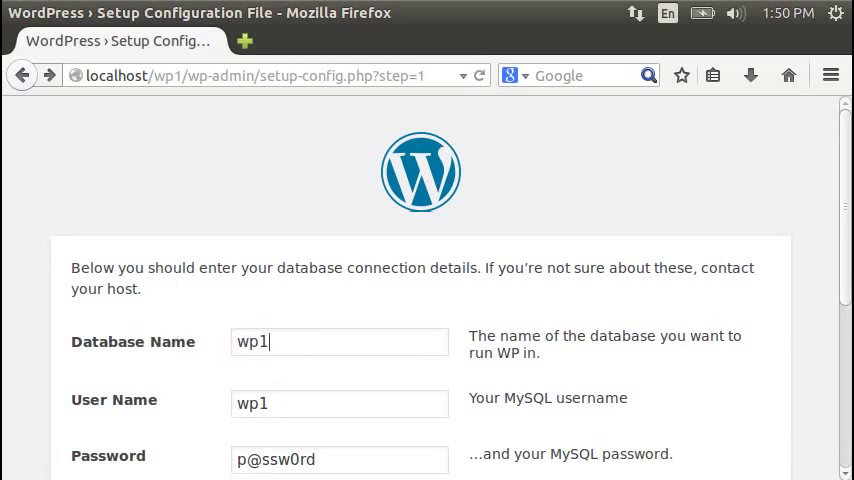
scroll(down, 3)
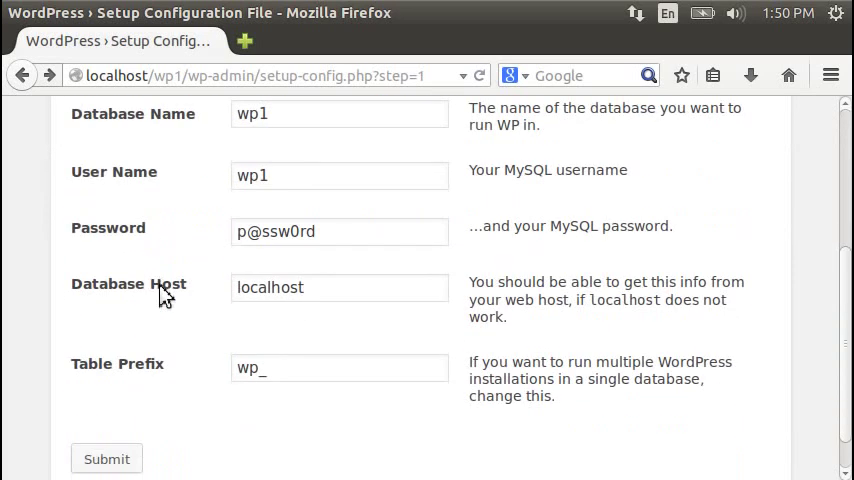
click(106, 458)
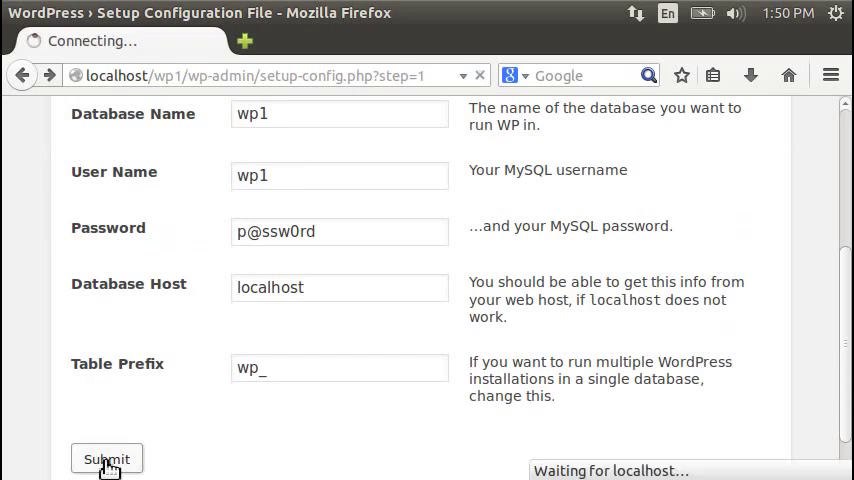
click(106, 460)
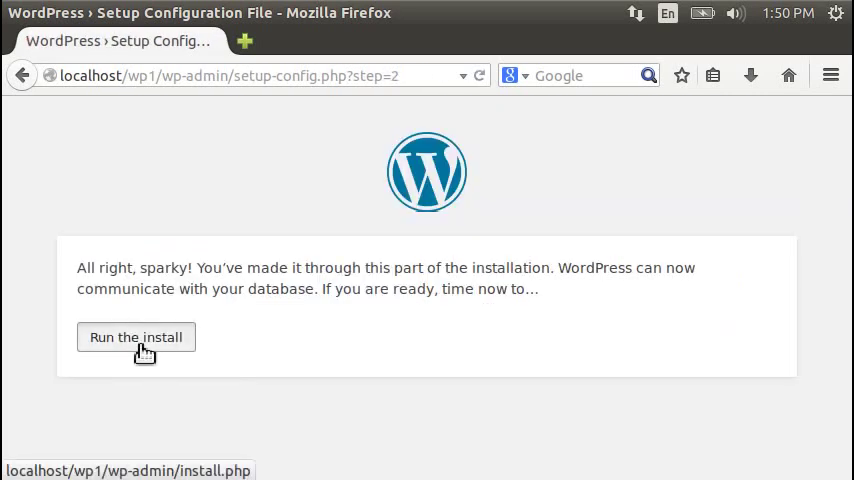
click(136, 336)
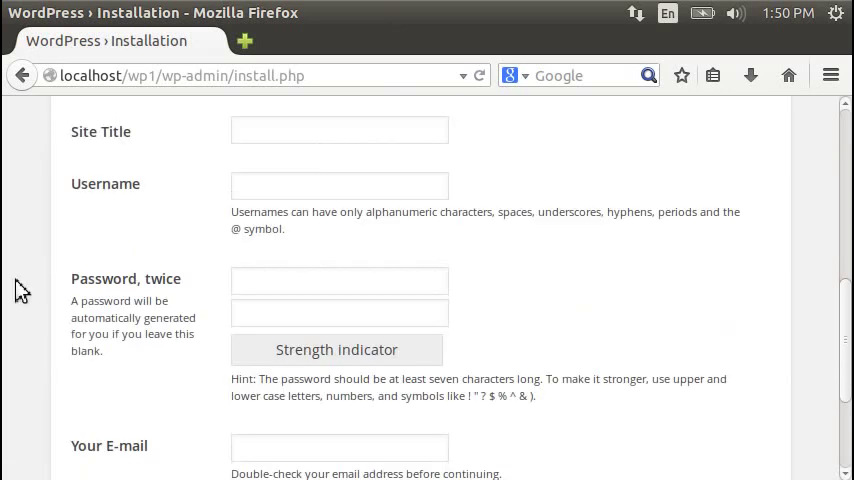
text(test websi)
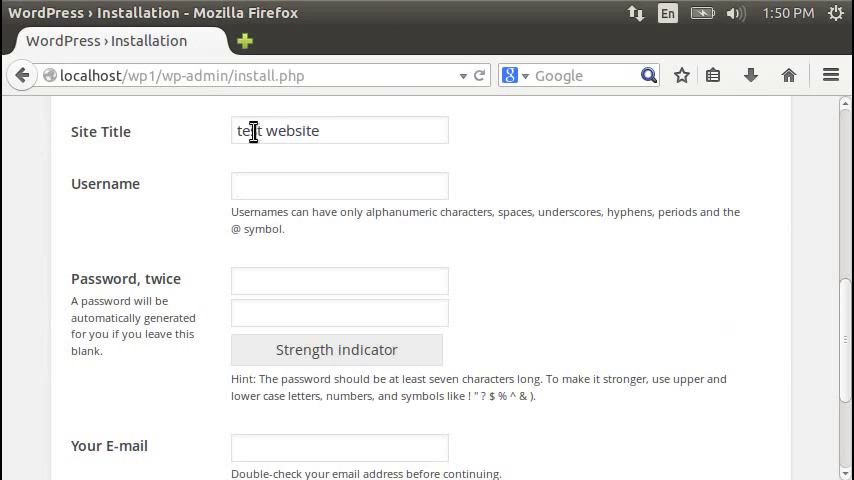
text(technoblogical)
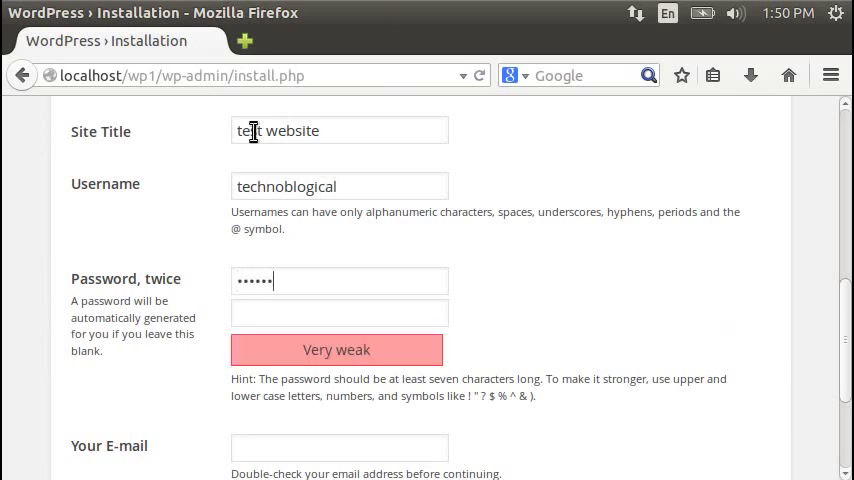
text(••••)
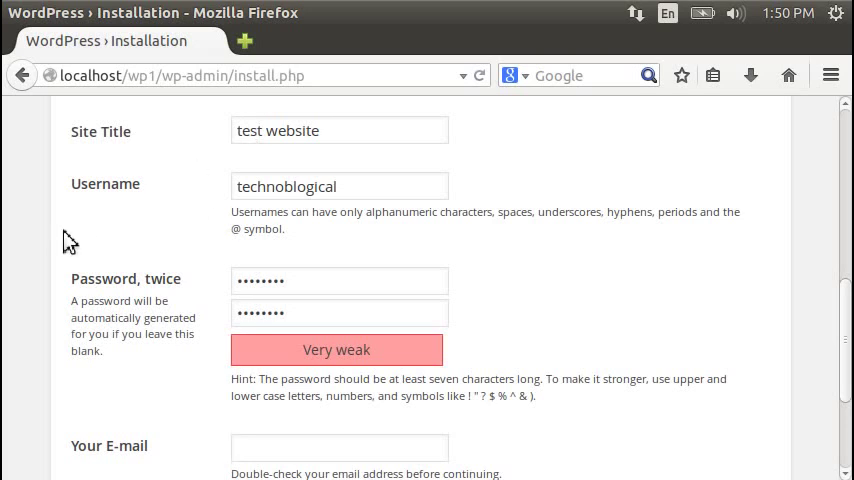
scroll(down, 3)
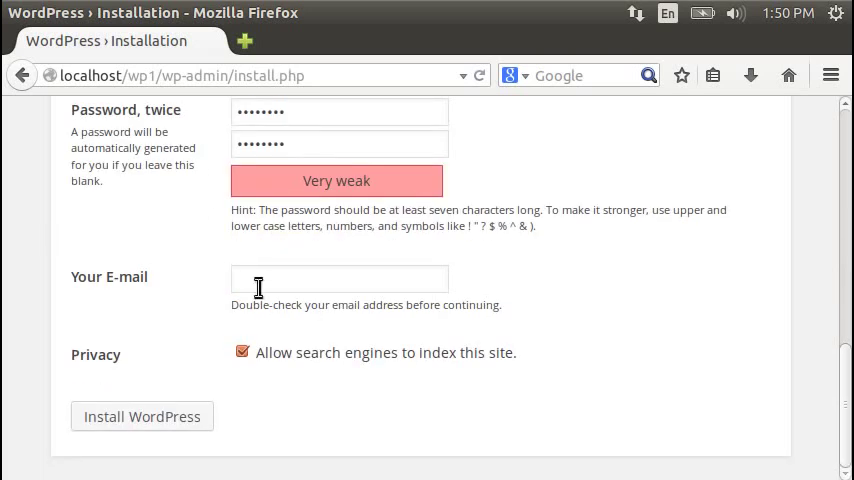
text(test@te.st)
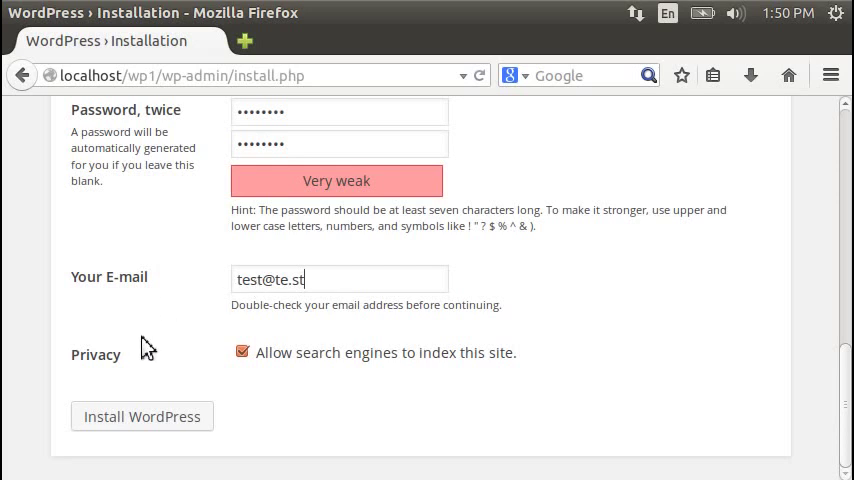
click(242, 352)
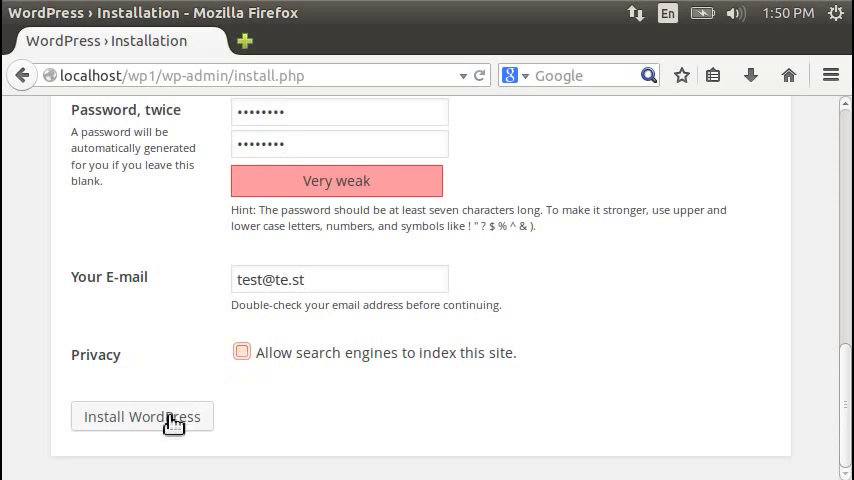
click(142, 416)
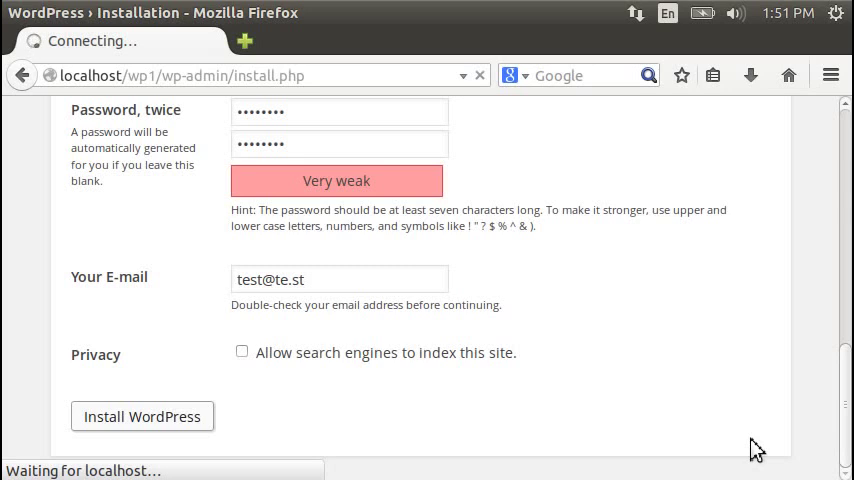
From the Success page log in as technoblogical and reach the test website Dashboard
click(142, 416)
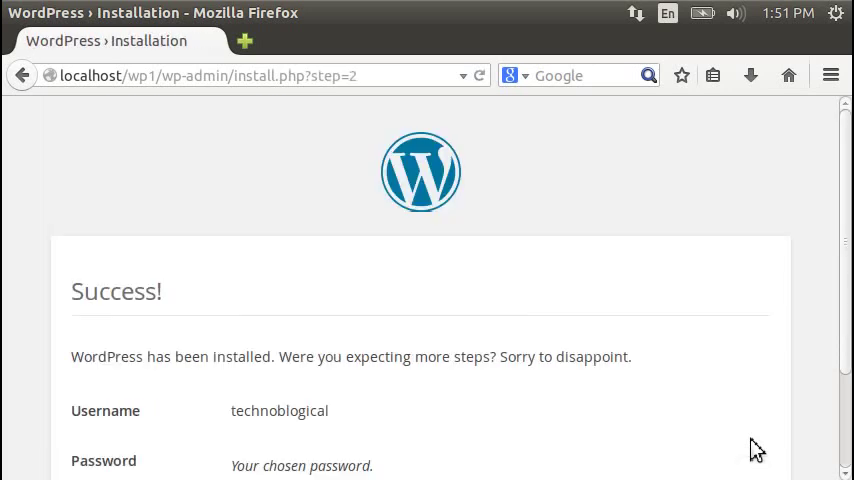
scroll(down, 3)
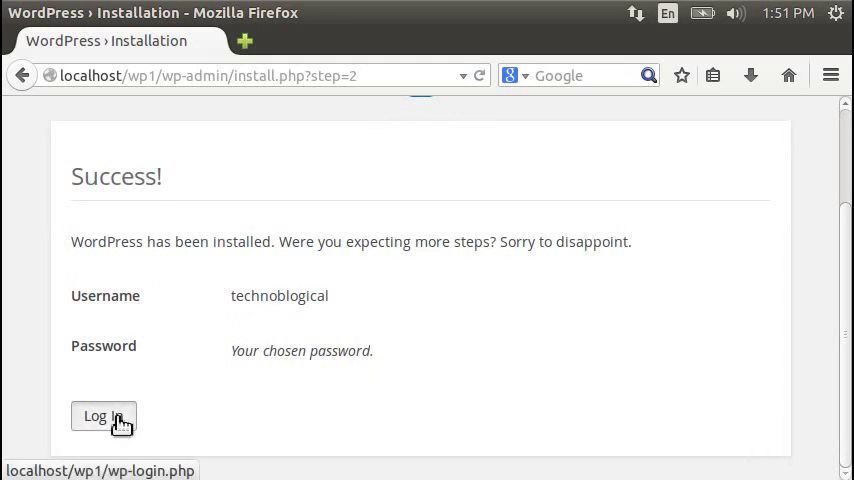
click(96, 416)
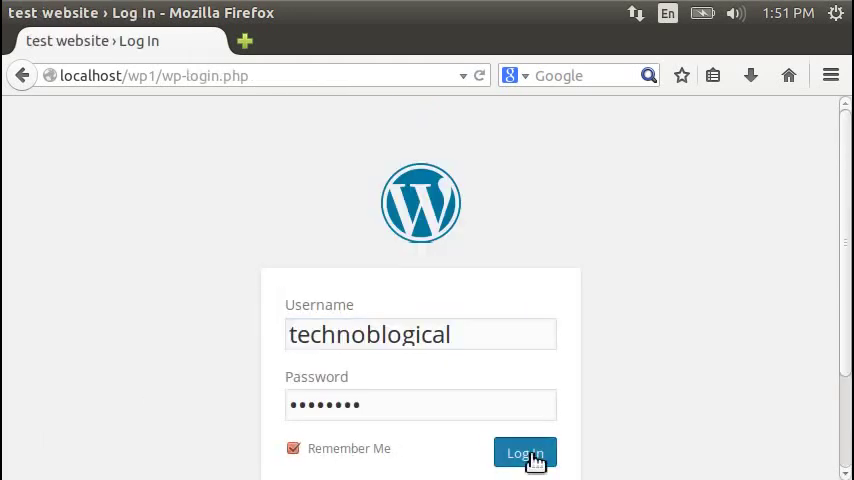
click(524, 452)
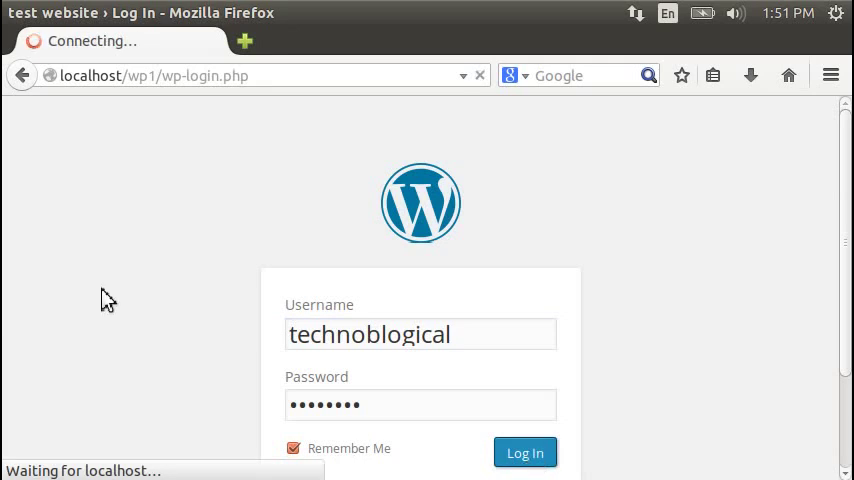
click(524, 452)
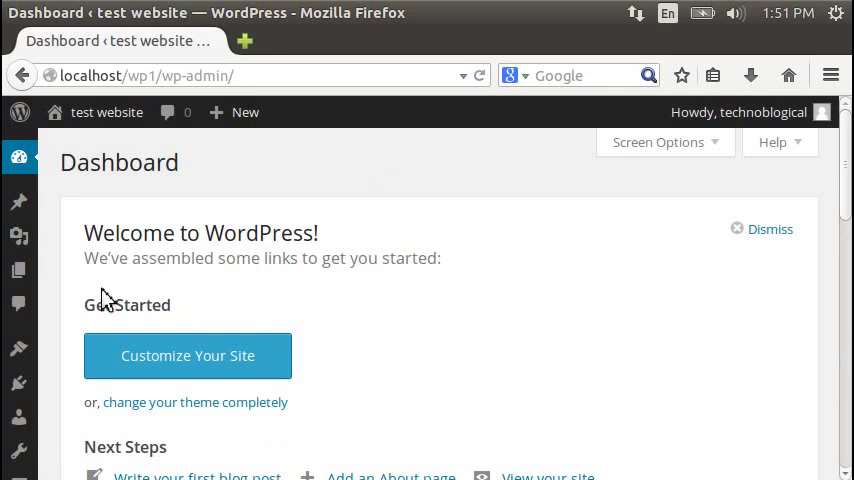